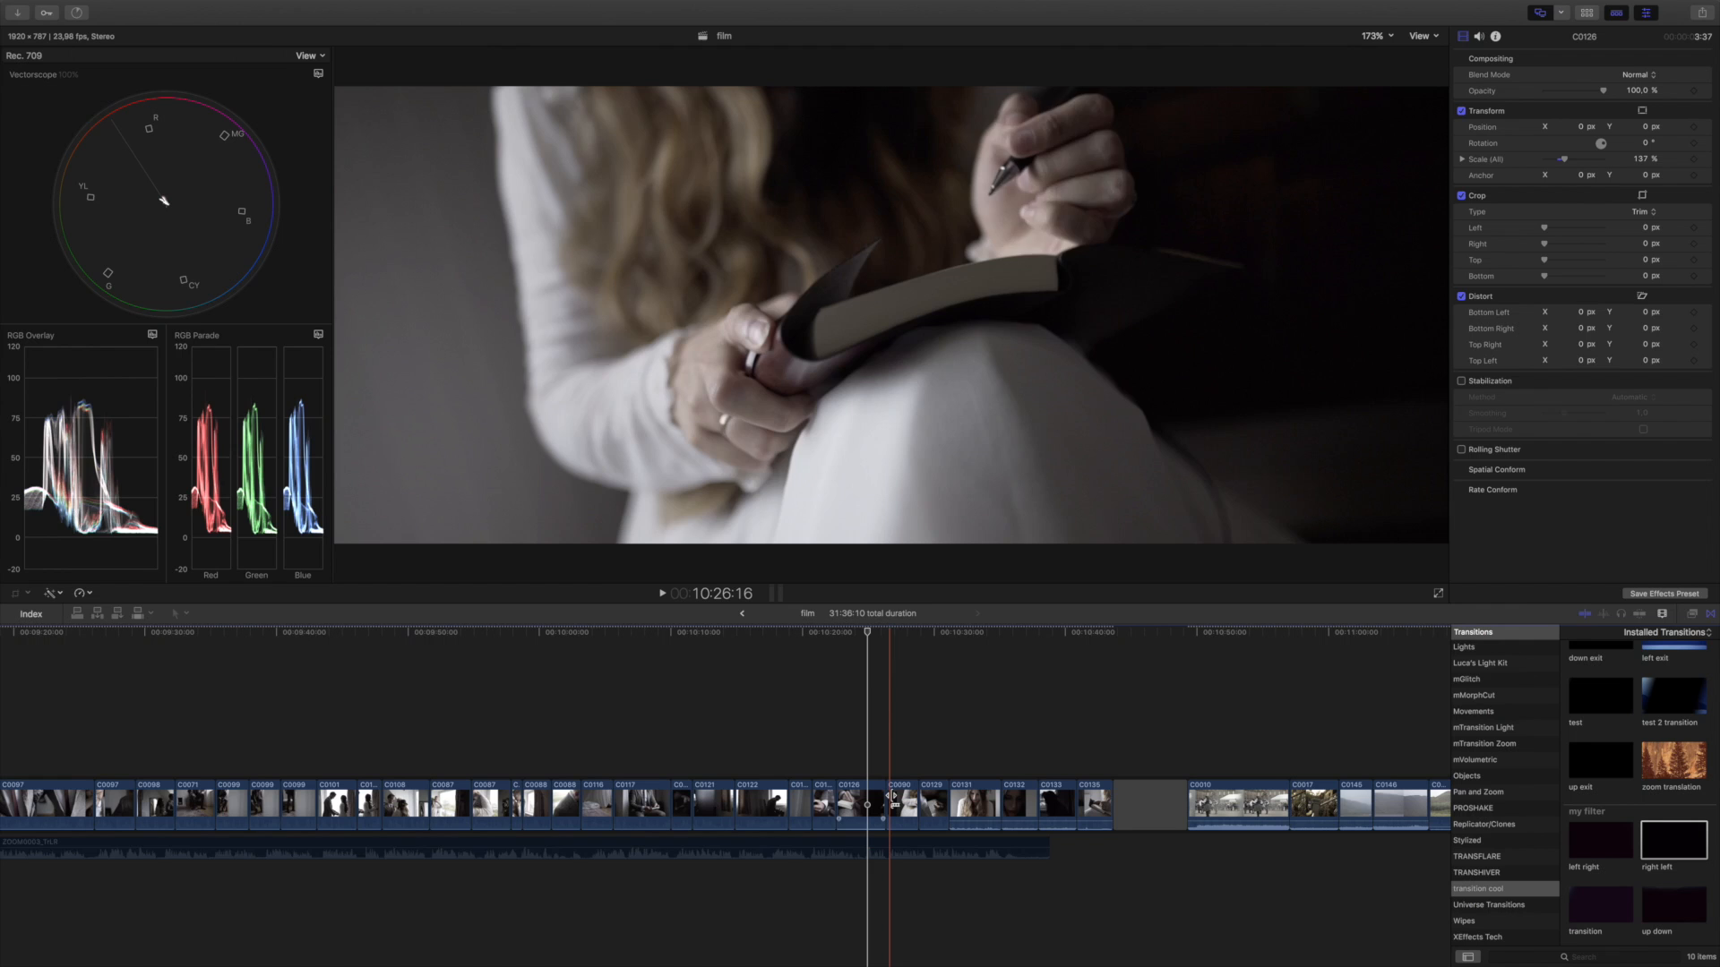
Skim the film timeline, then return the playhead to the cut holding the 'right left' transition
left_click(888, 801)
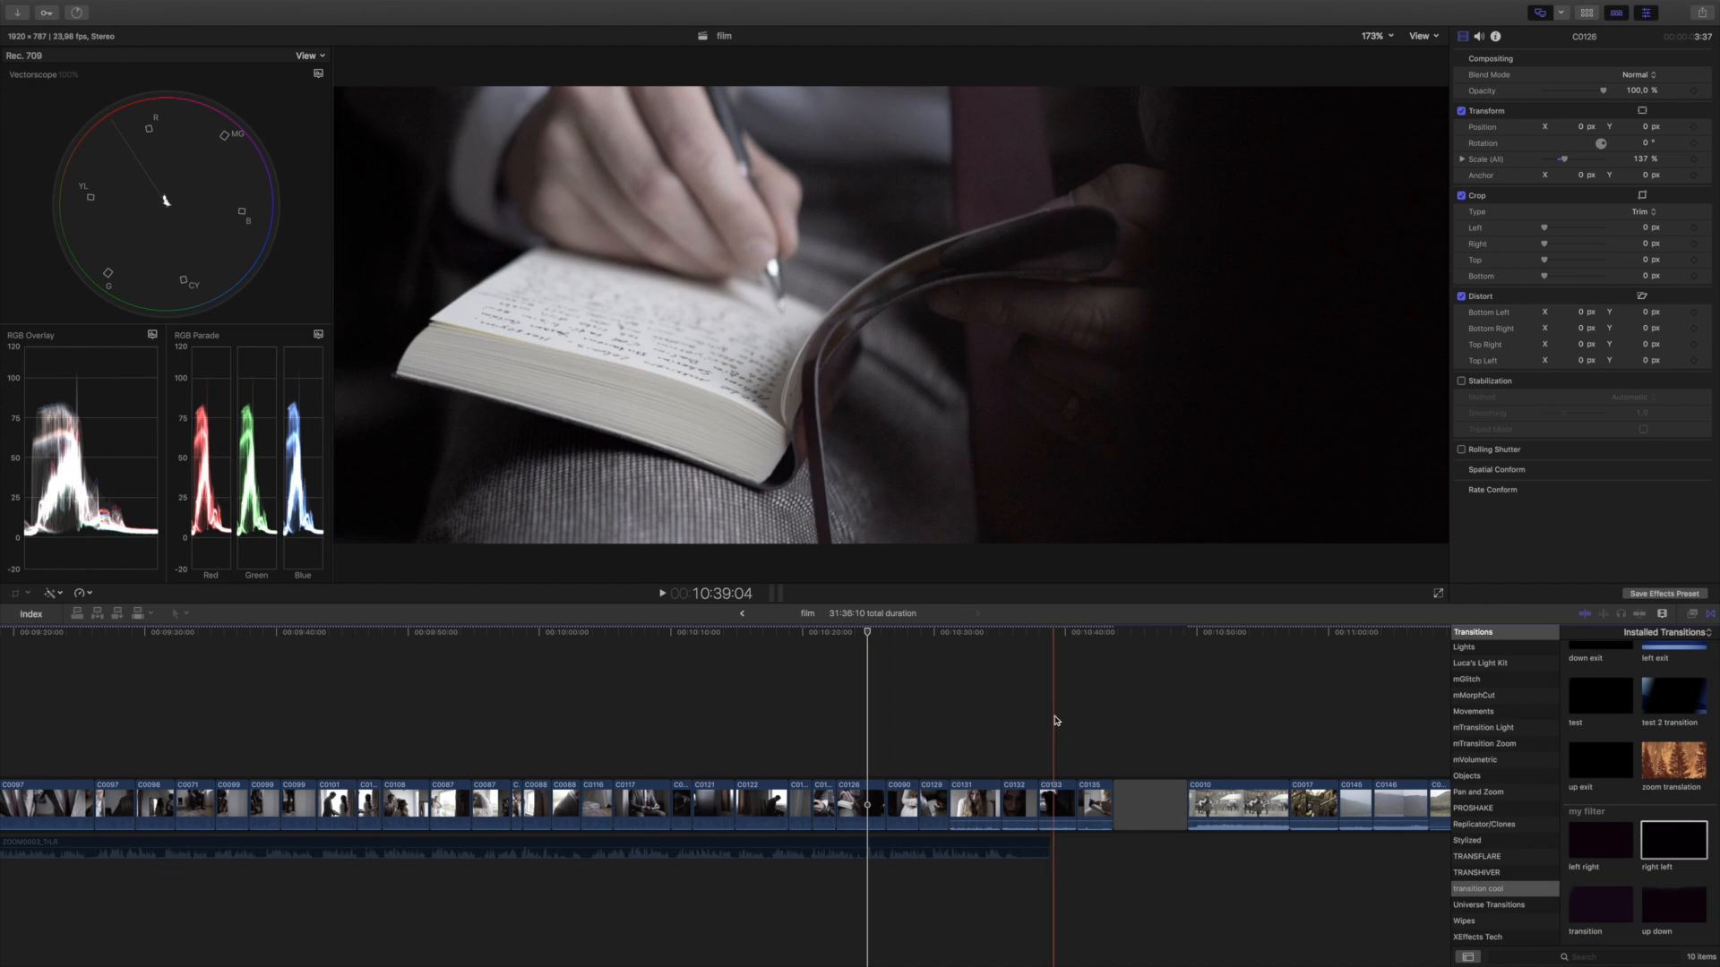
left_click(894, 785)
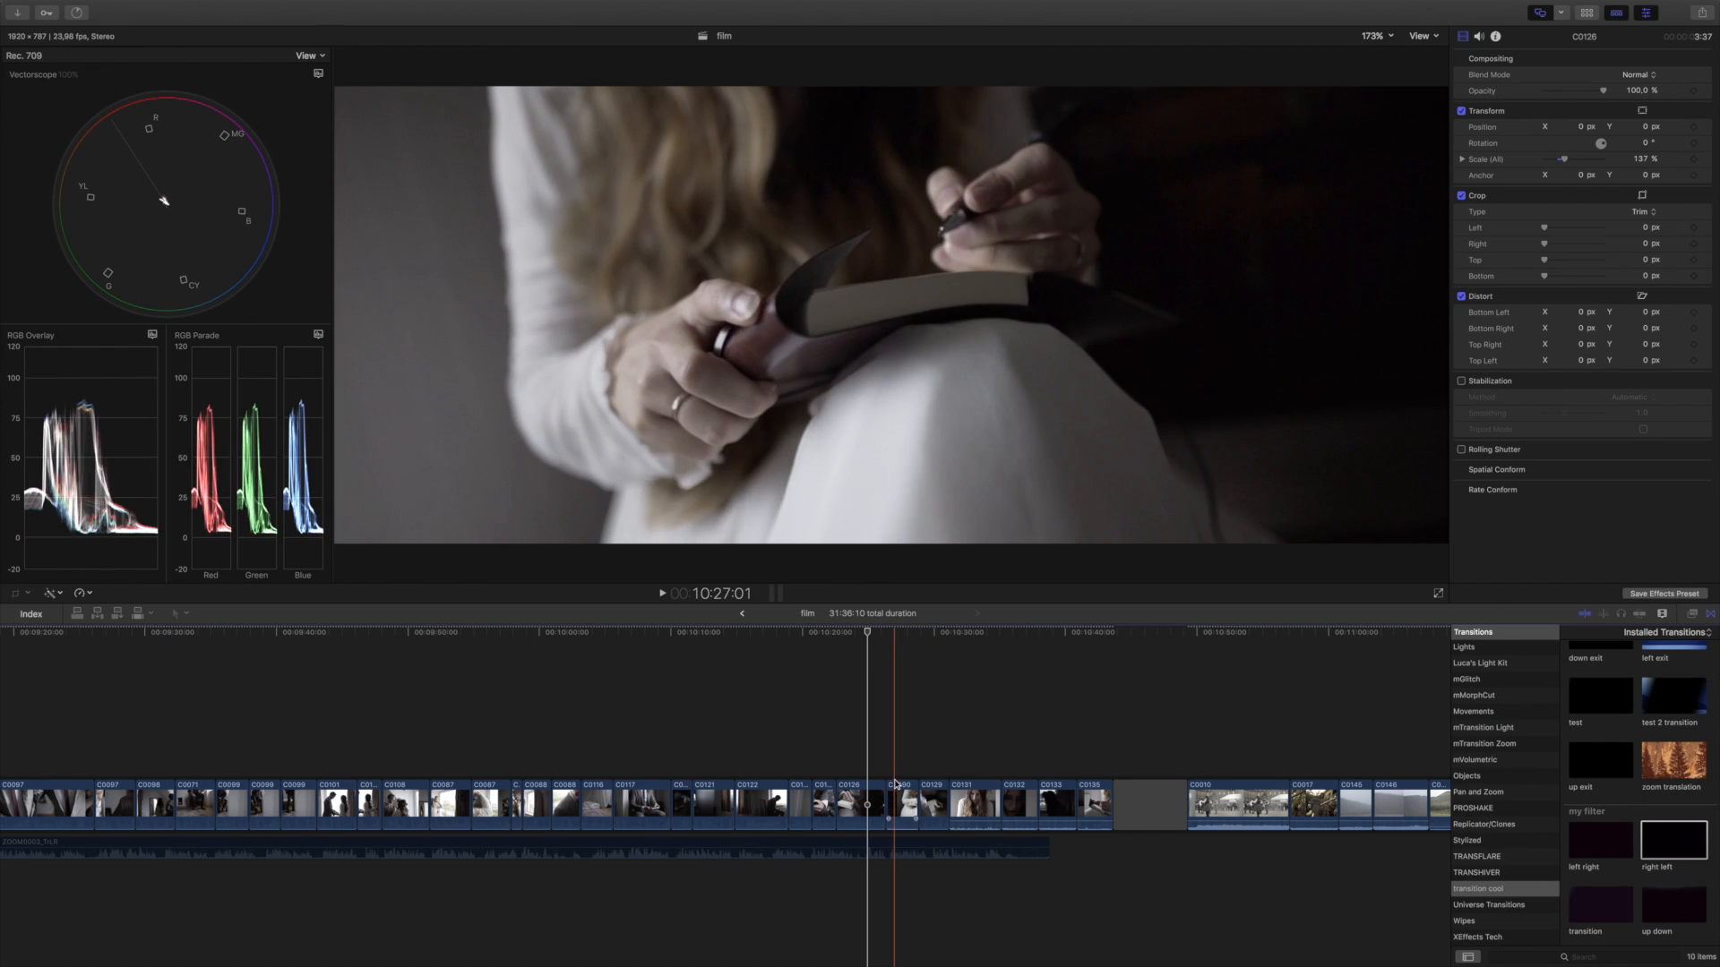
left_click(1671, 840)
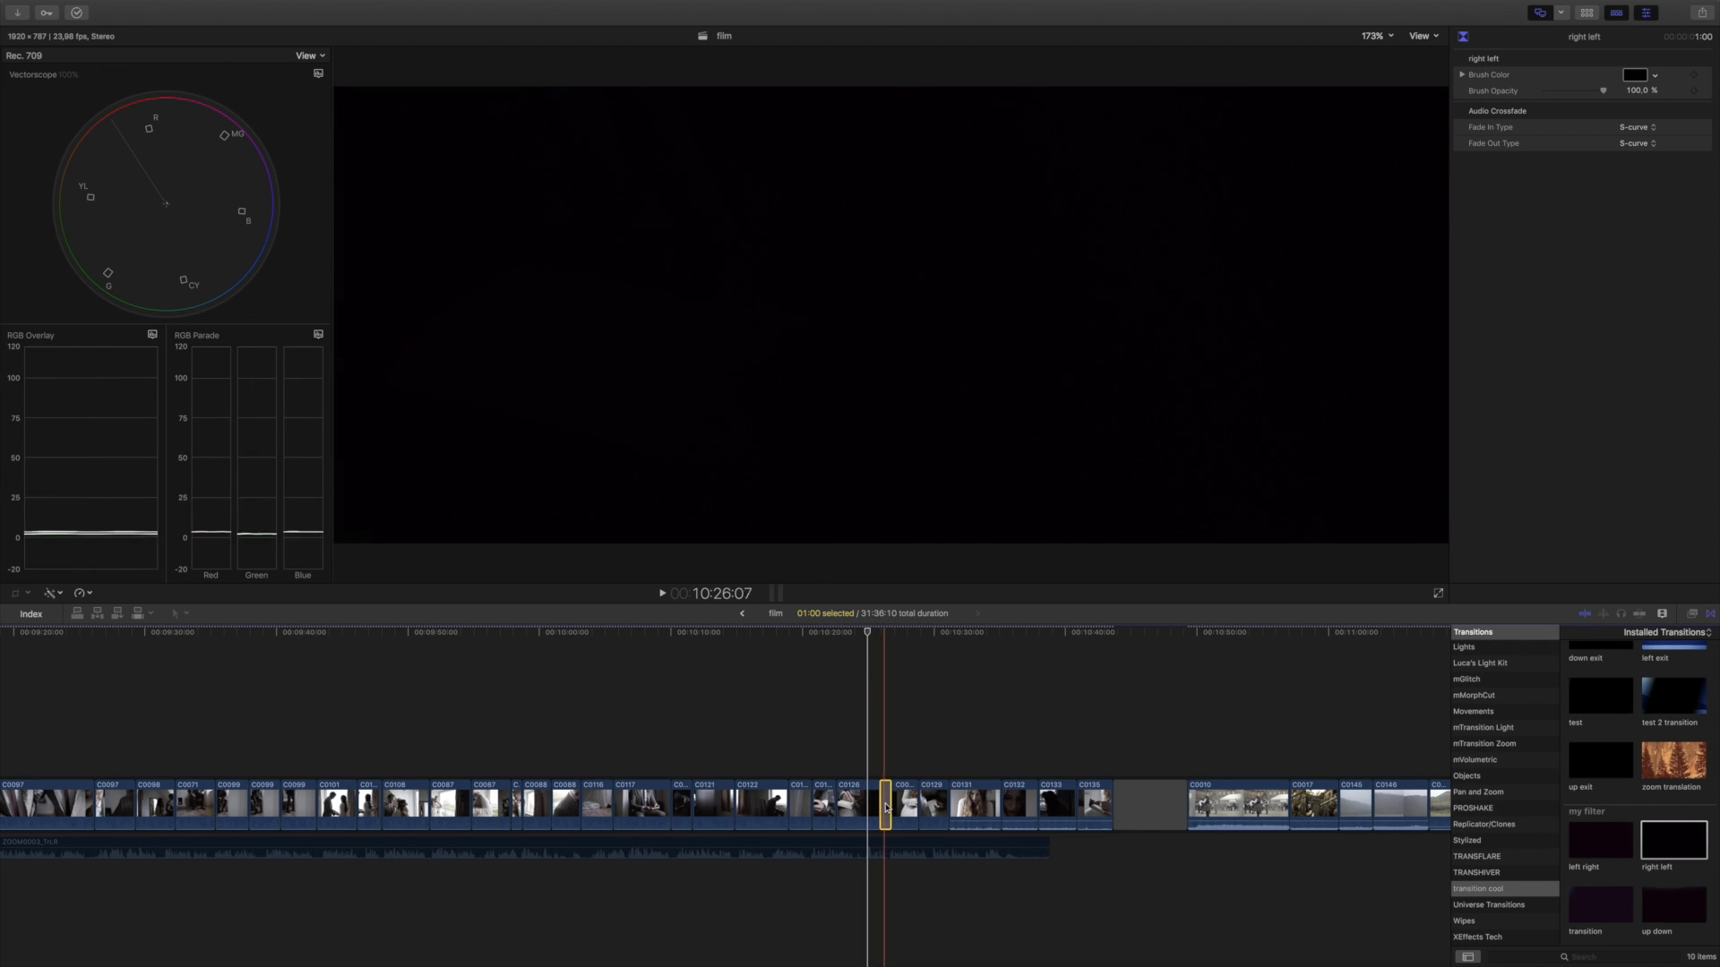
Scrub the playhead through the 'right left' transition to preview it
left_click(868, 806)
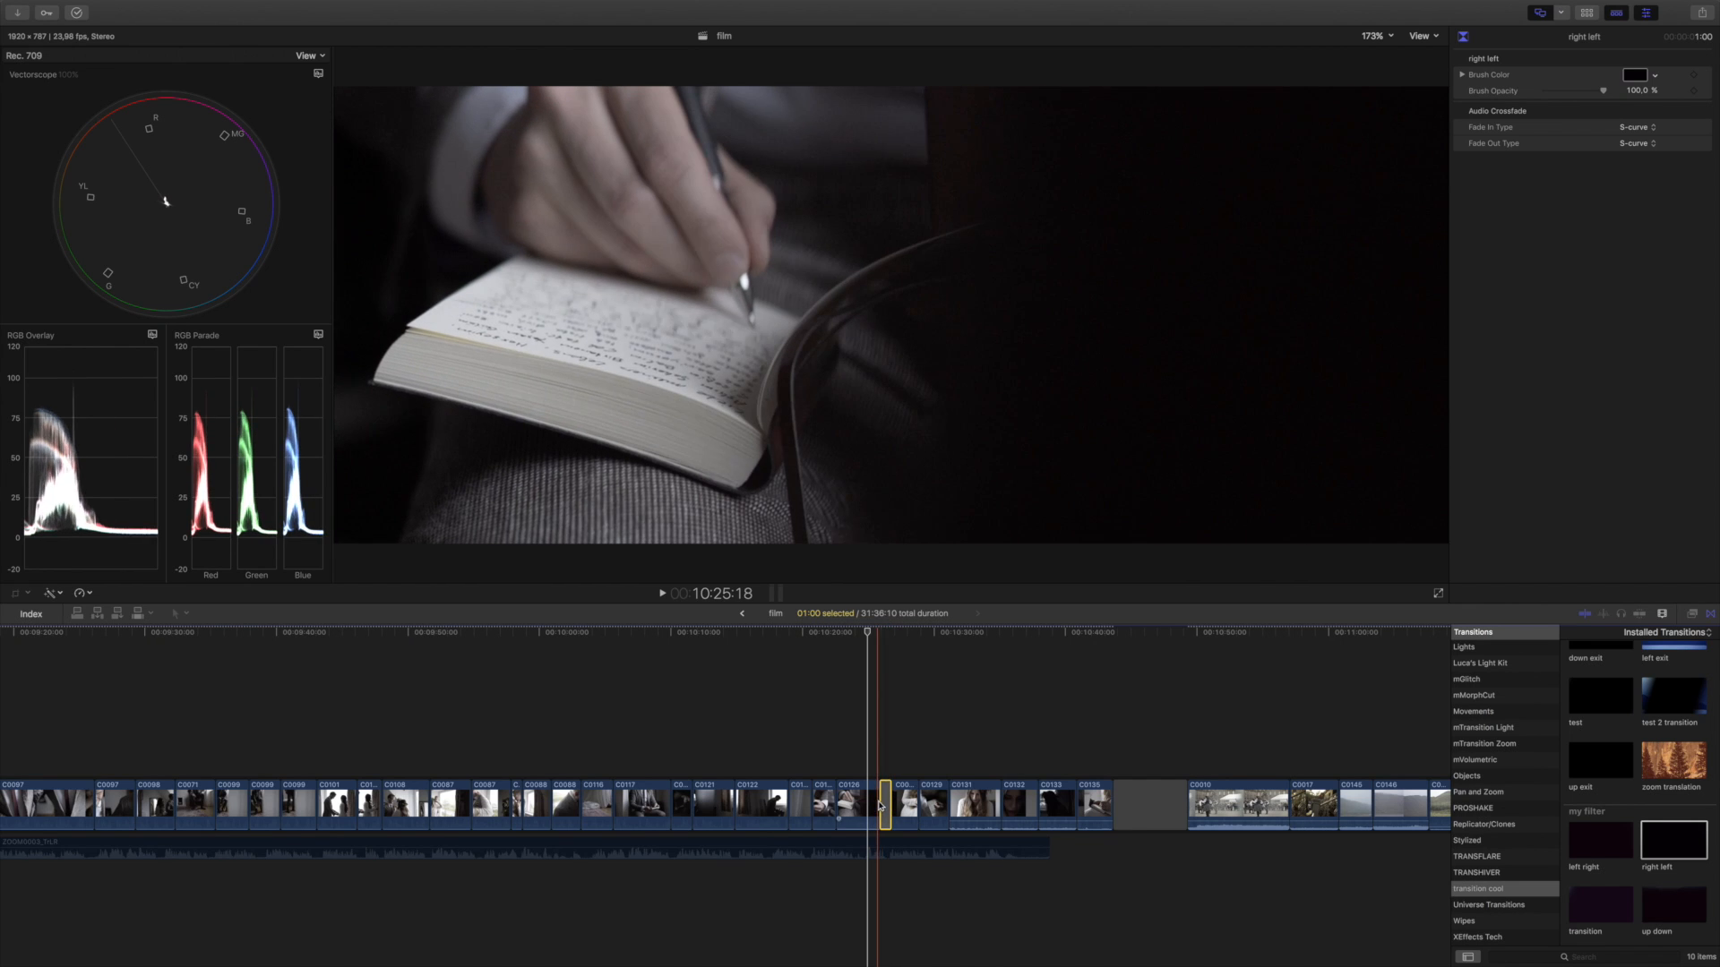
left_click(886, 806)
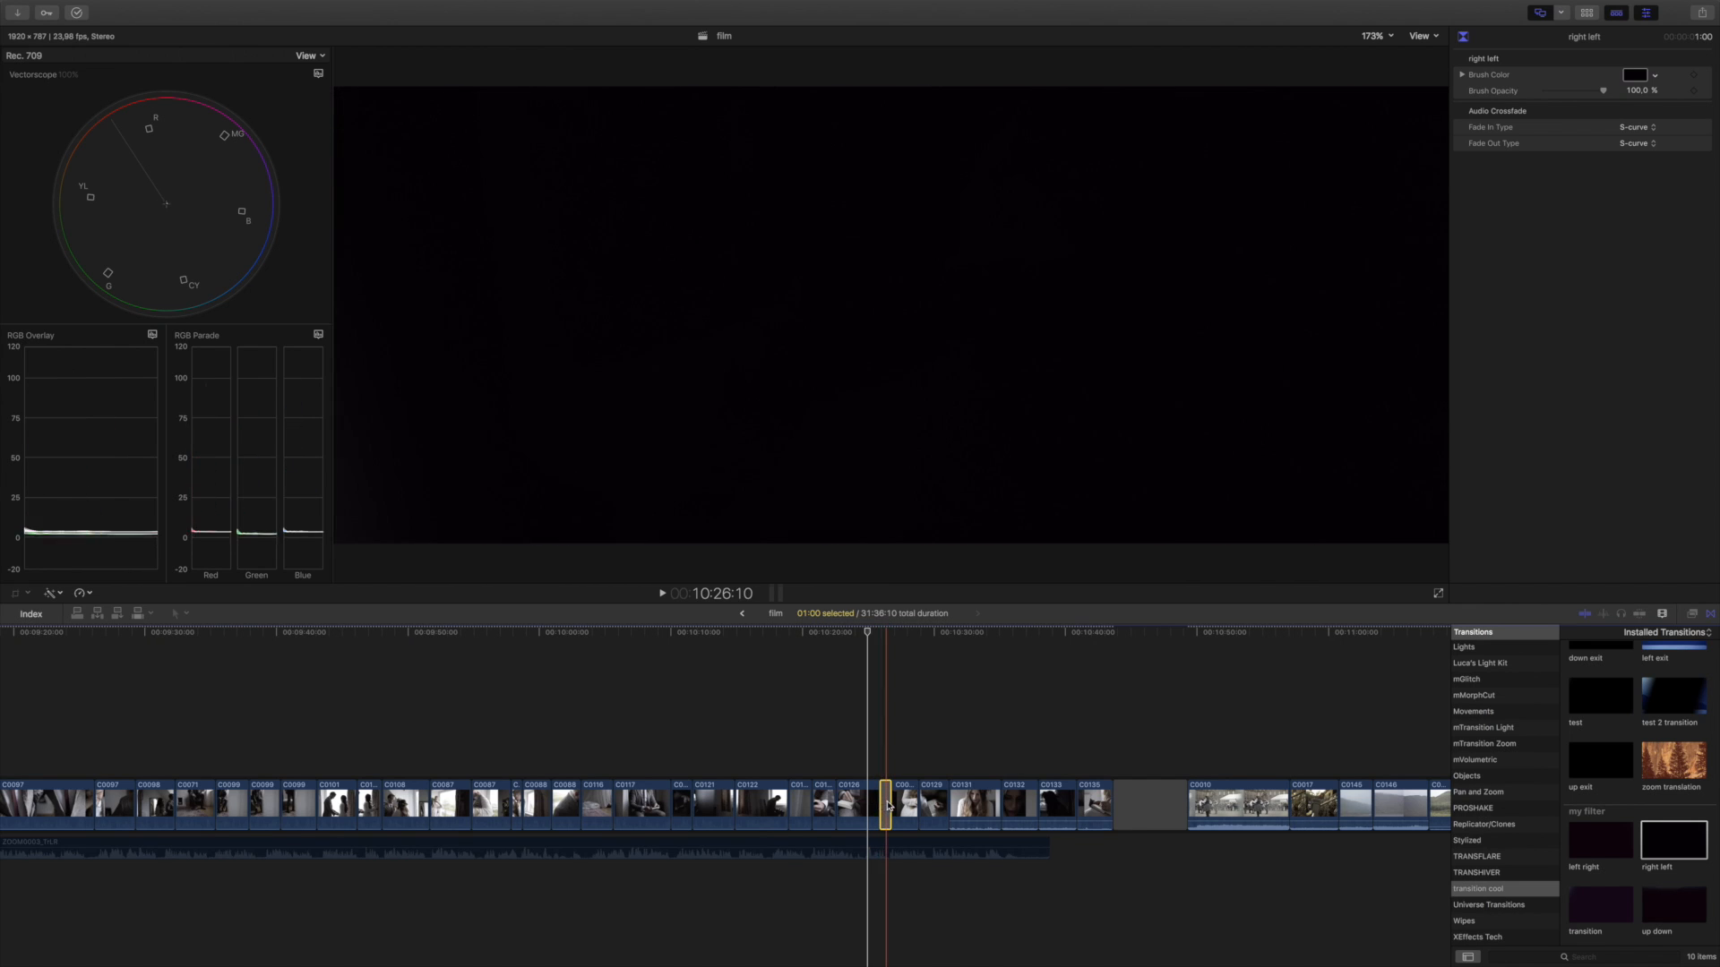
left_click(878, 798)
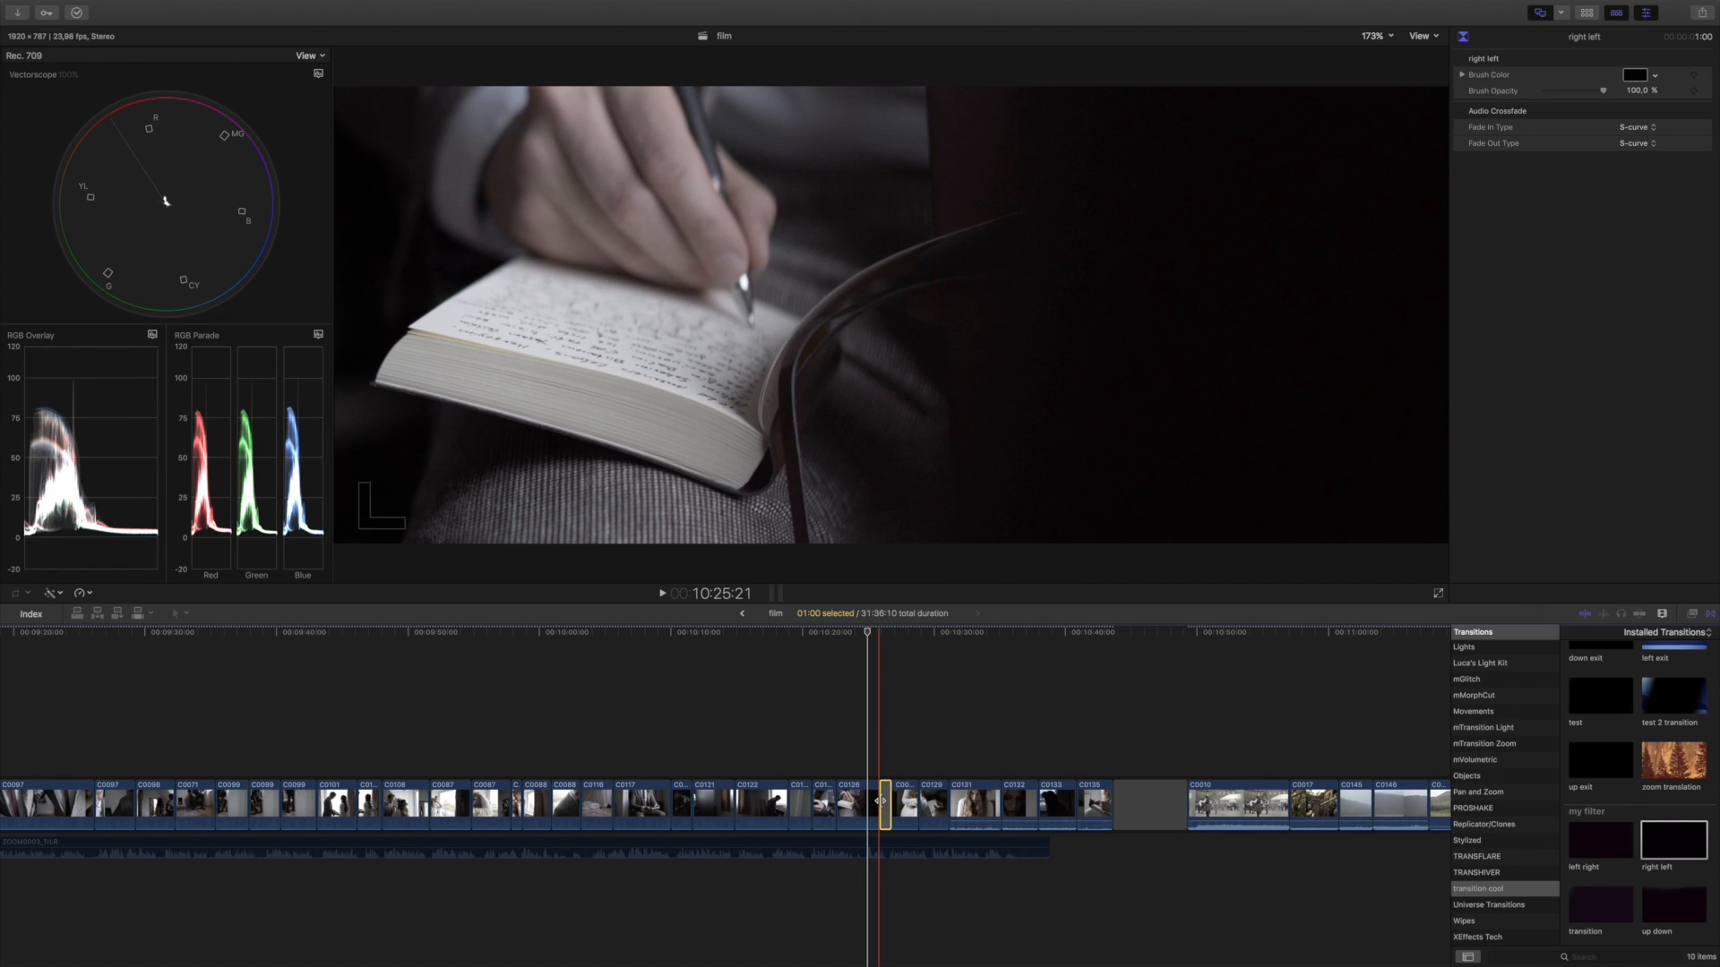
left_click_drag(877, 801, 888, 801)
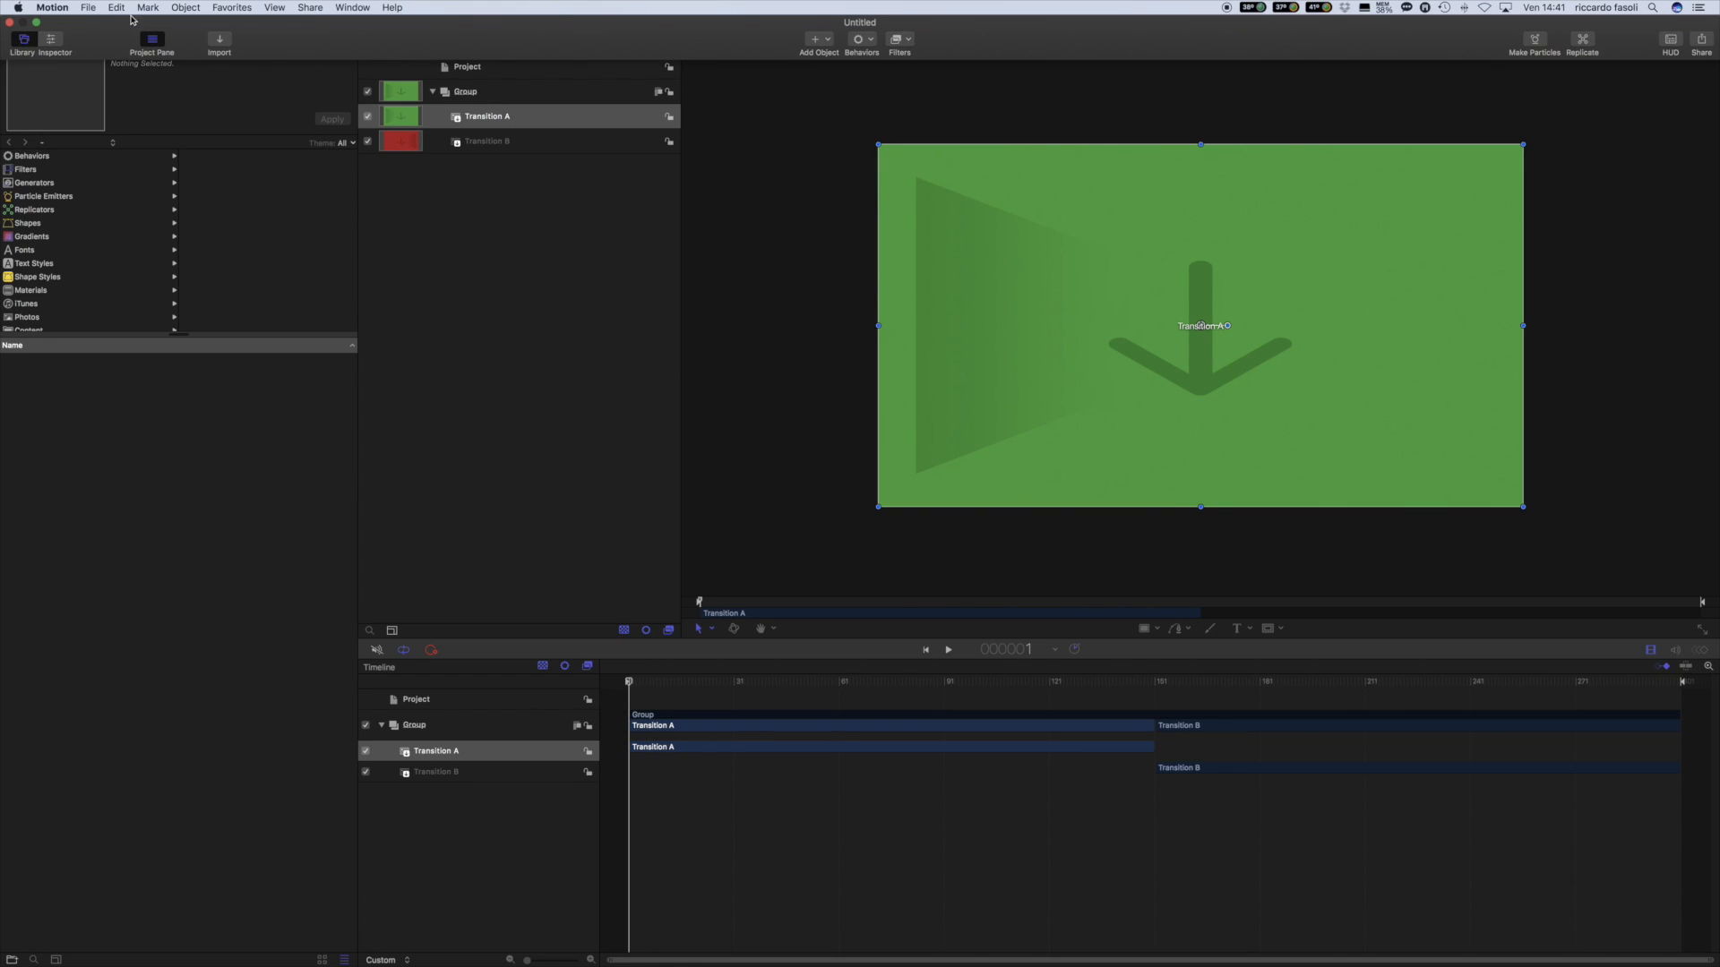
Create another Final Cut Transition project from the Project Browser
left_click(88, 8)
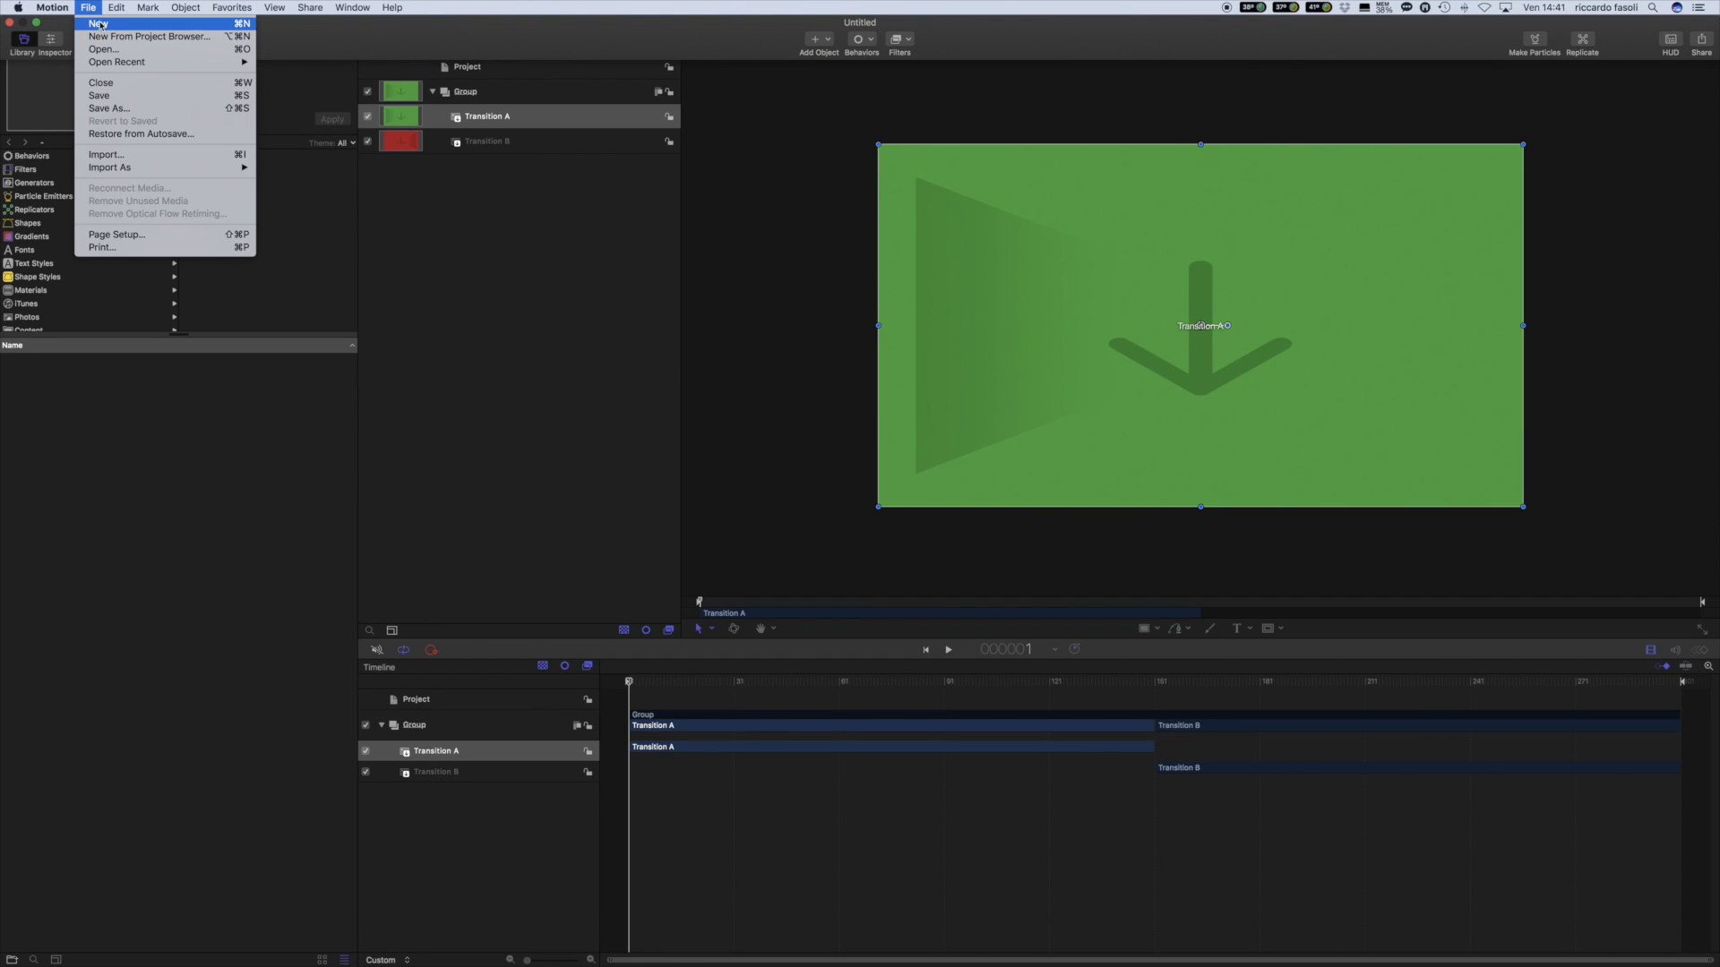
left_click(894, 183)
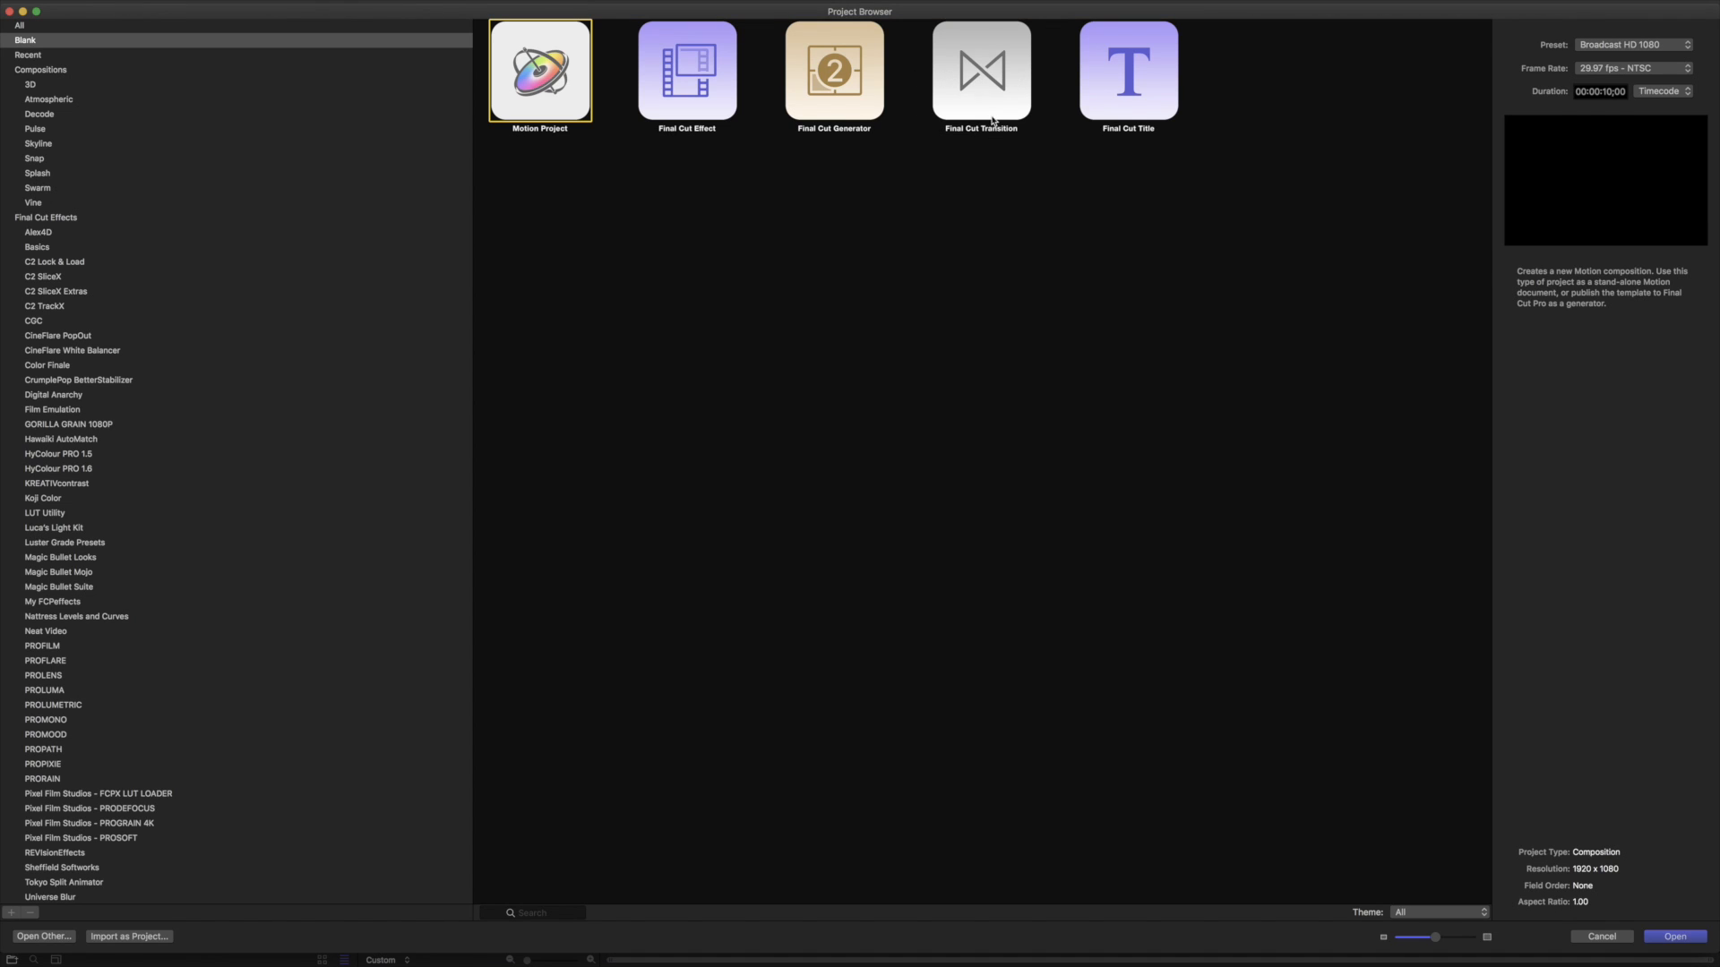
mouse_move(537, 96)
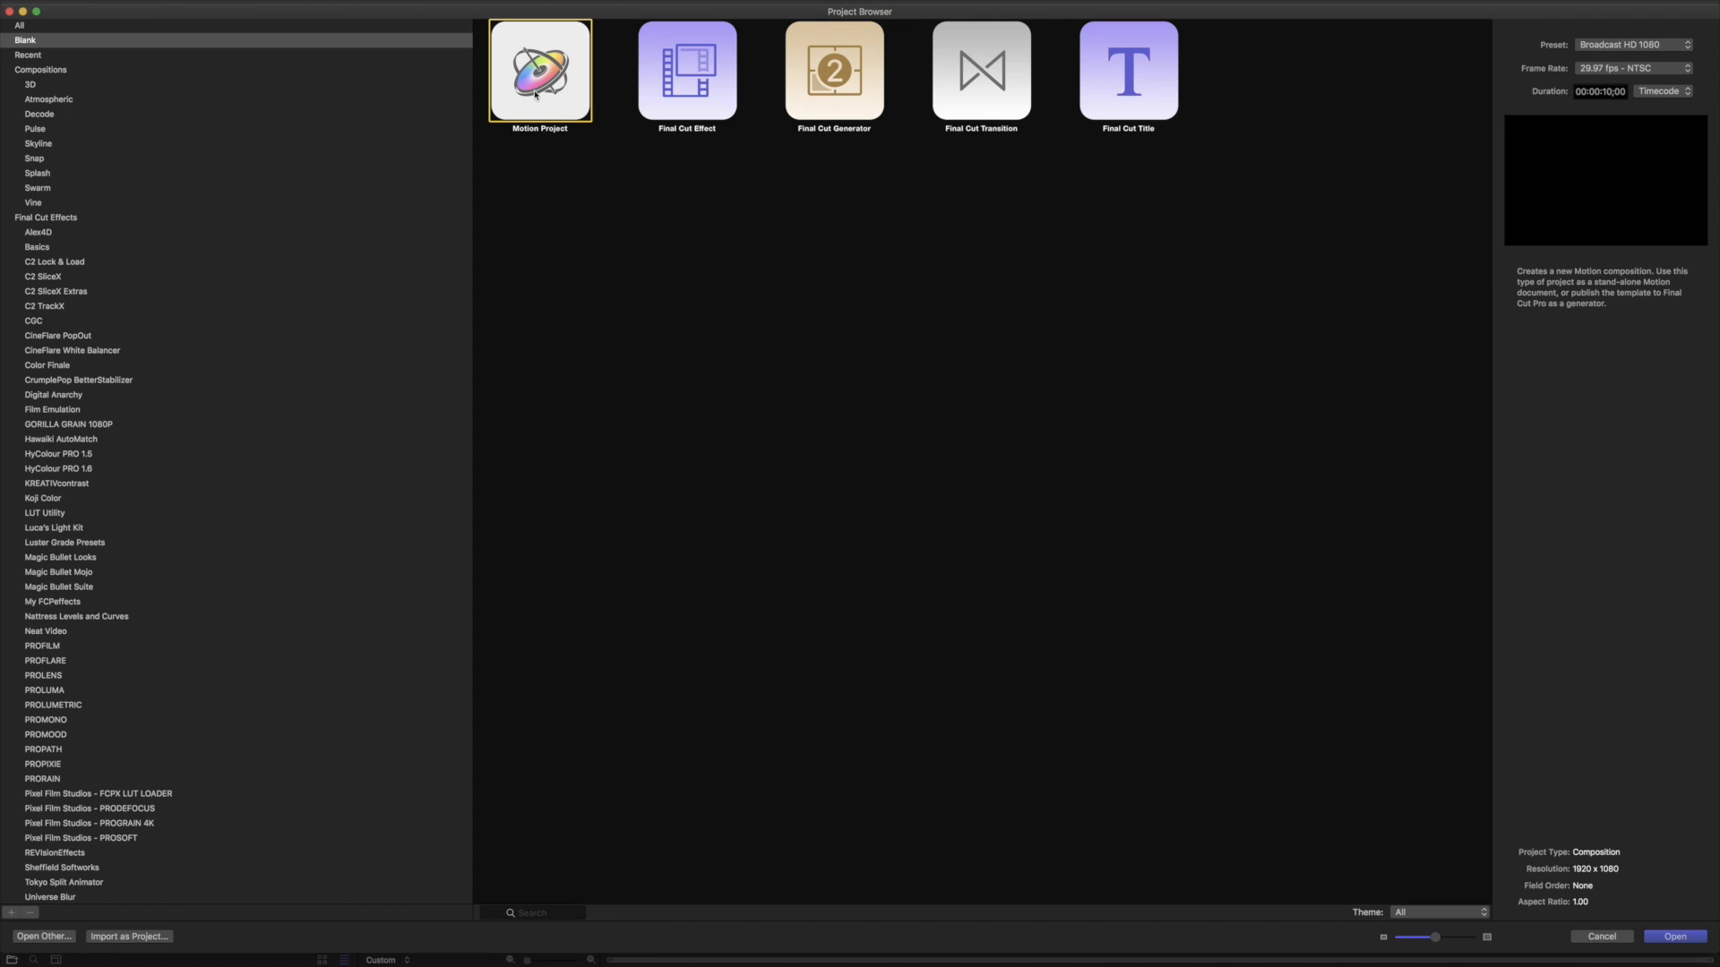
mouse_move(943, 200)
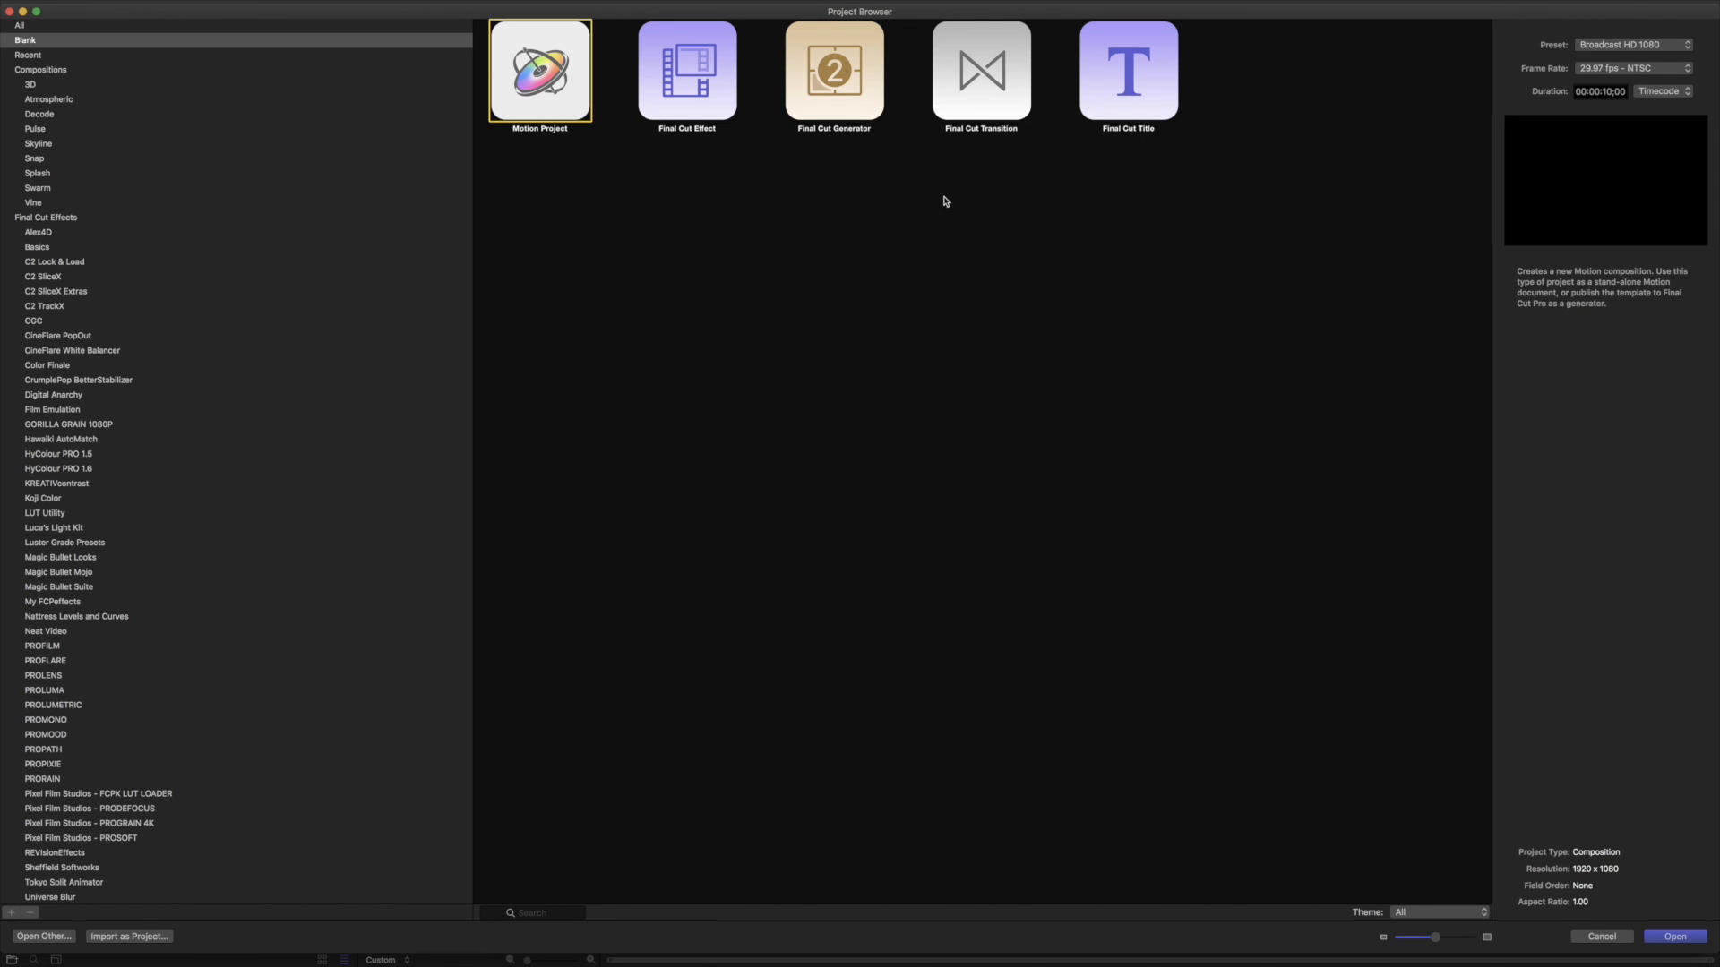
left_click(981, 70)
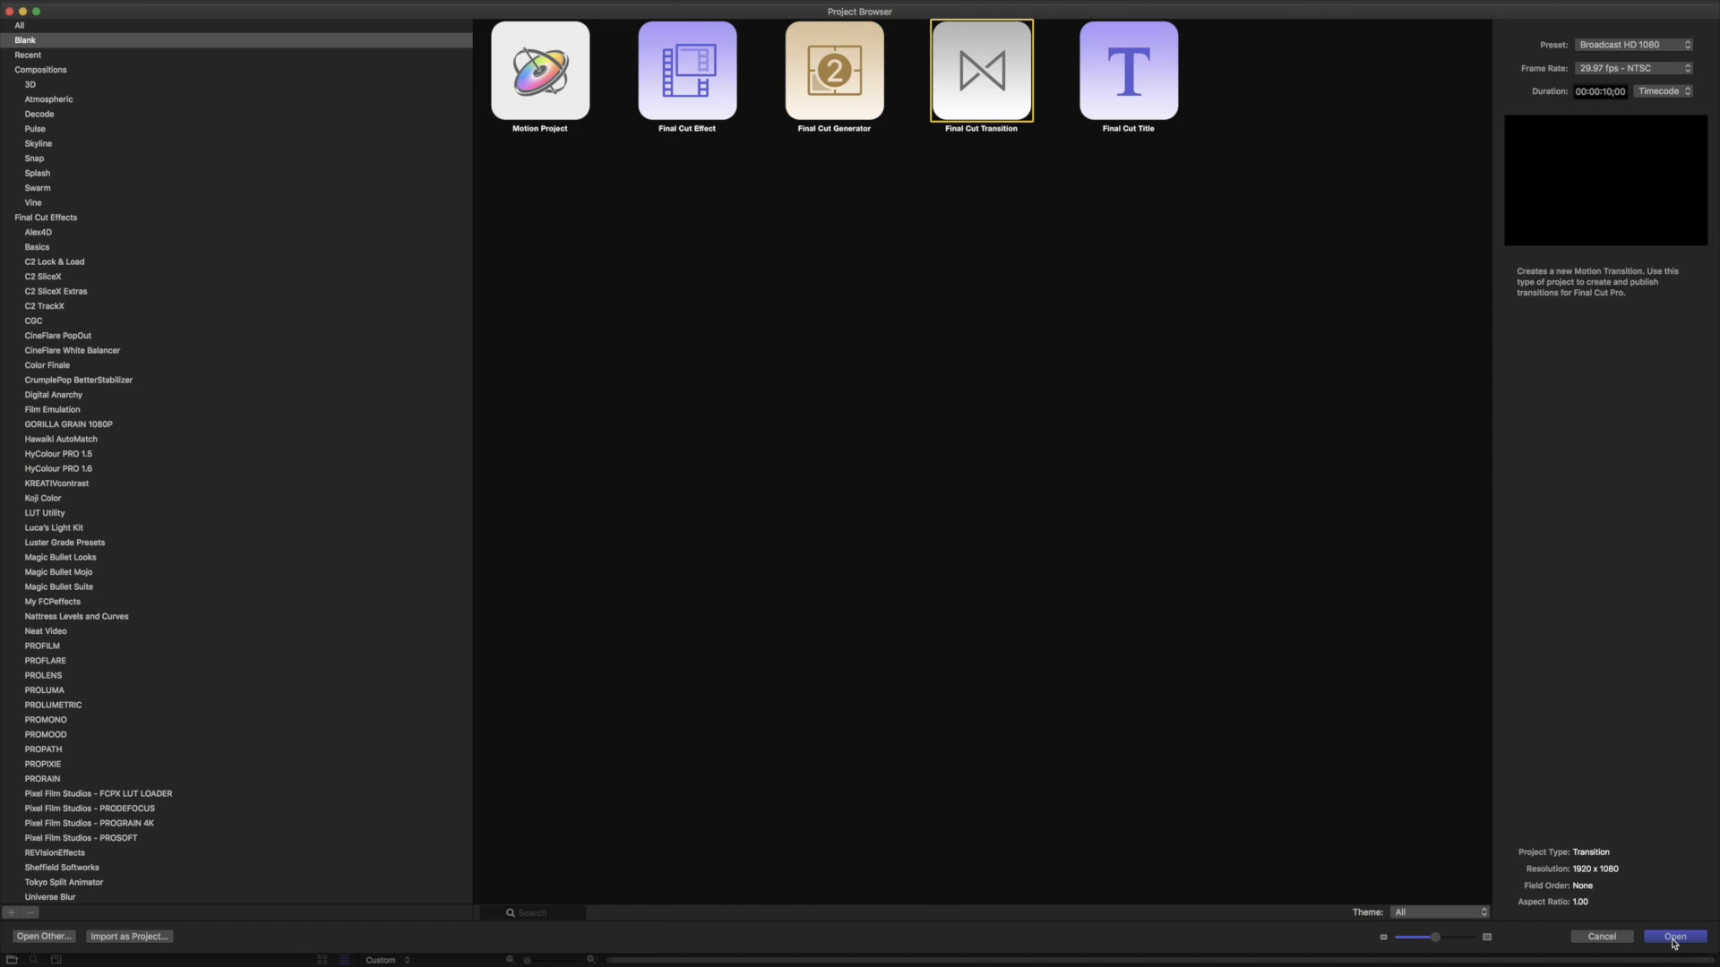
left_click(1672, 935)
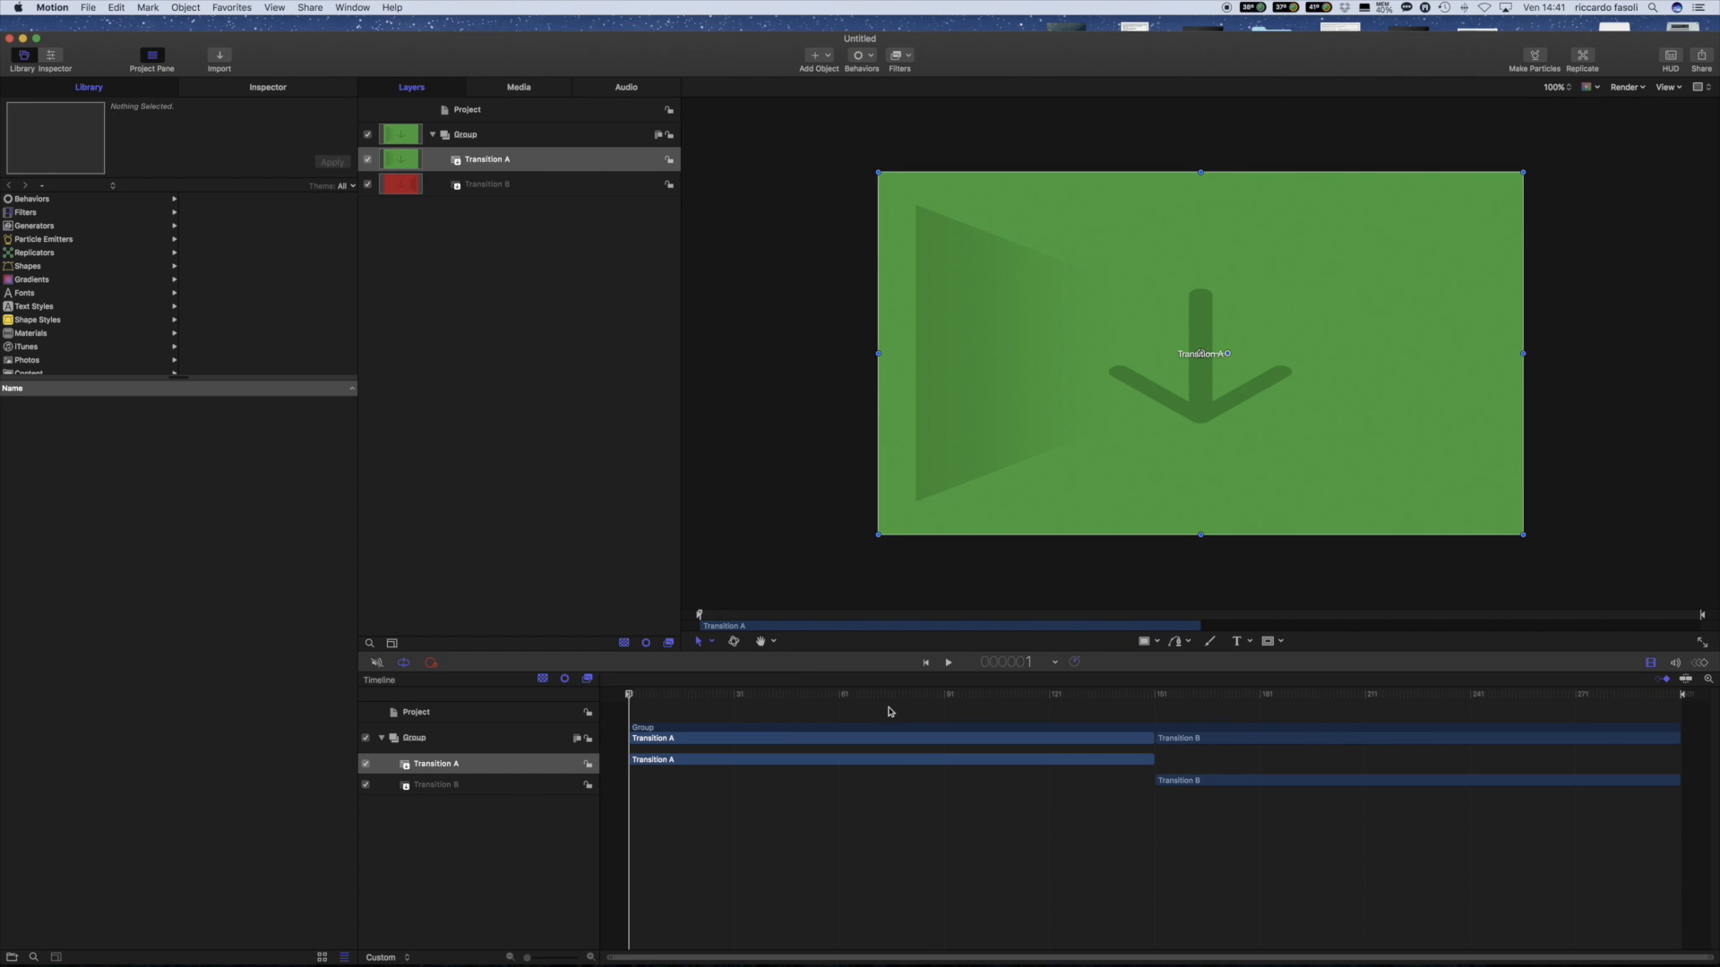
Zoom the Motion canvas out to 25%
left_click(1009, 695)
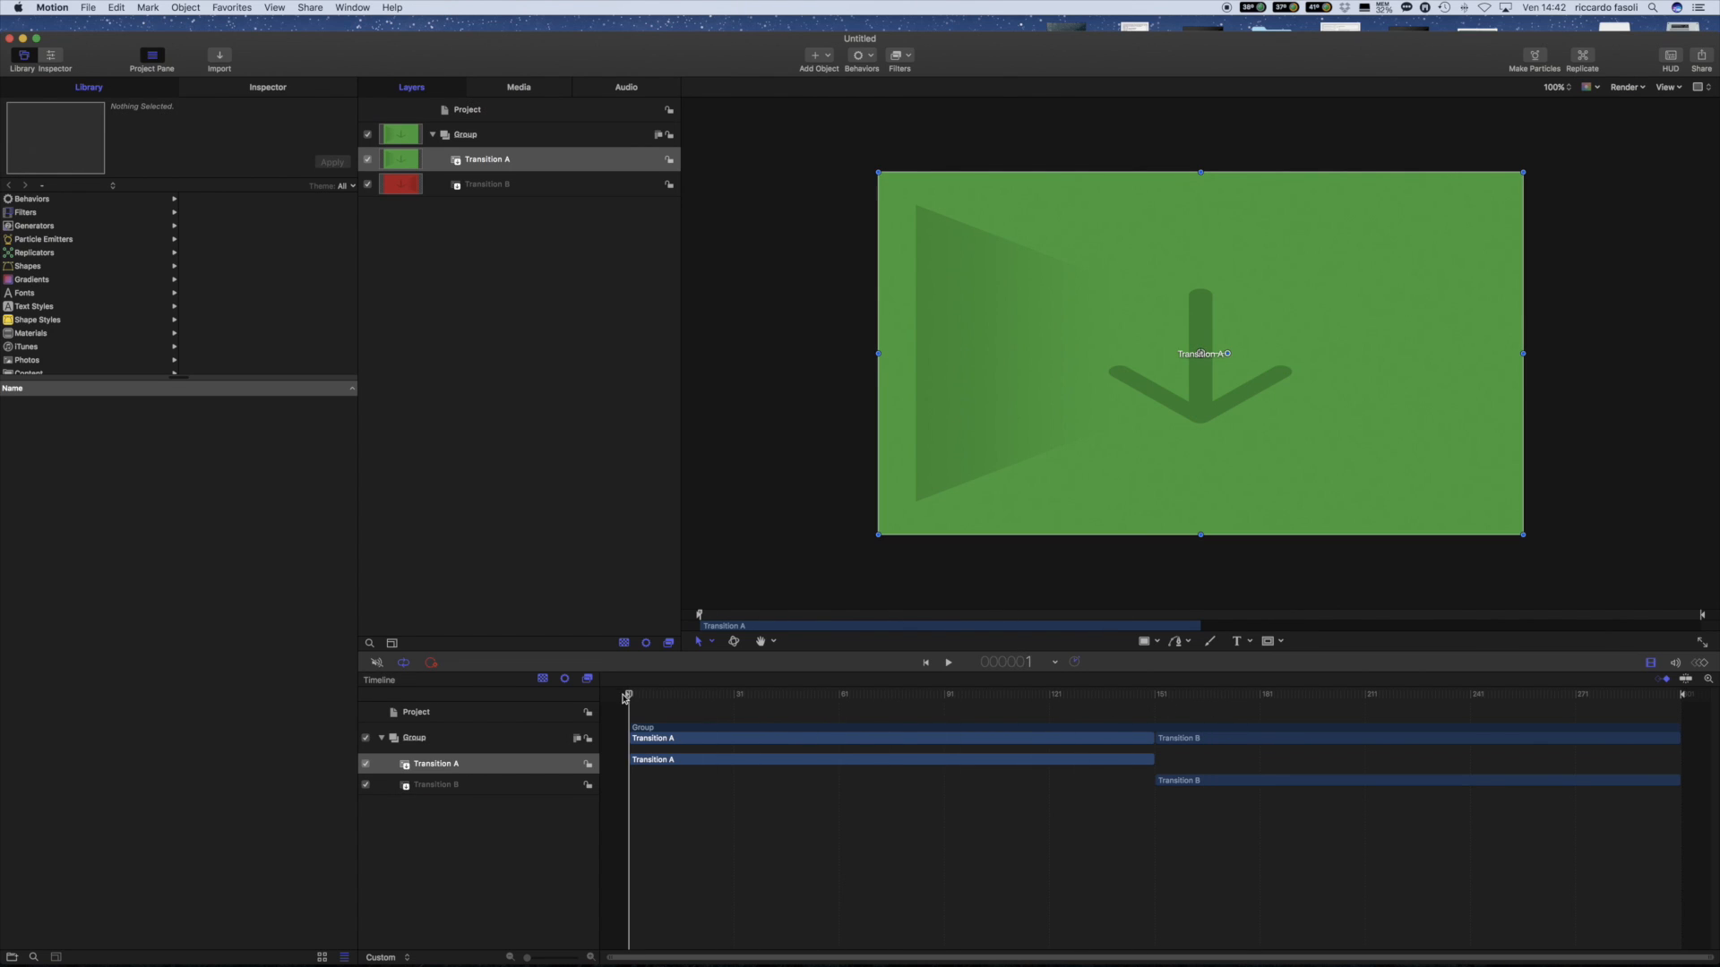
mouse_move(1121, 425)
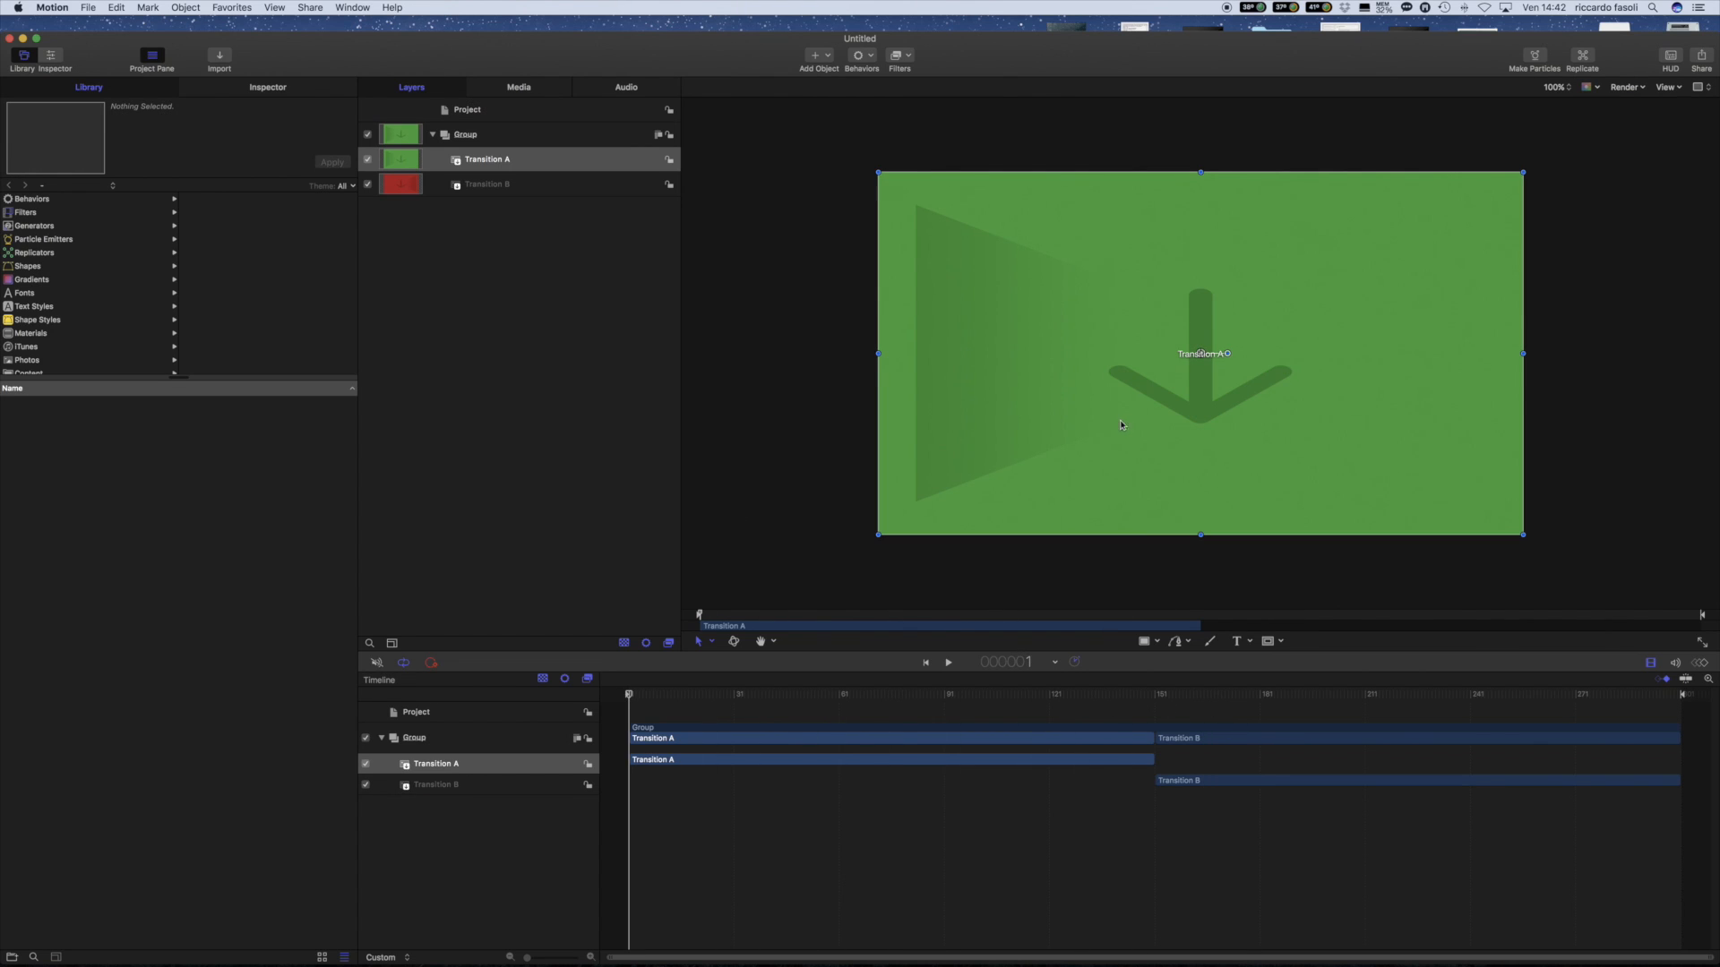
mouse_move(74, 30)
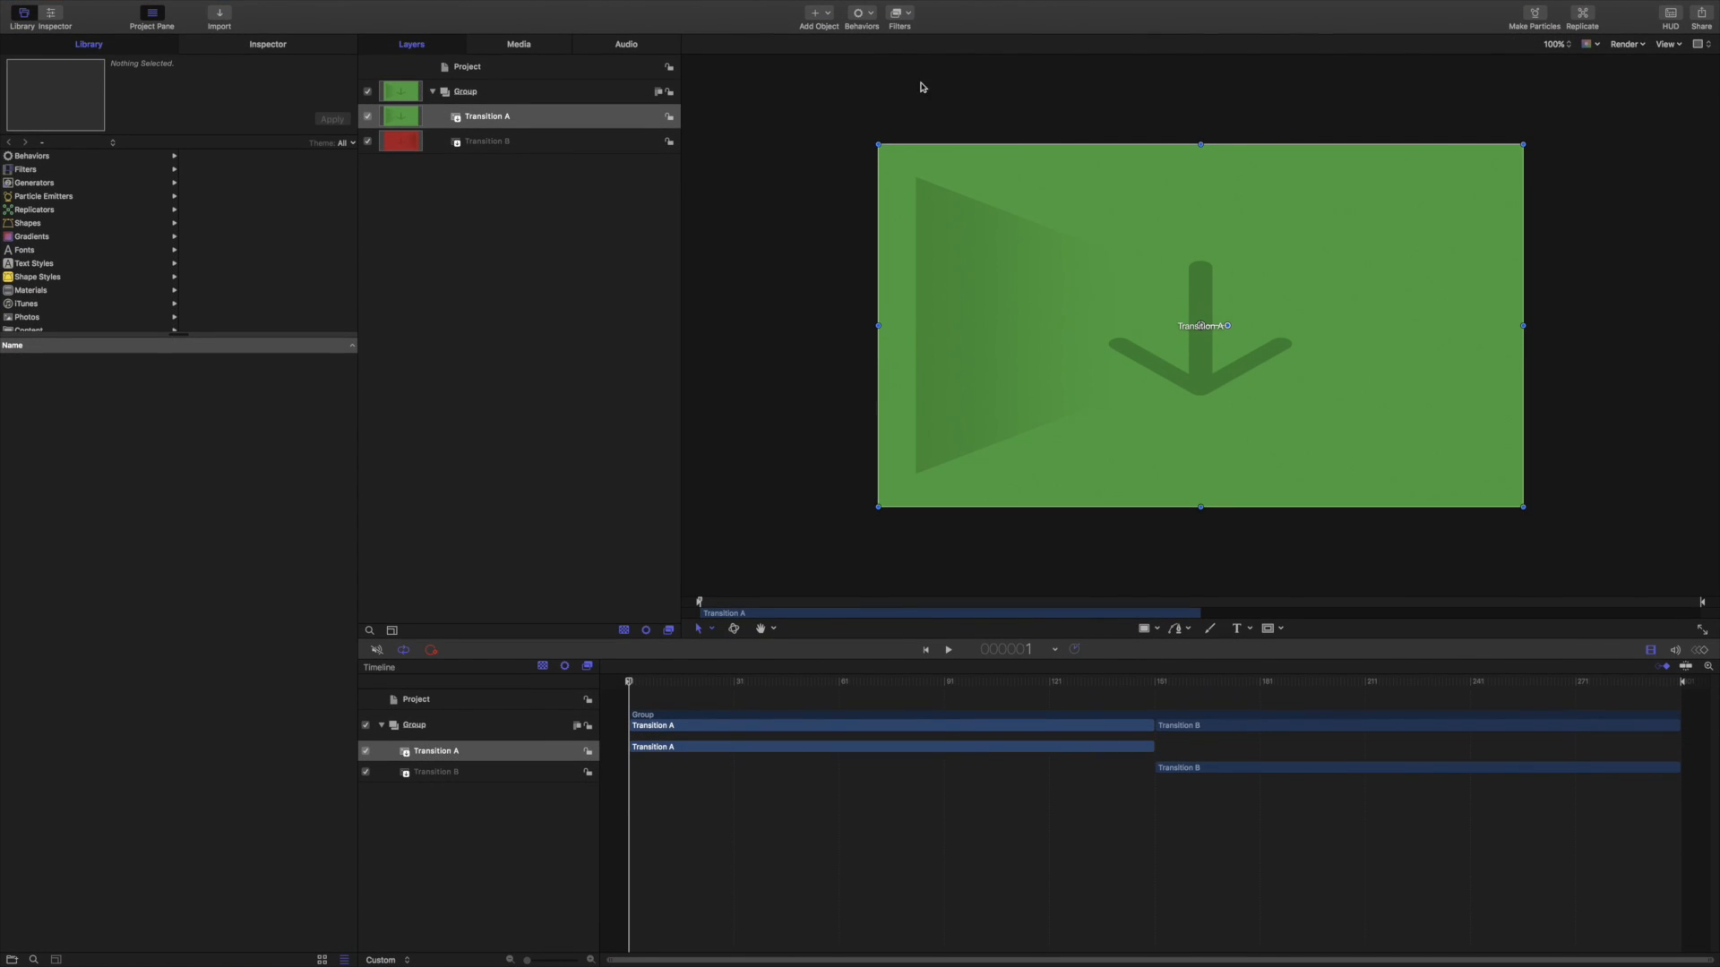
left_click(1554, 44)
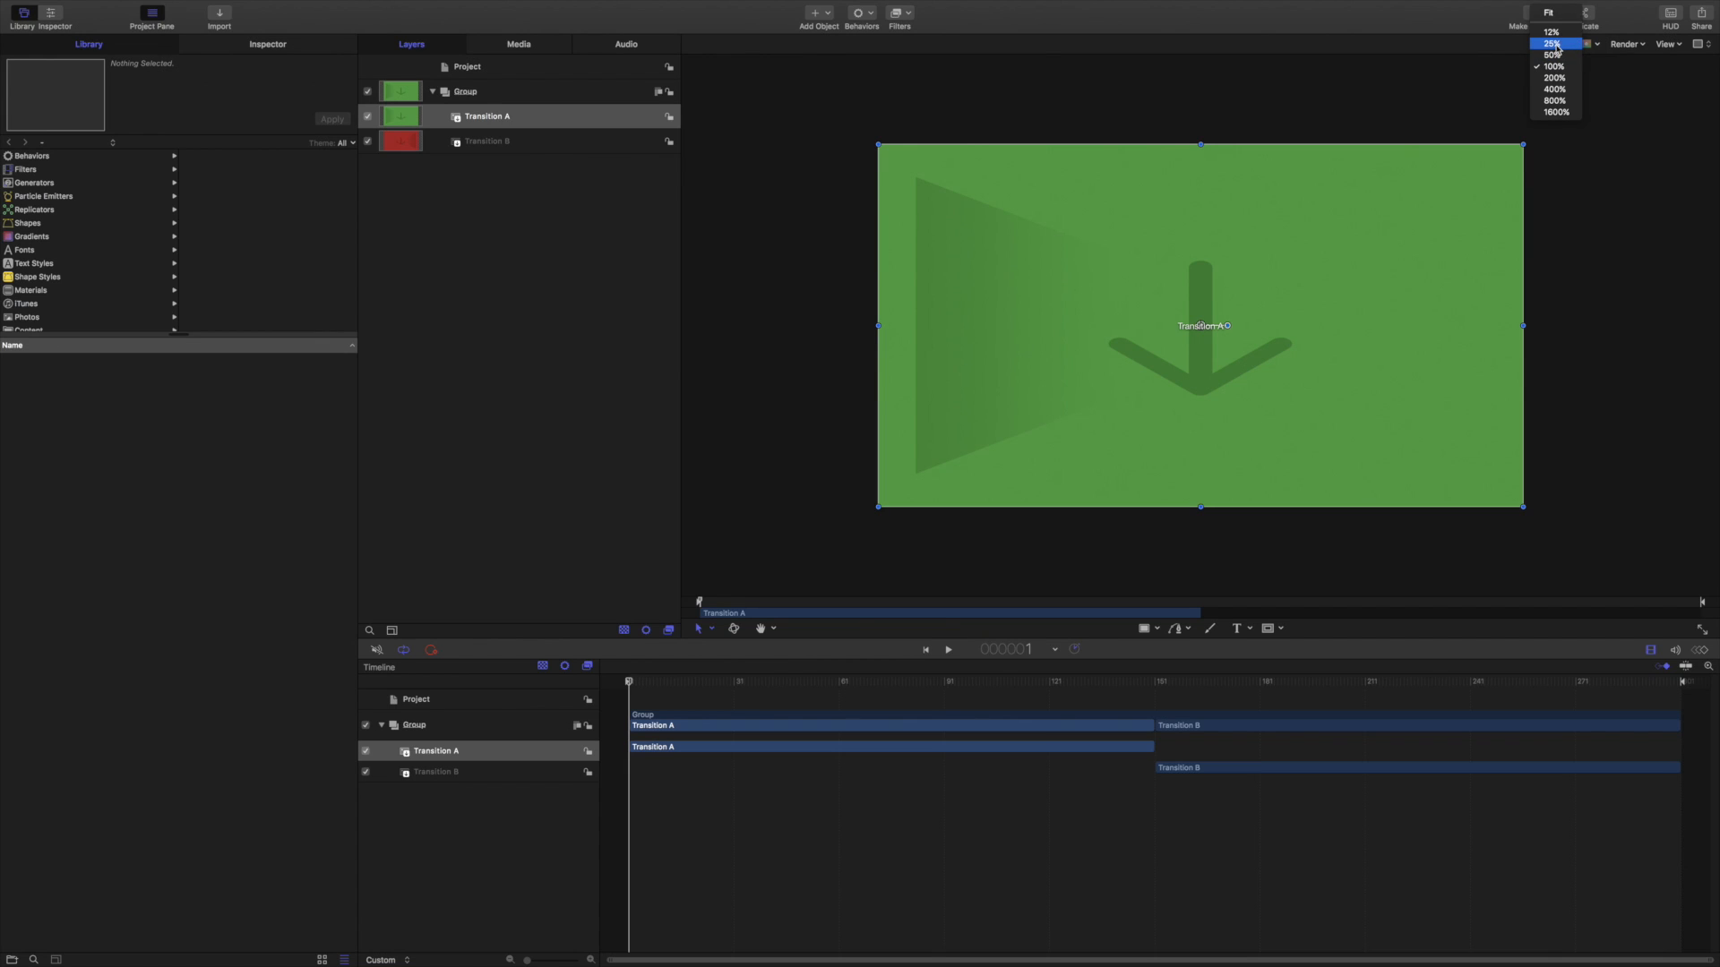
left_click(1554, 44)
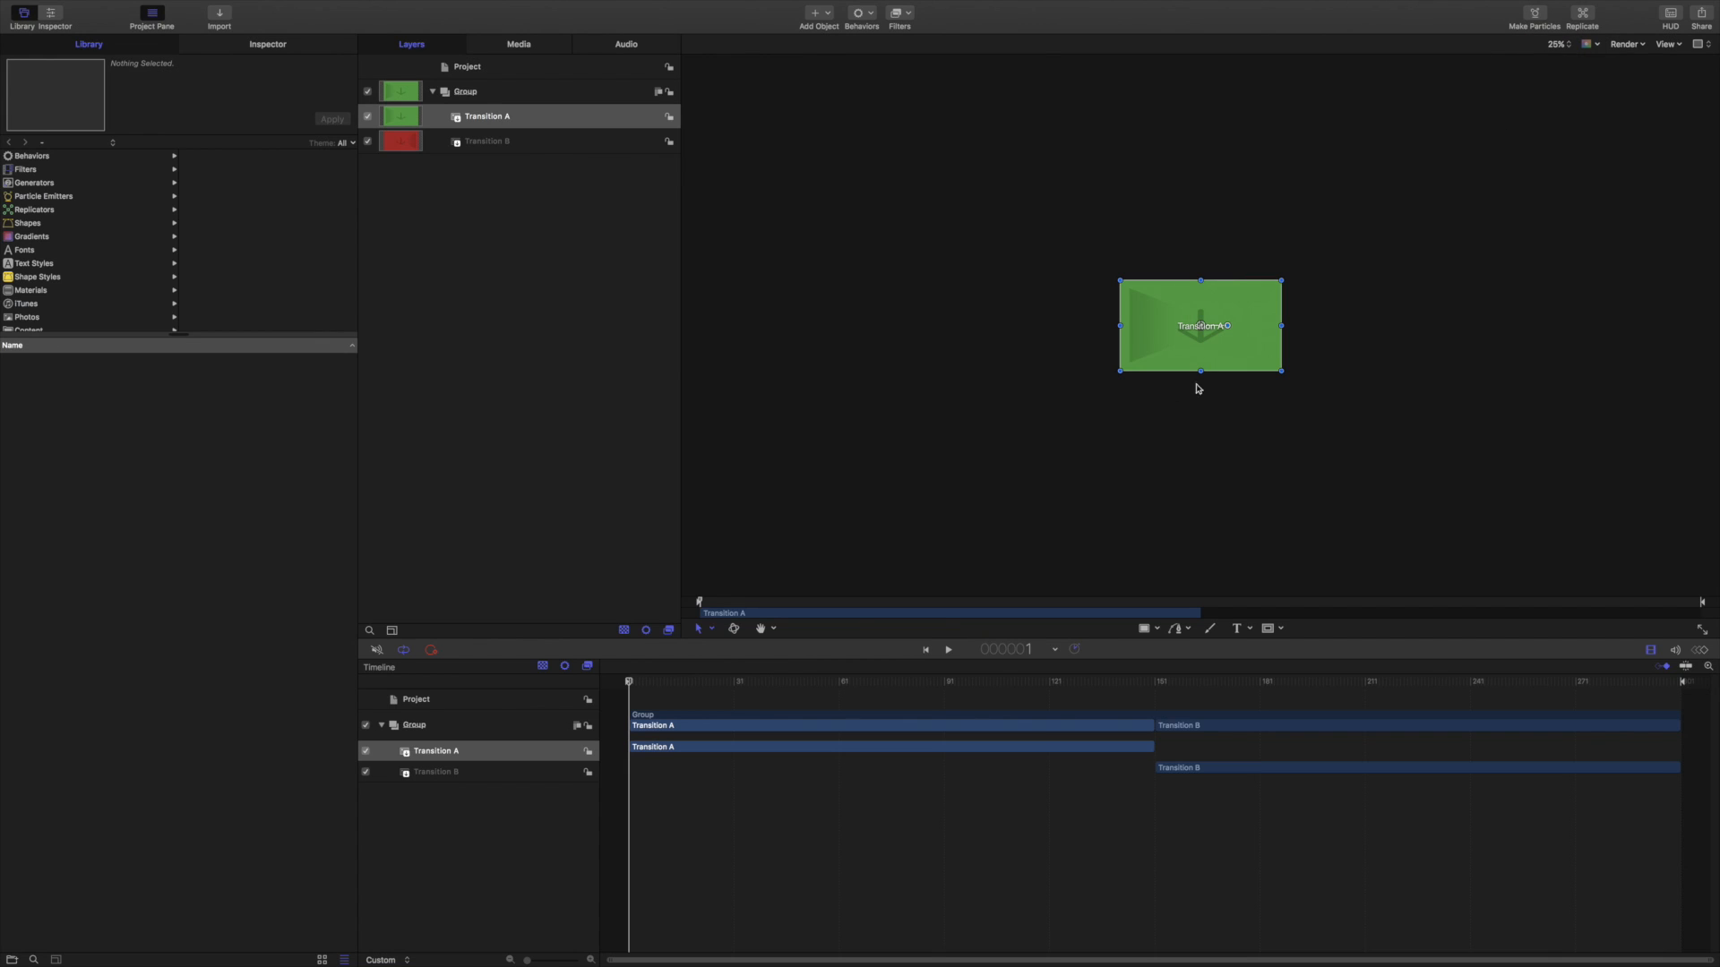
mouse_move(993, 280)
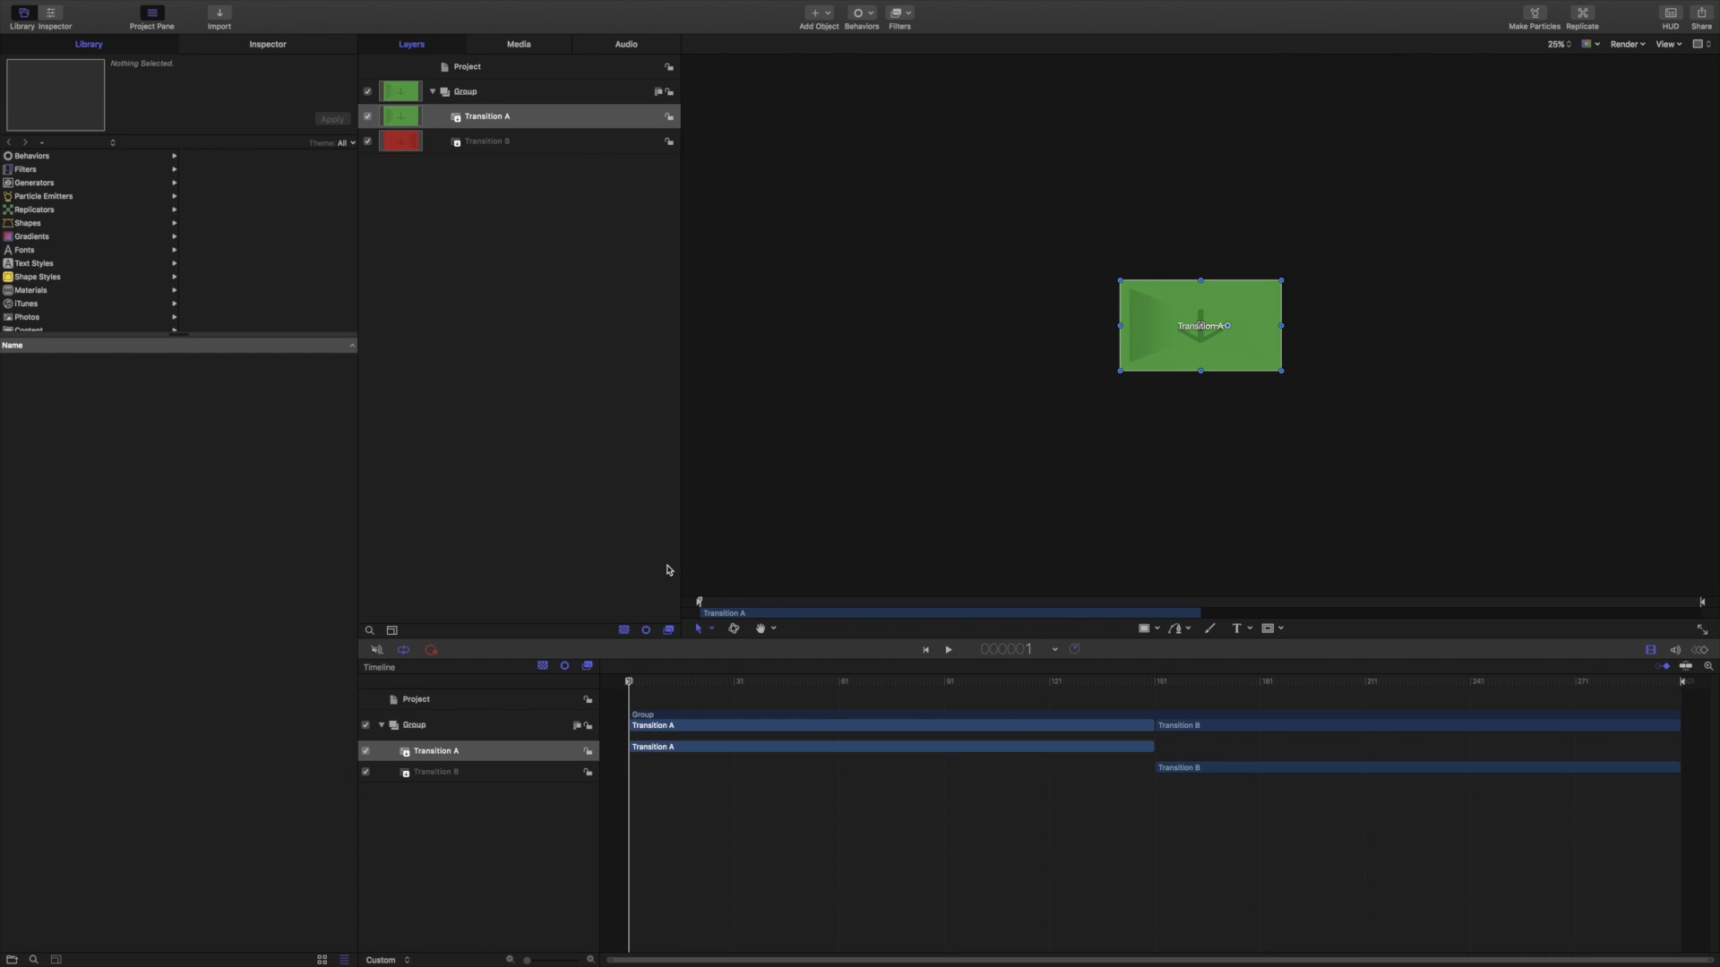
mouse_move(1134, 609)
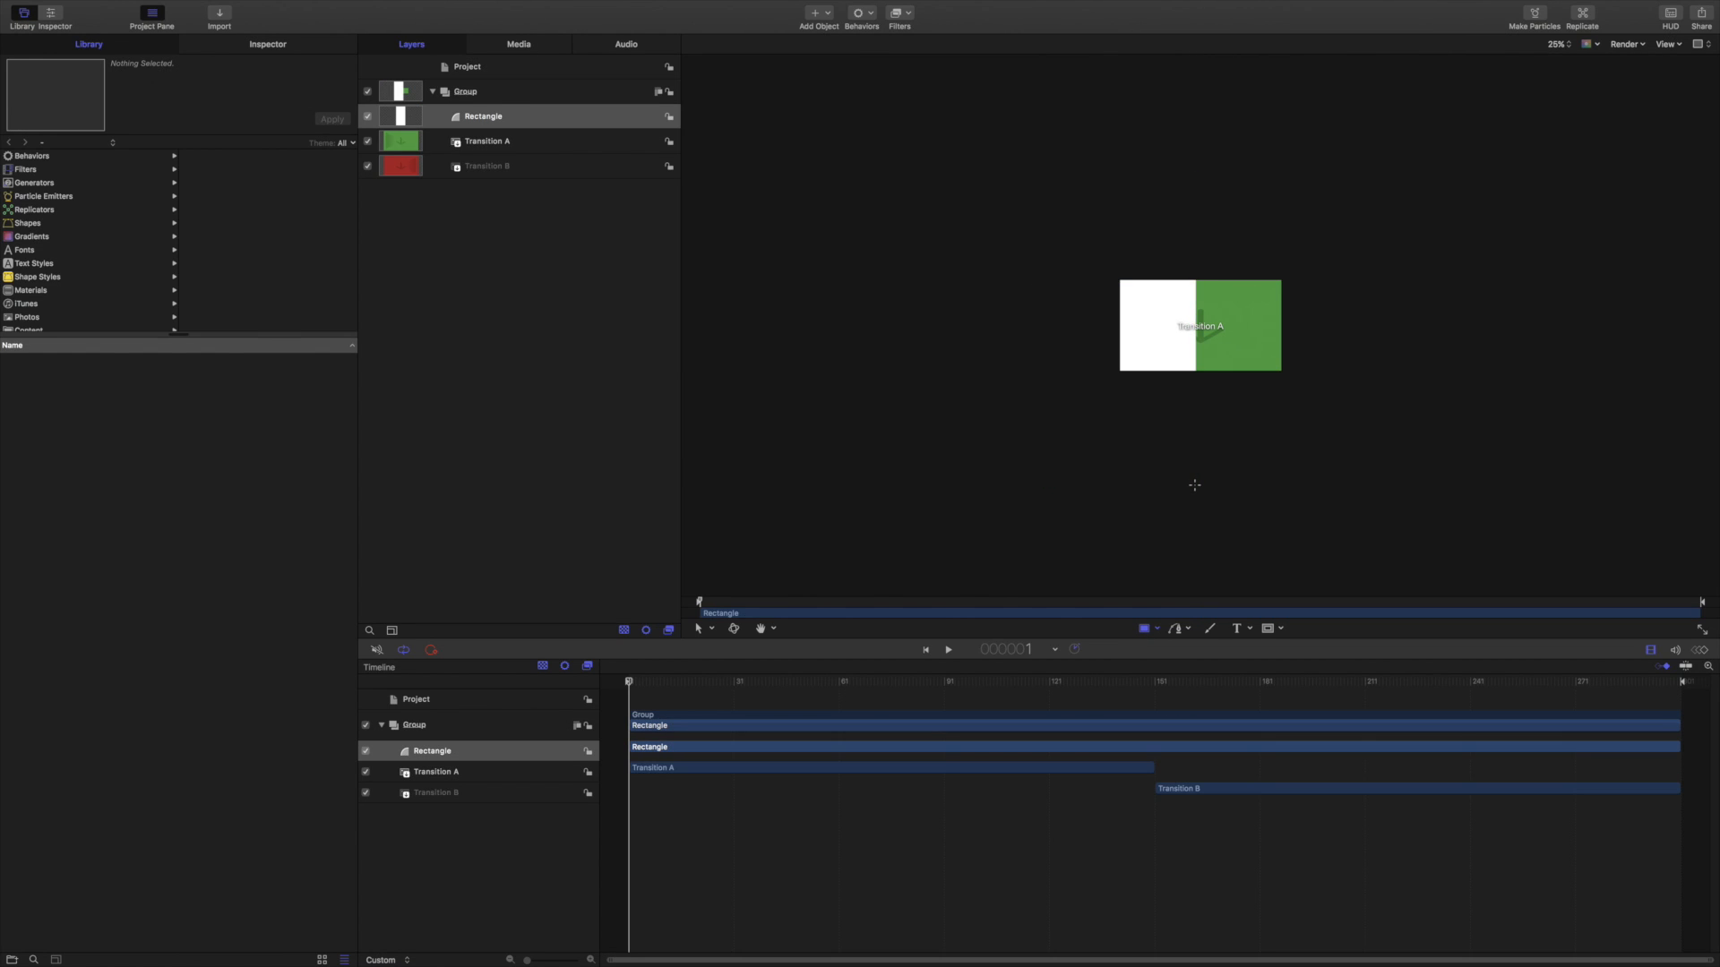
mouse_move(563, 459)
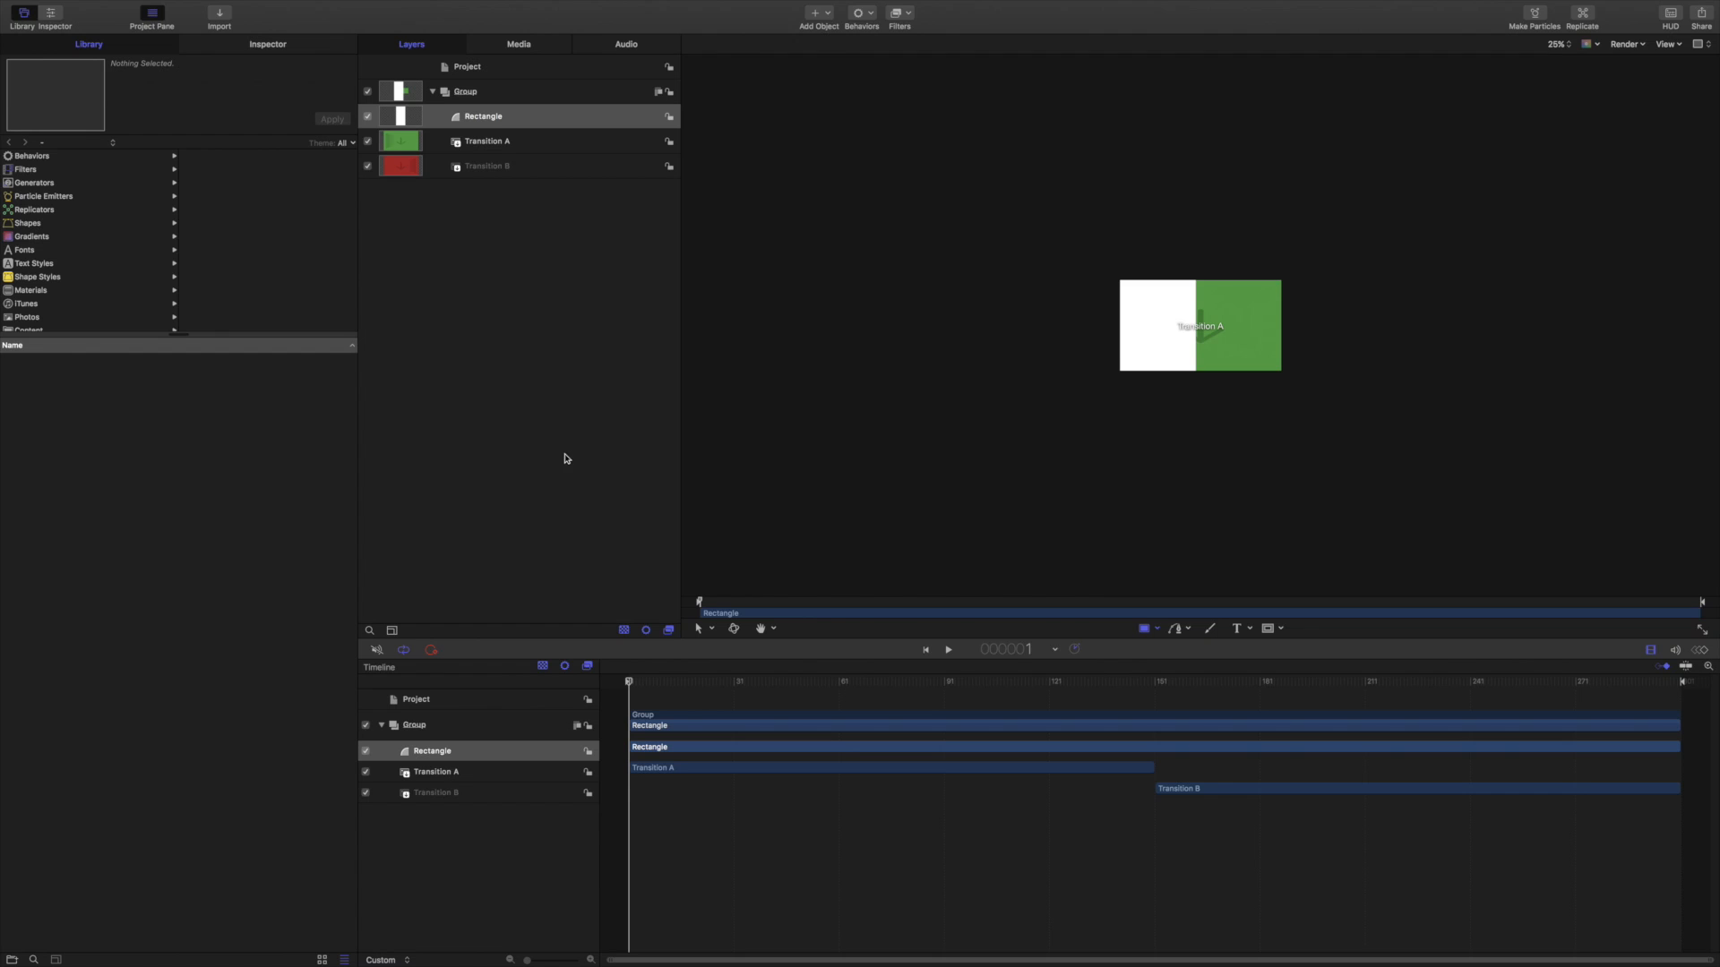
Draw a white rectangle over the frame's left and set its feather to -701.2
left_click(267, 44)
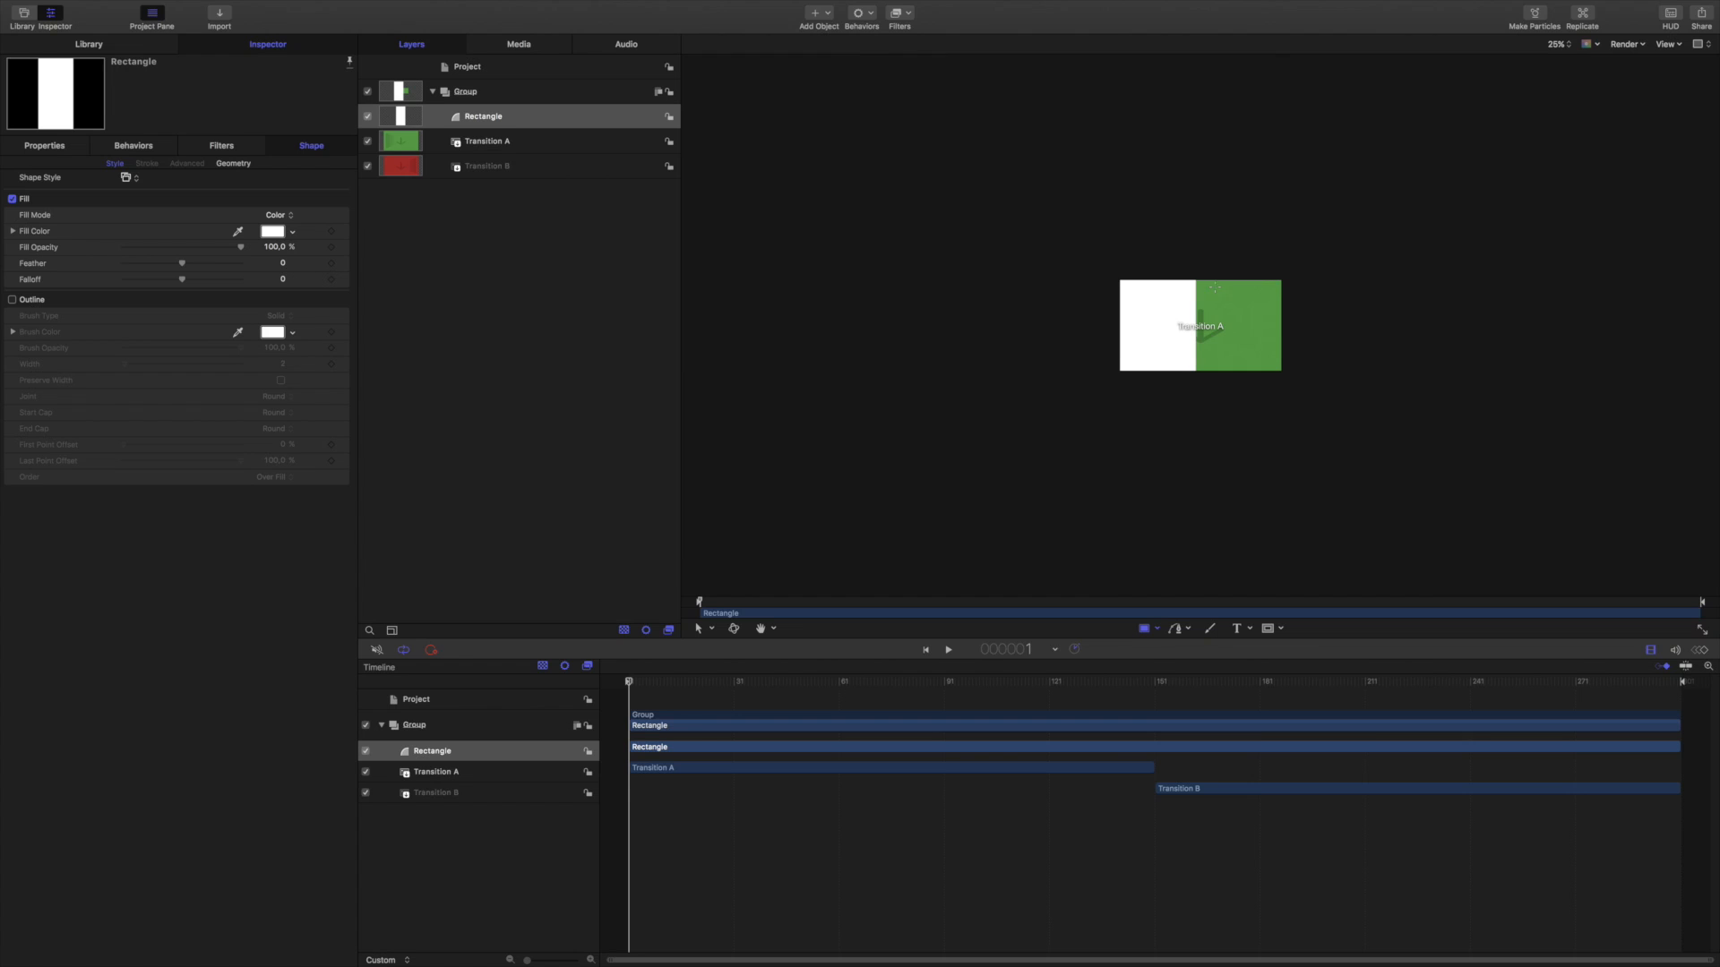
mouse_move(1199, 279)
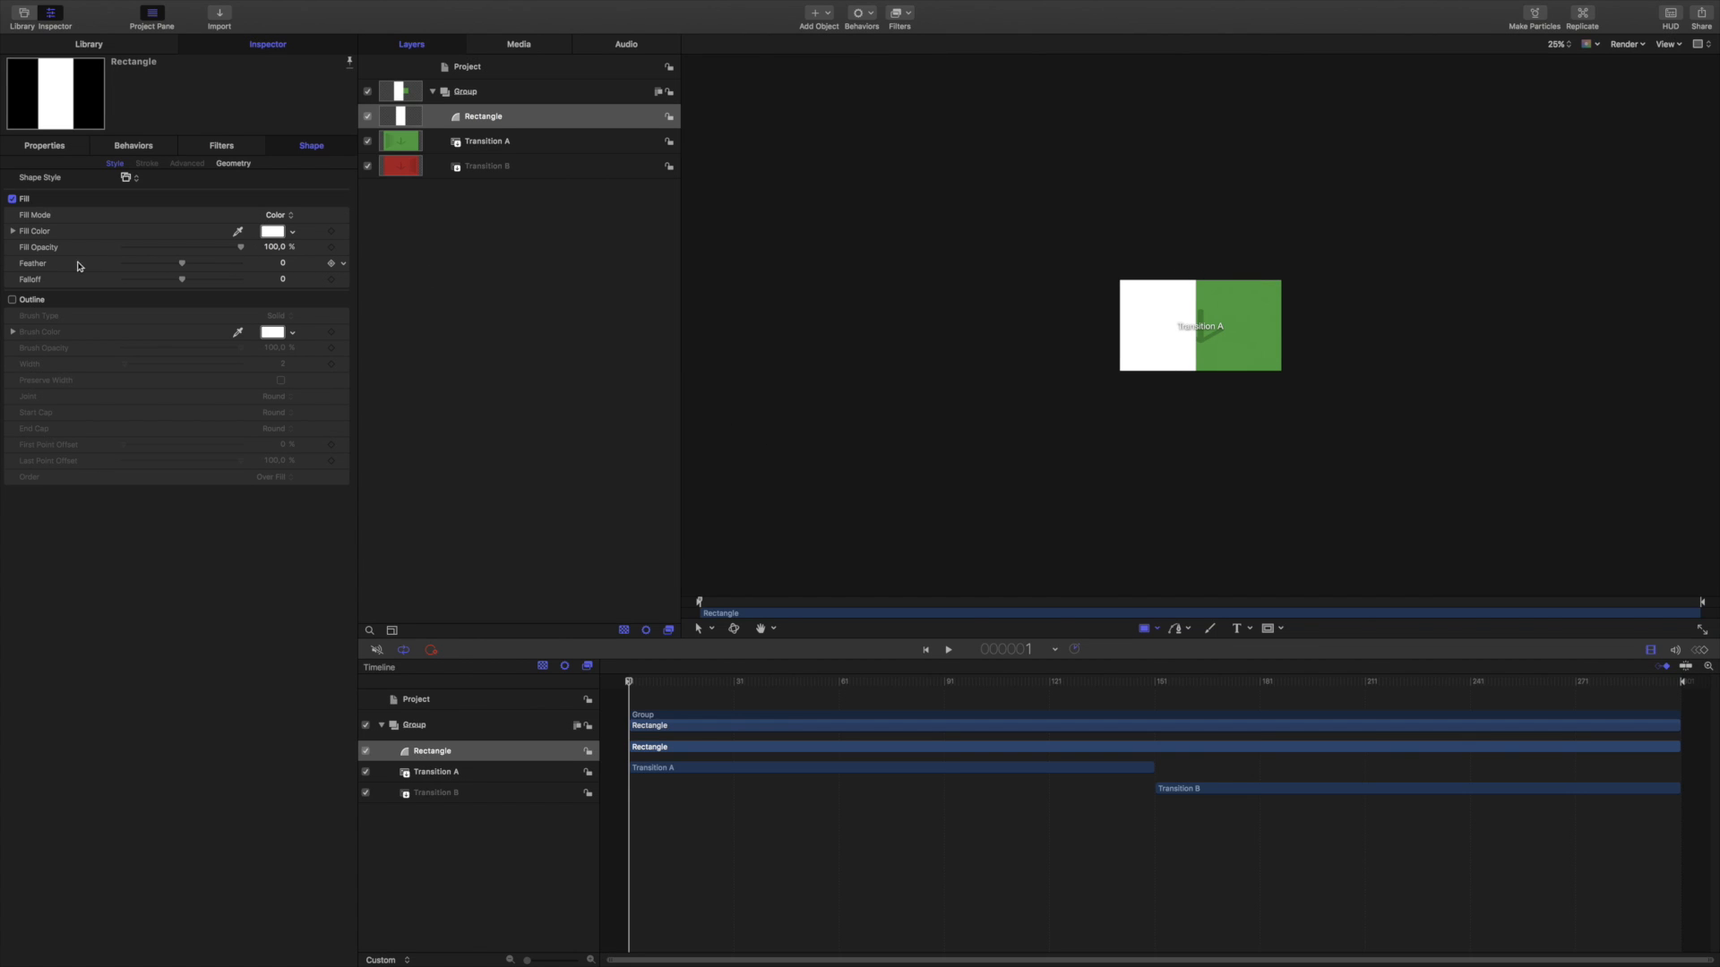
mouse_move(182, 268)
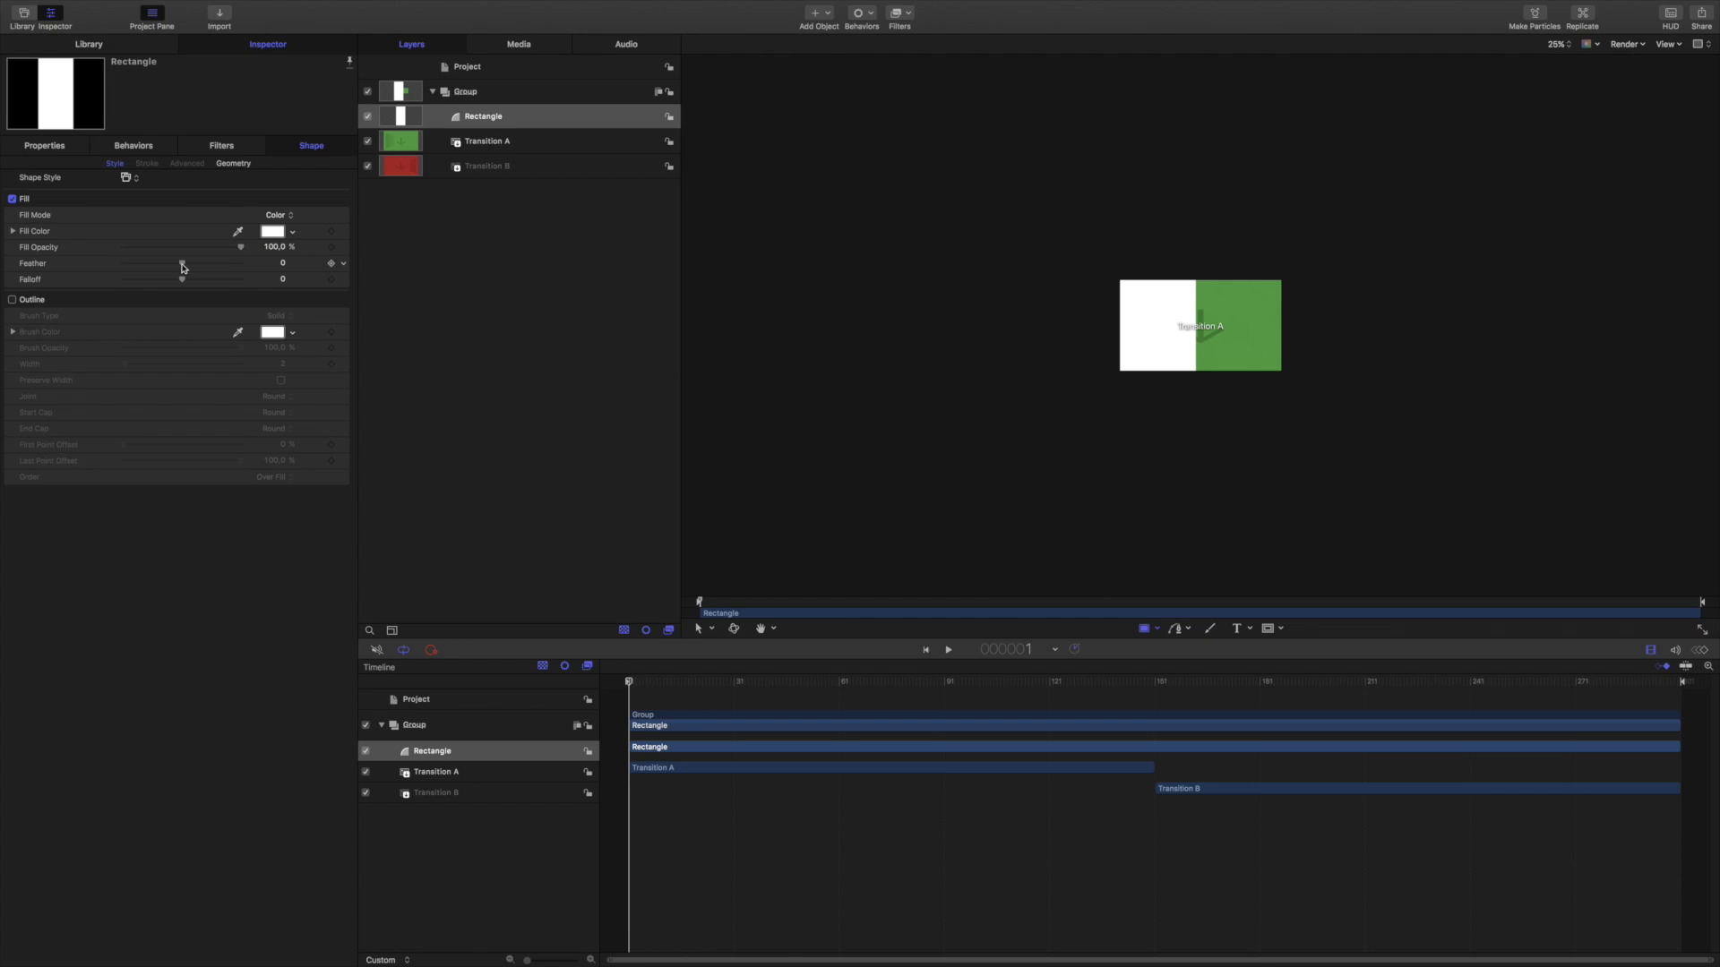
left_click_drag(181, 263, 122, 263)
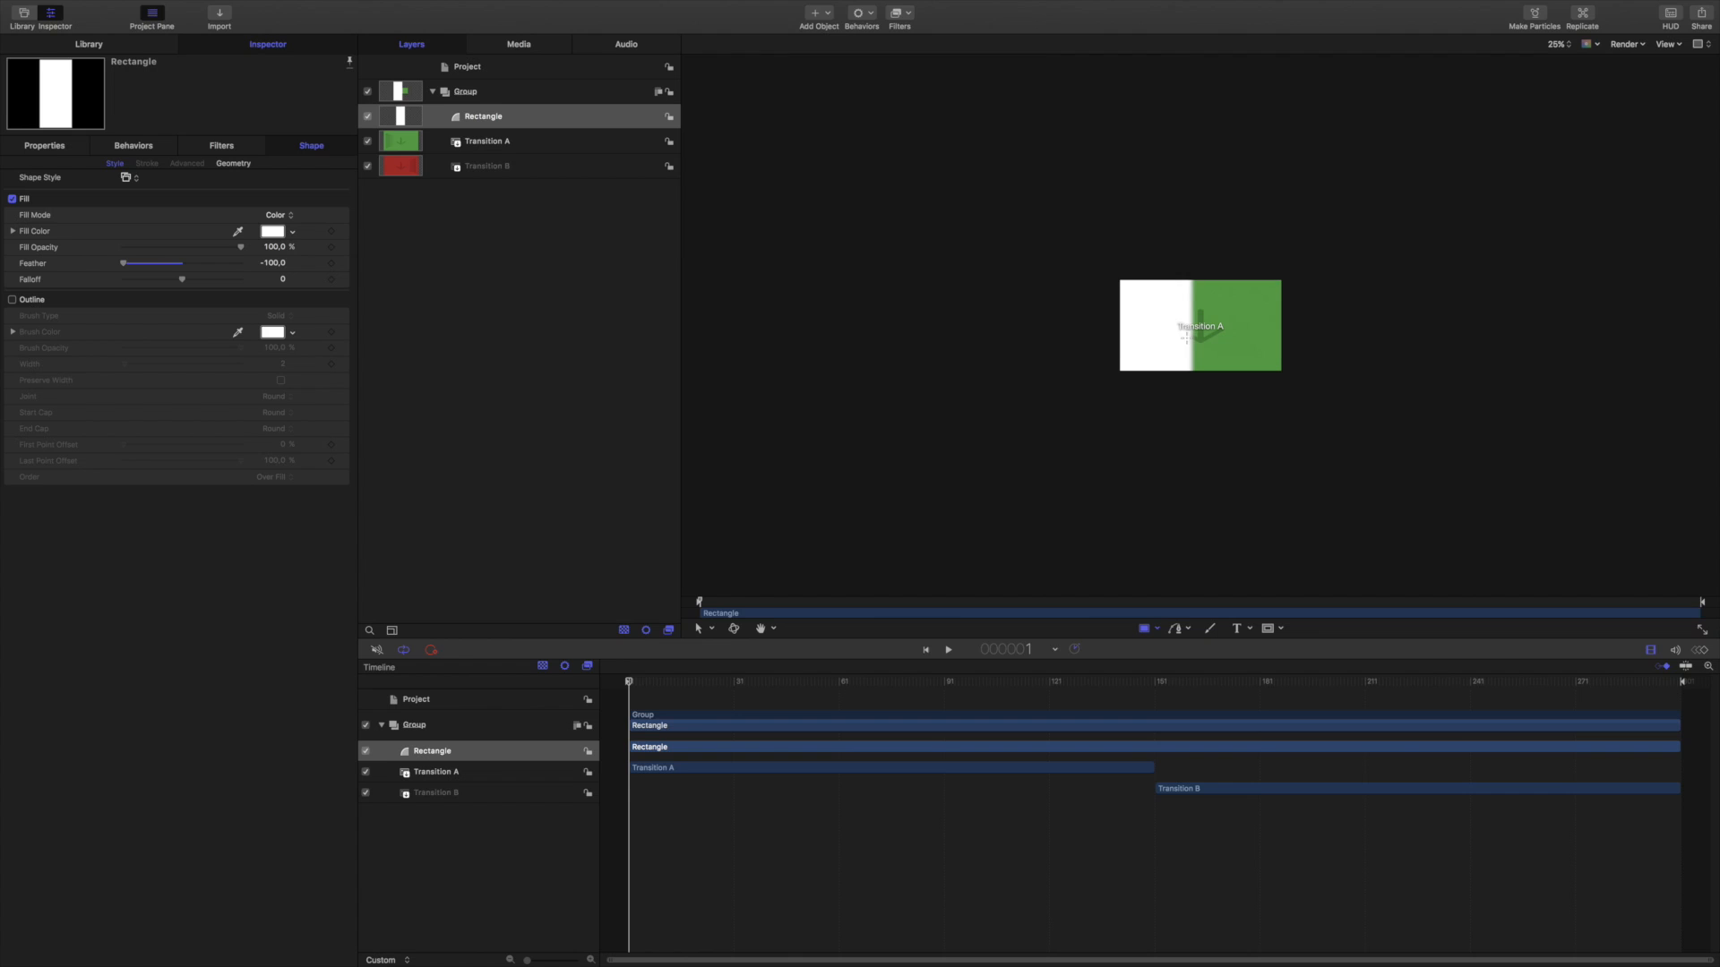
mouse_move(1181, 290)
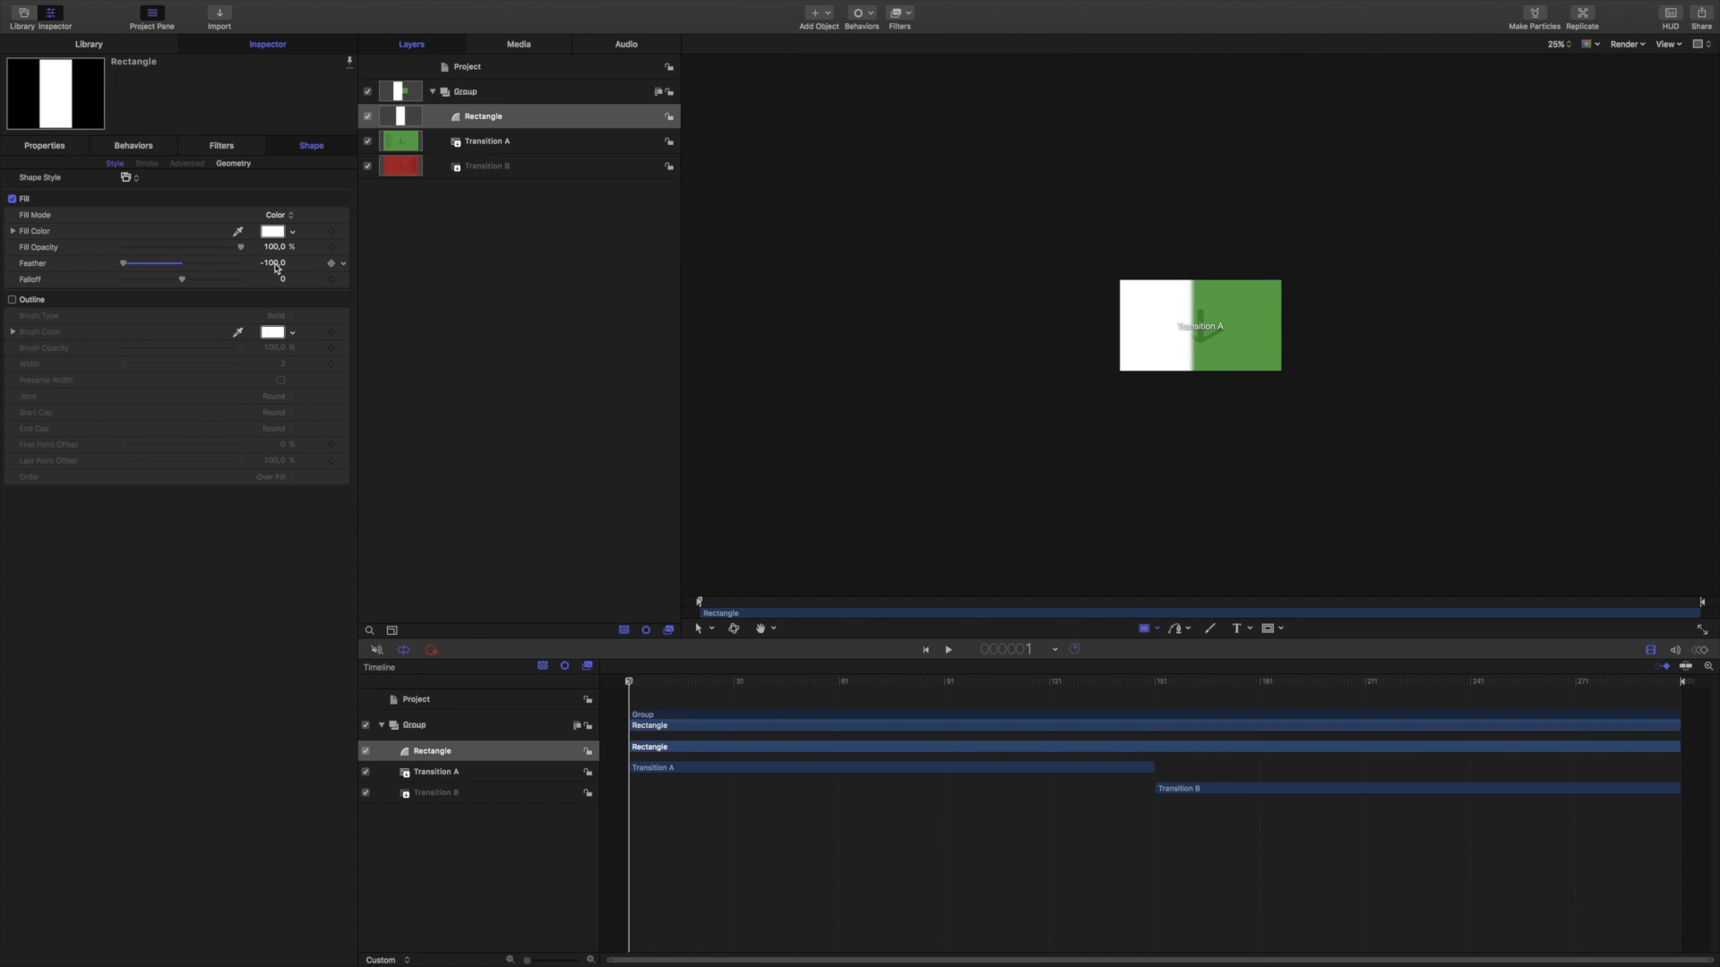
left_click_drag(273, 264, 247, 263)
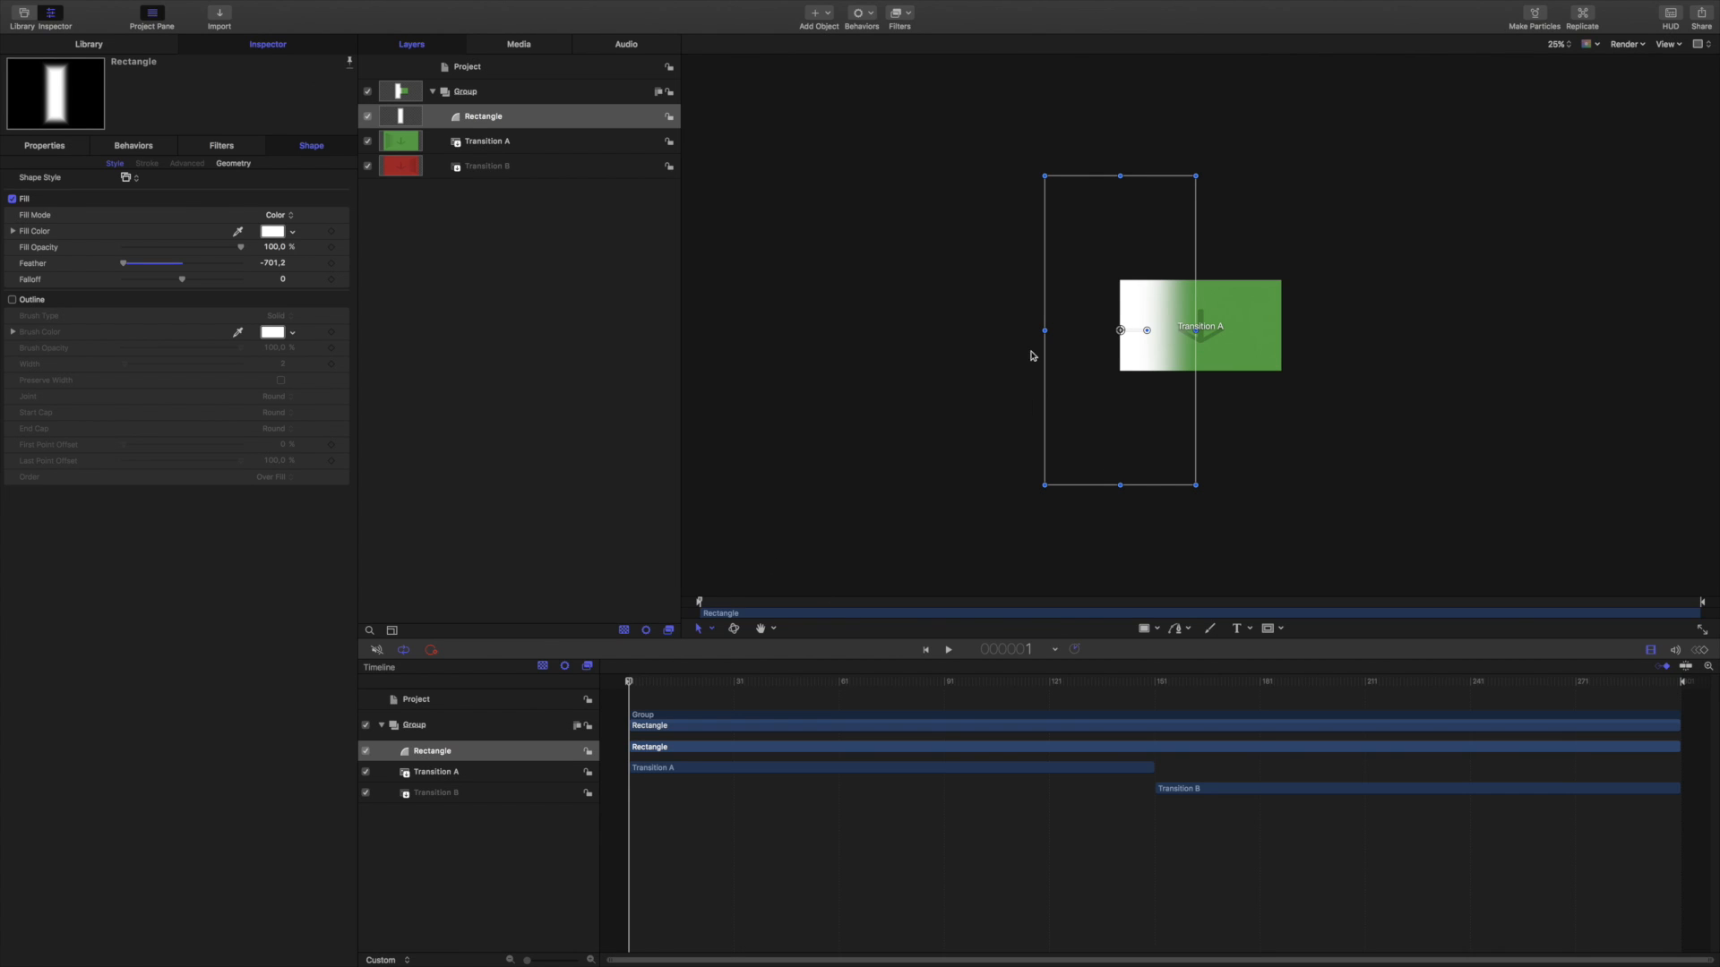
mouse_move(1191, 380)
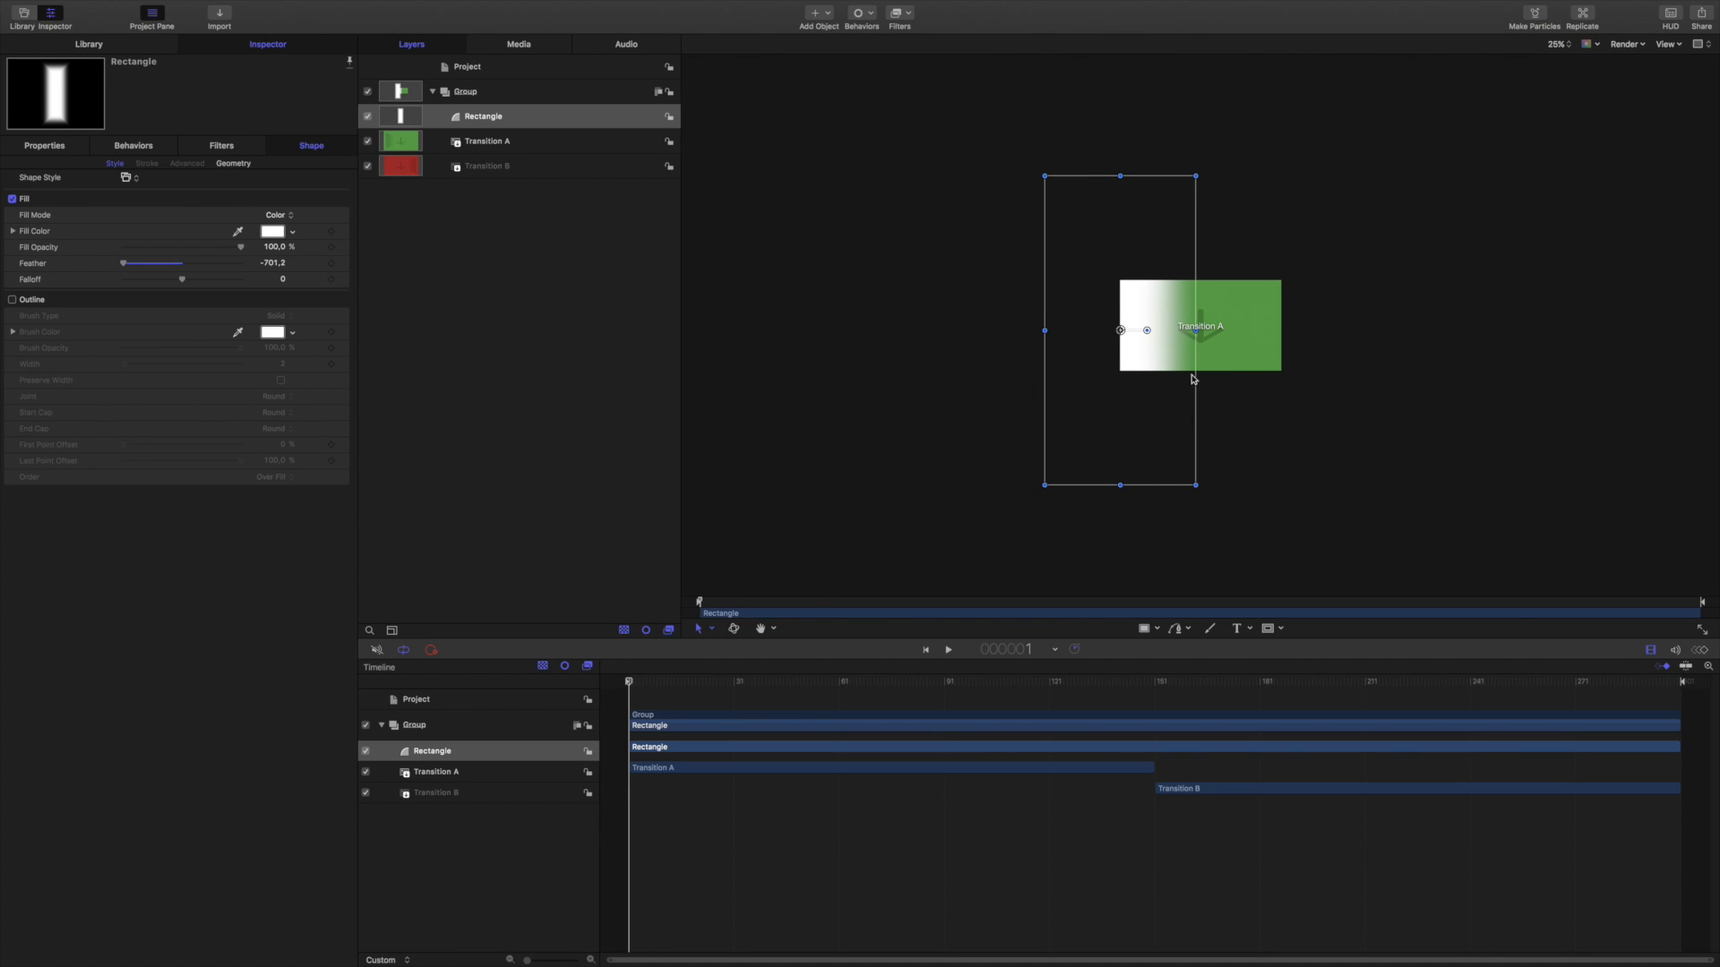
mouse_move(1056, 195)
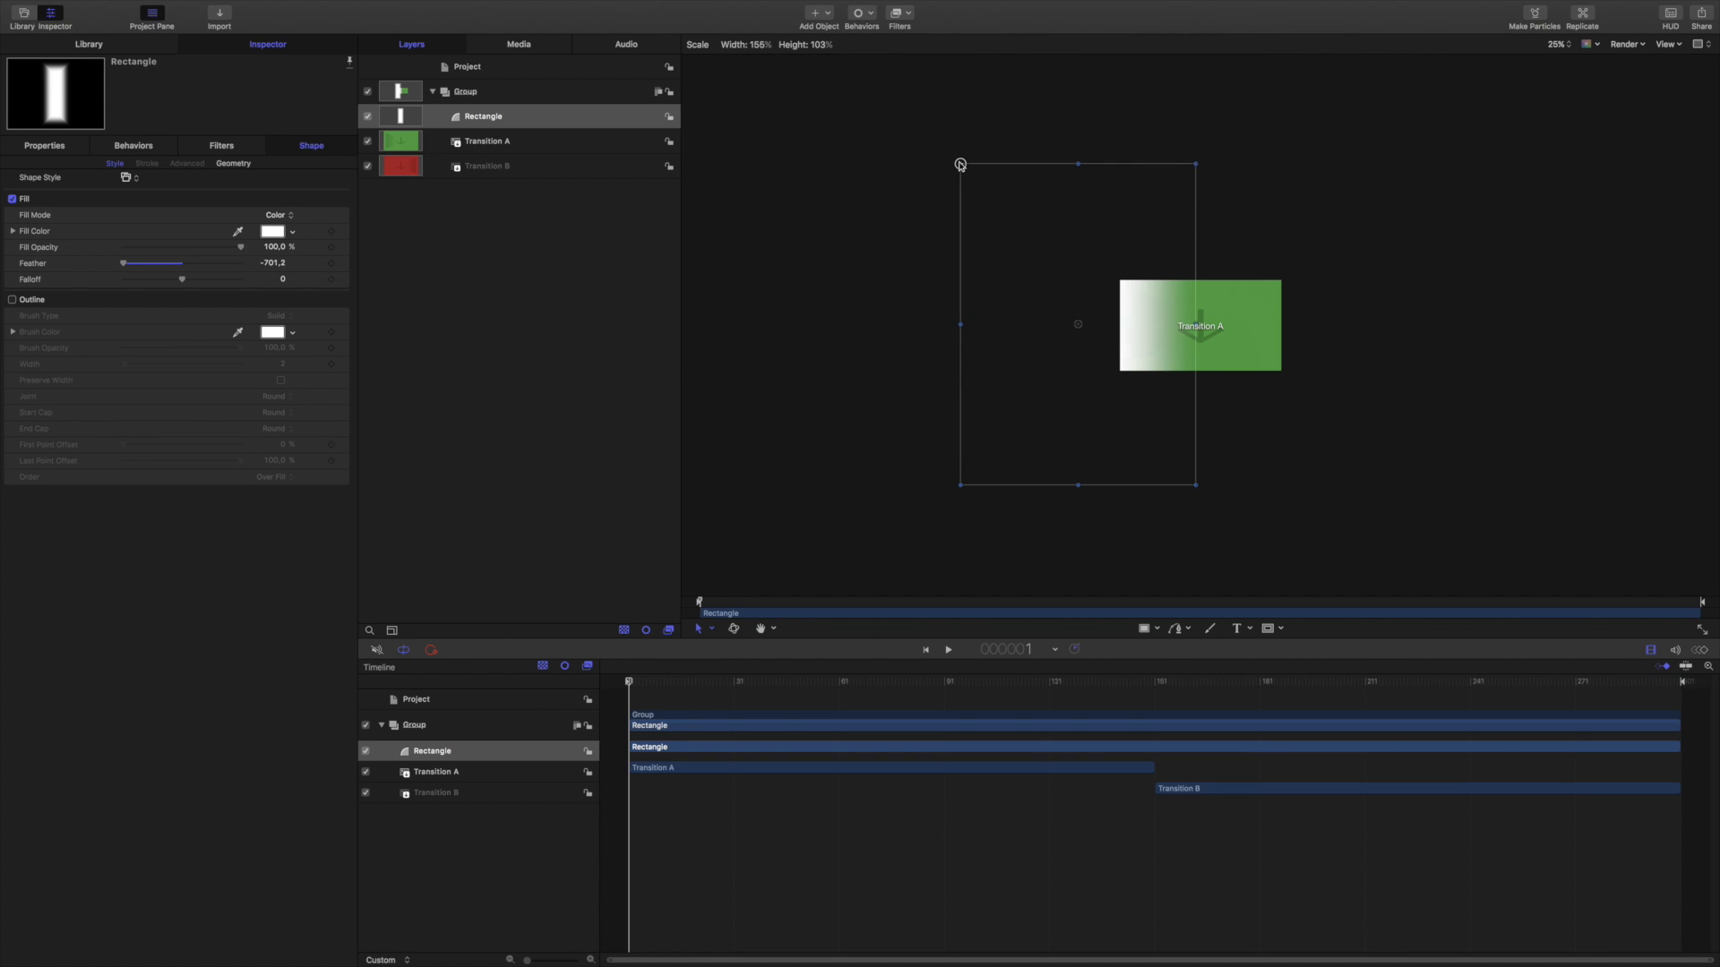
Enlarge the feathered rectangle past the frame edges and tilt it at an angle
left_click_drag(961, 165, 922, 147)
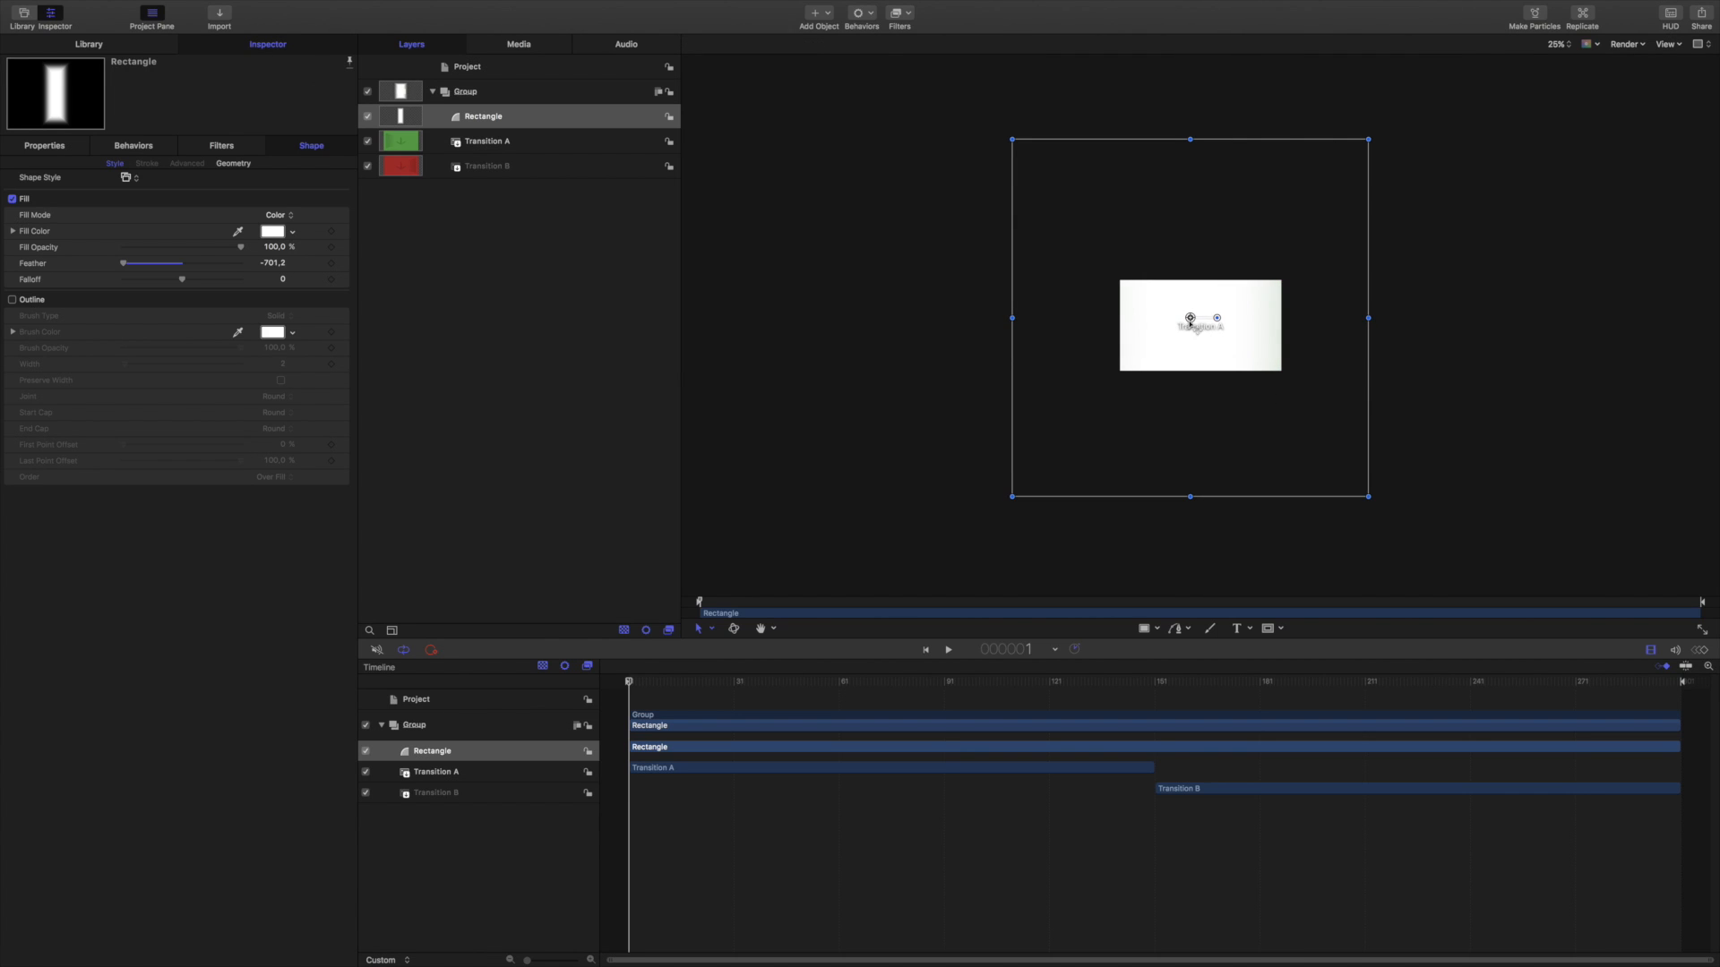
mouse_move(1153, 357)
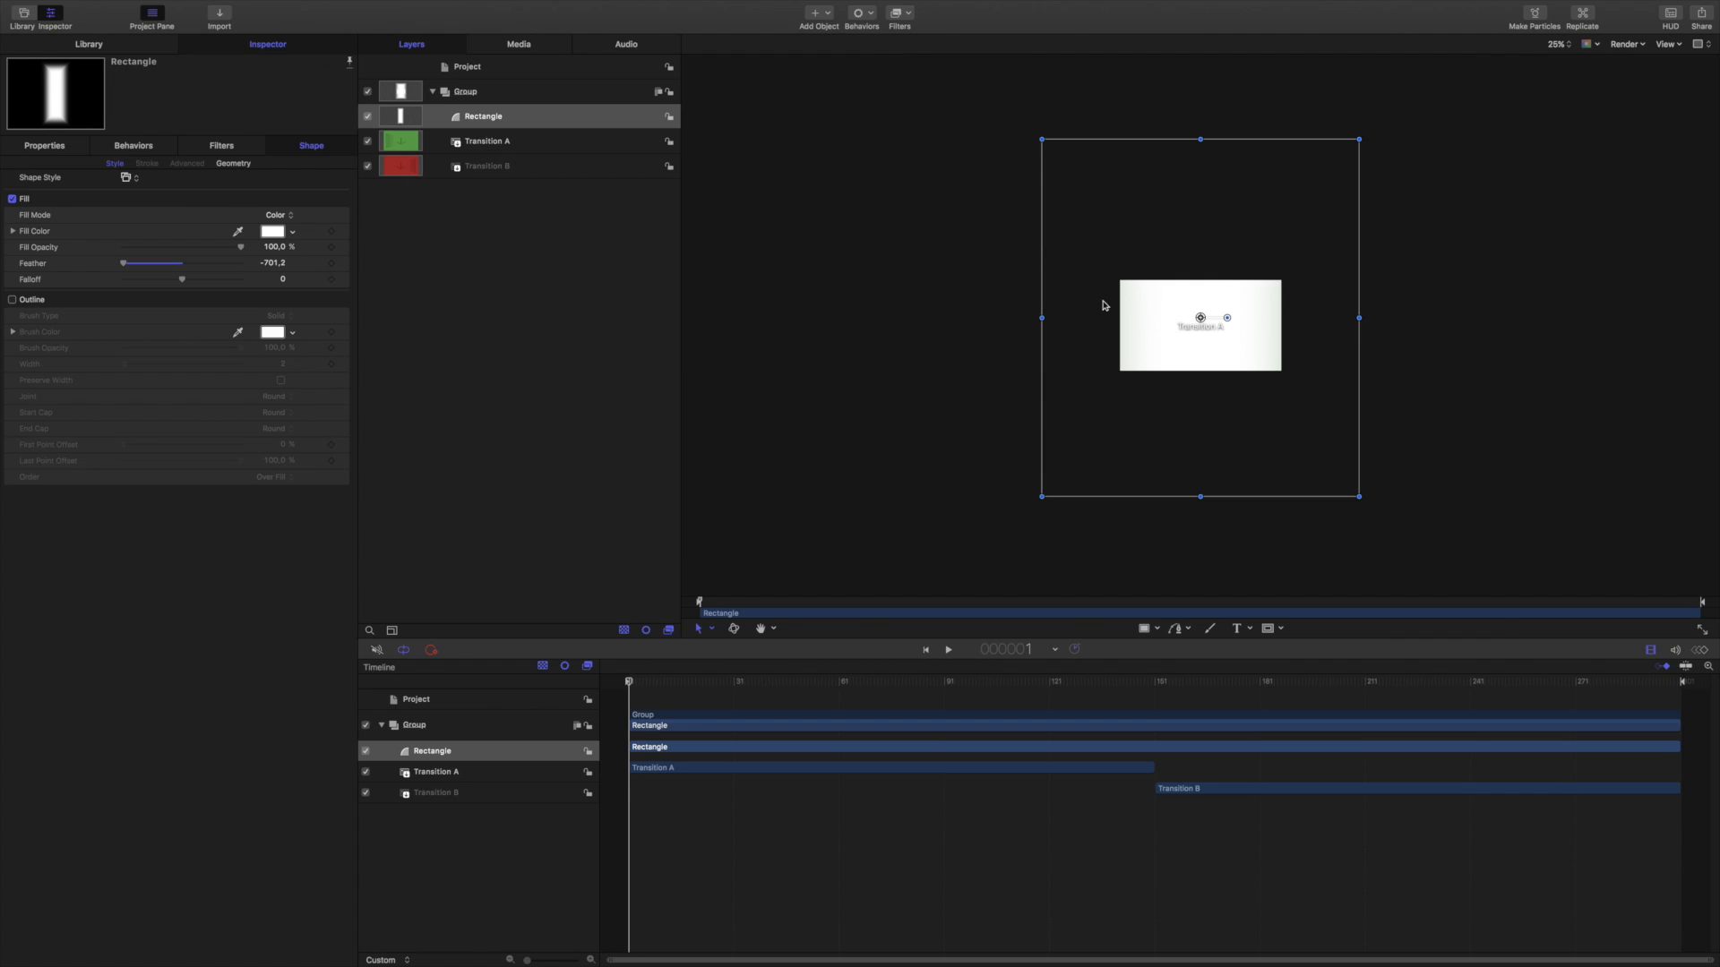
mouse_move(1295, 318)
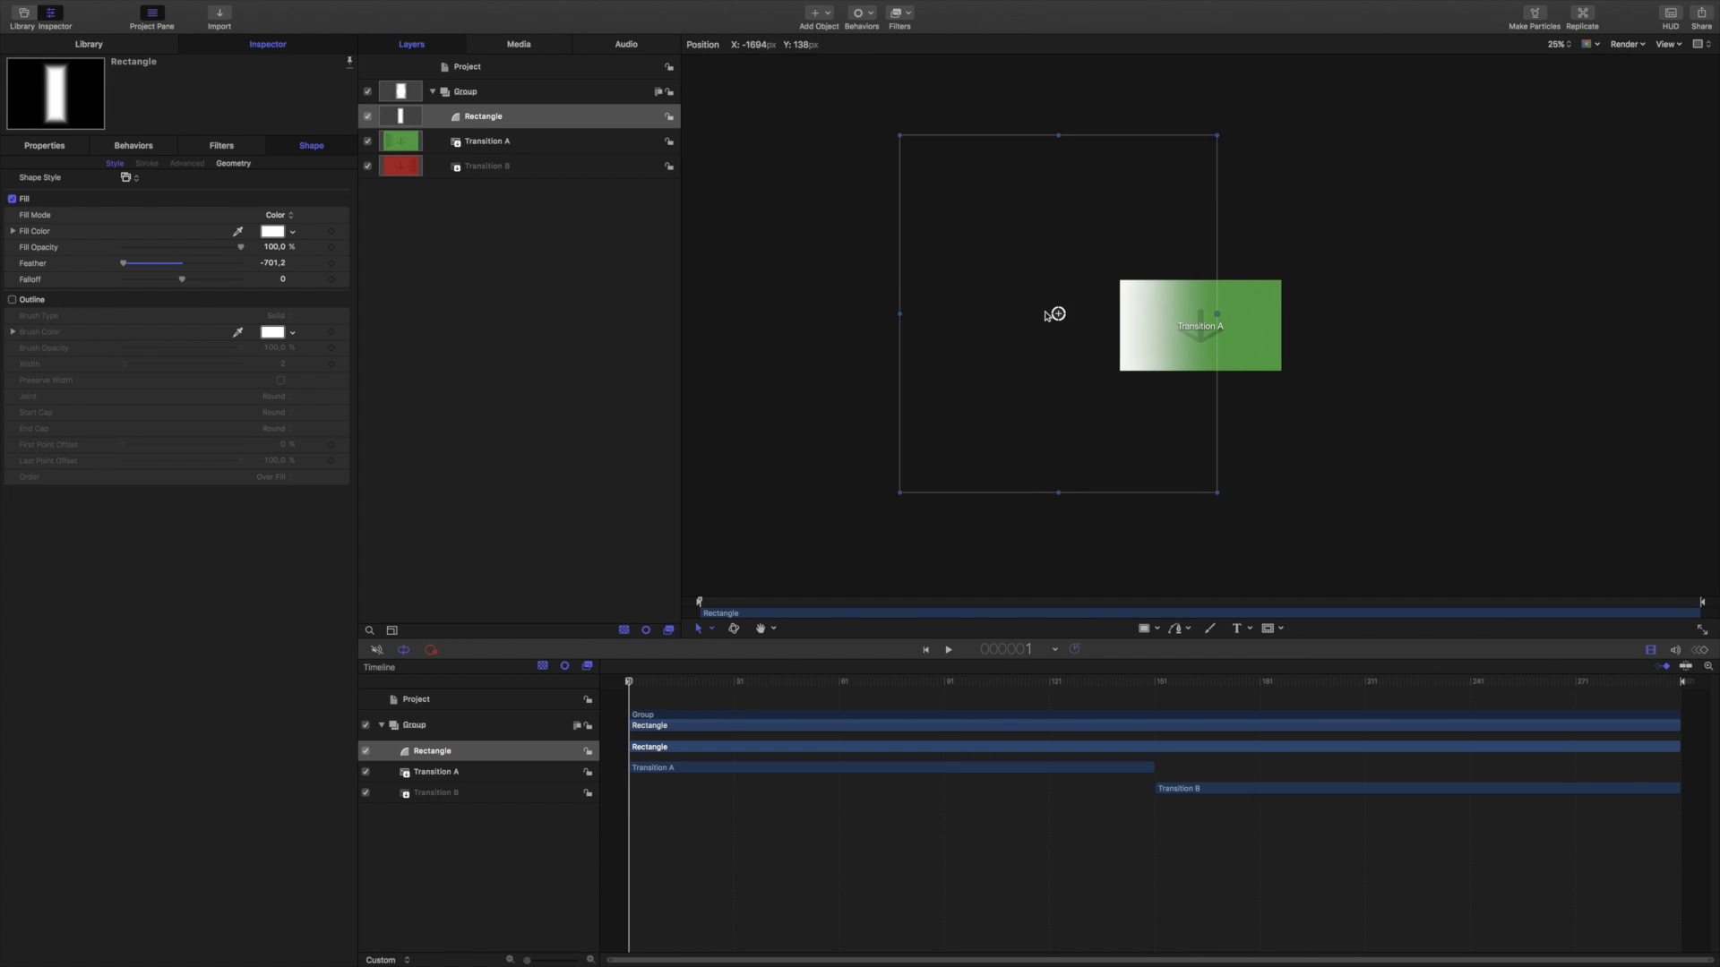
left_click_drag(1056, 314, 935, 315)
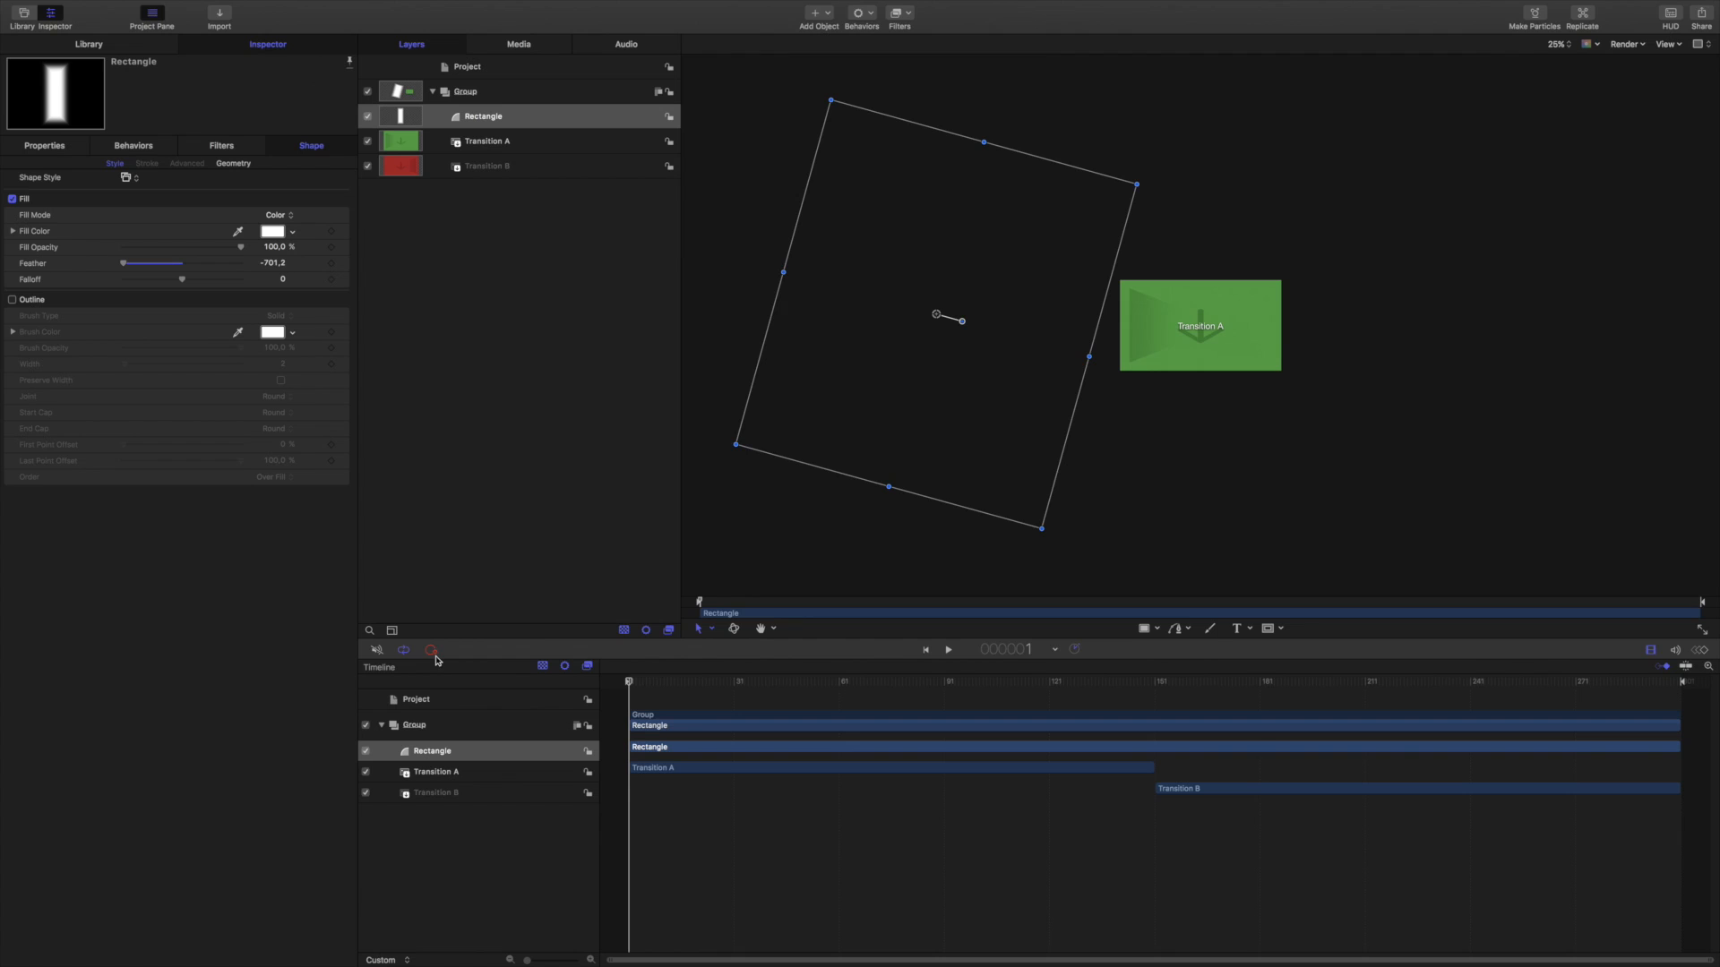
mouse_move(428, 649)
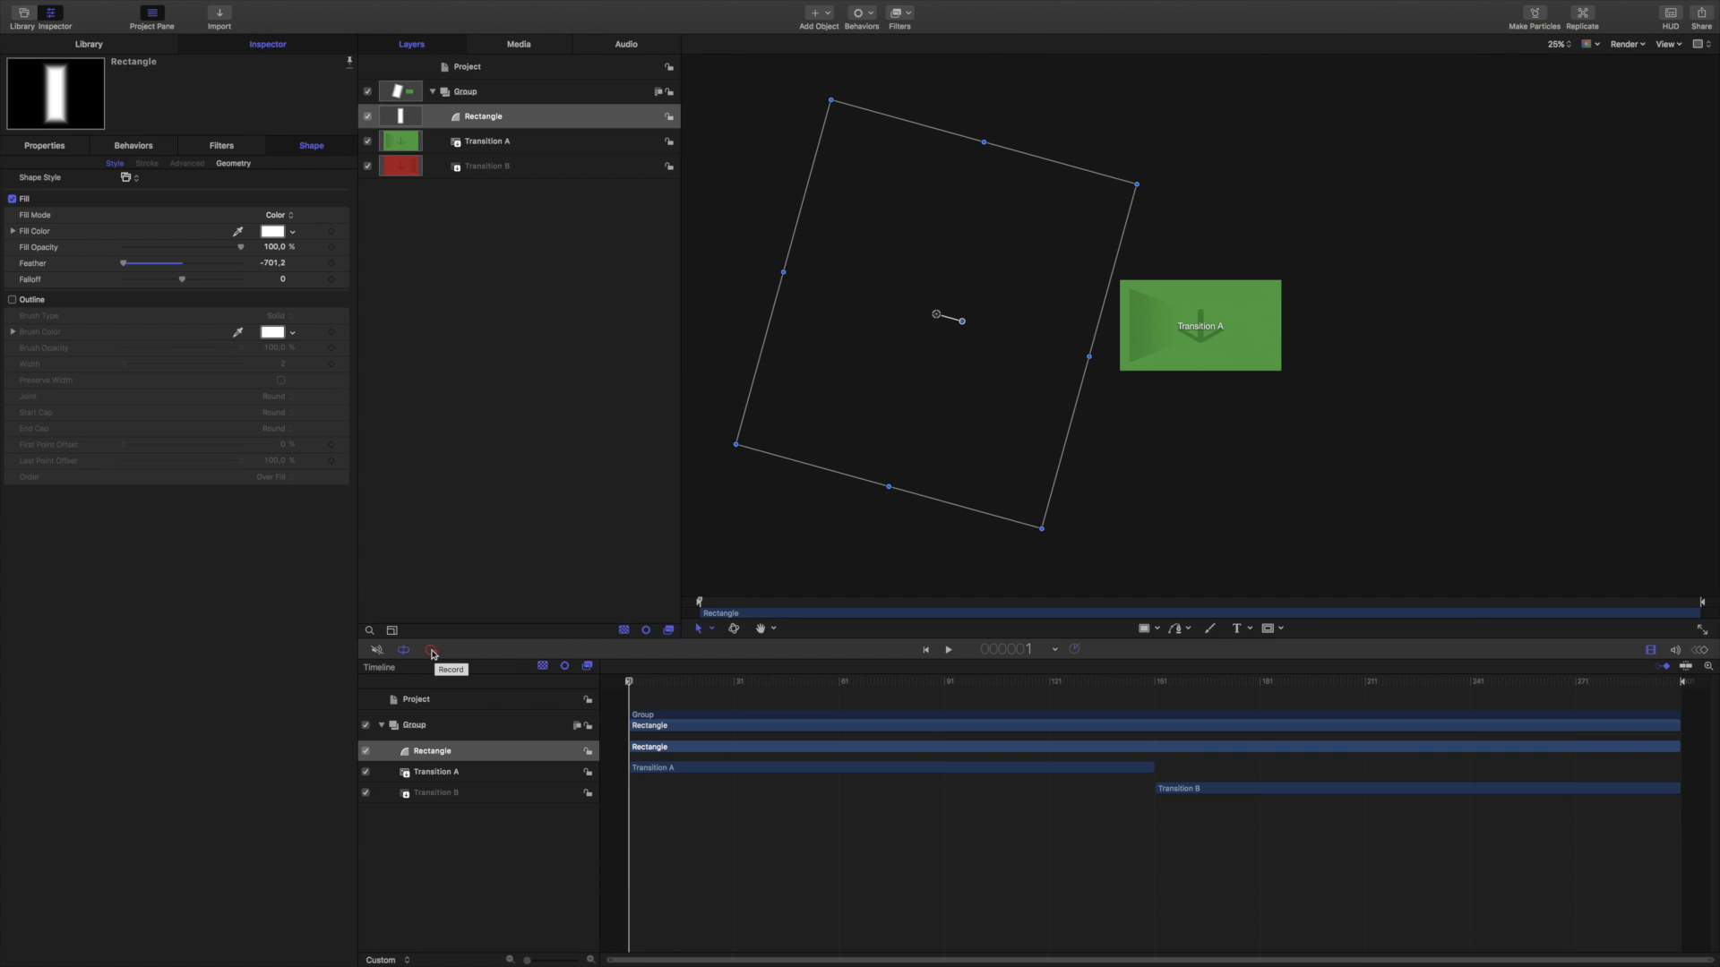
With Record on, move the rectangle past the frame's right edge at the last frame
left_click(431, 649)
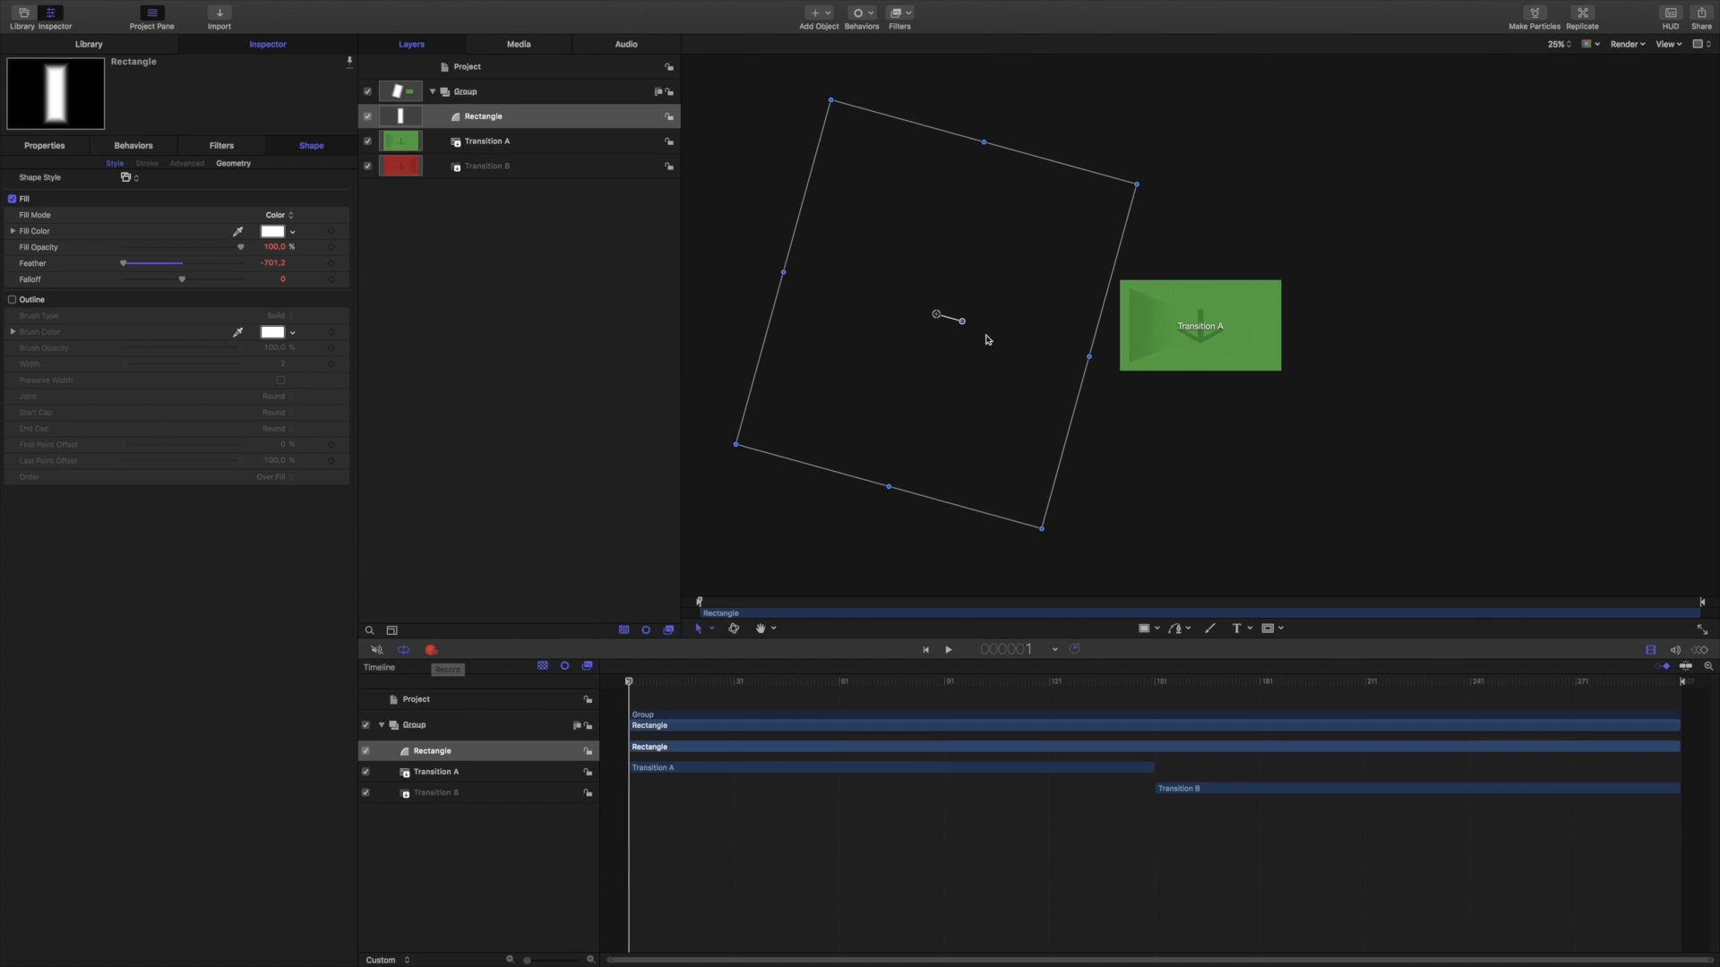
mouse_move(922, 390)
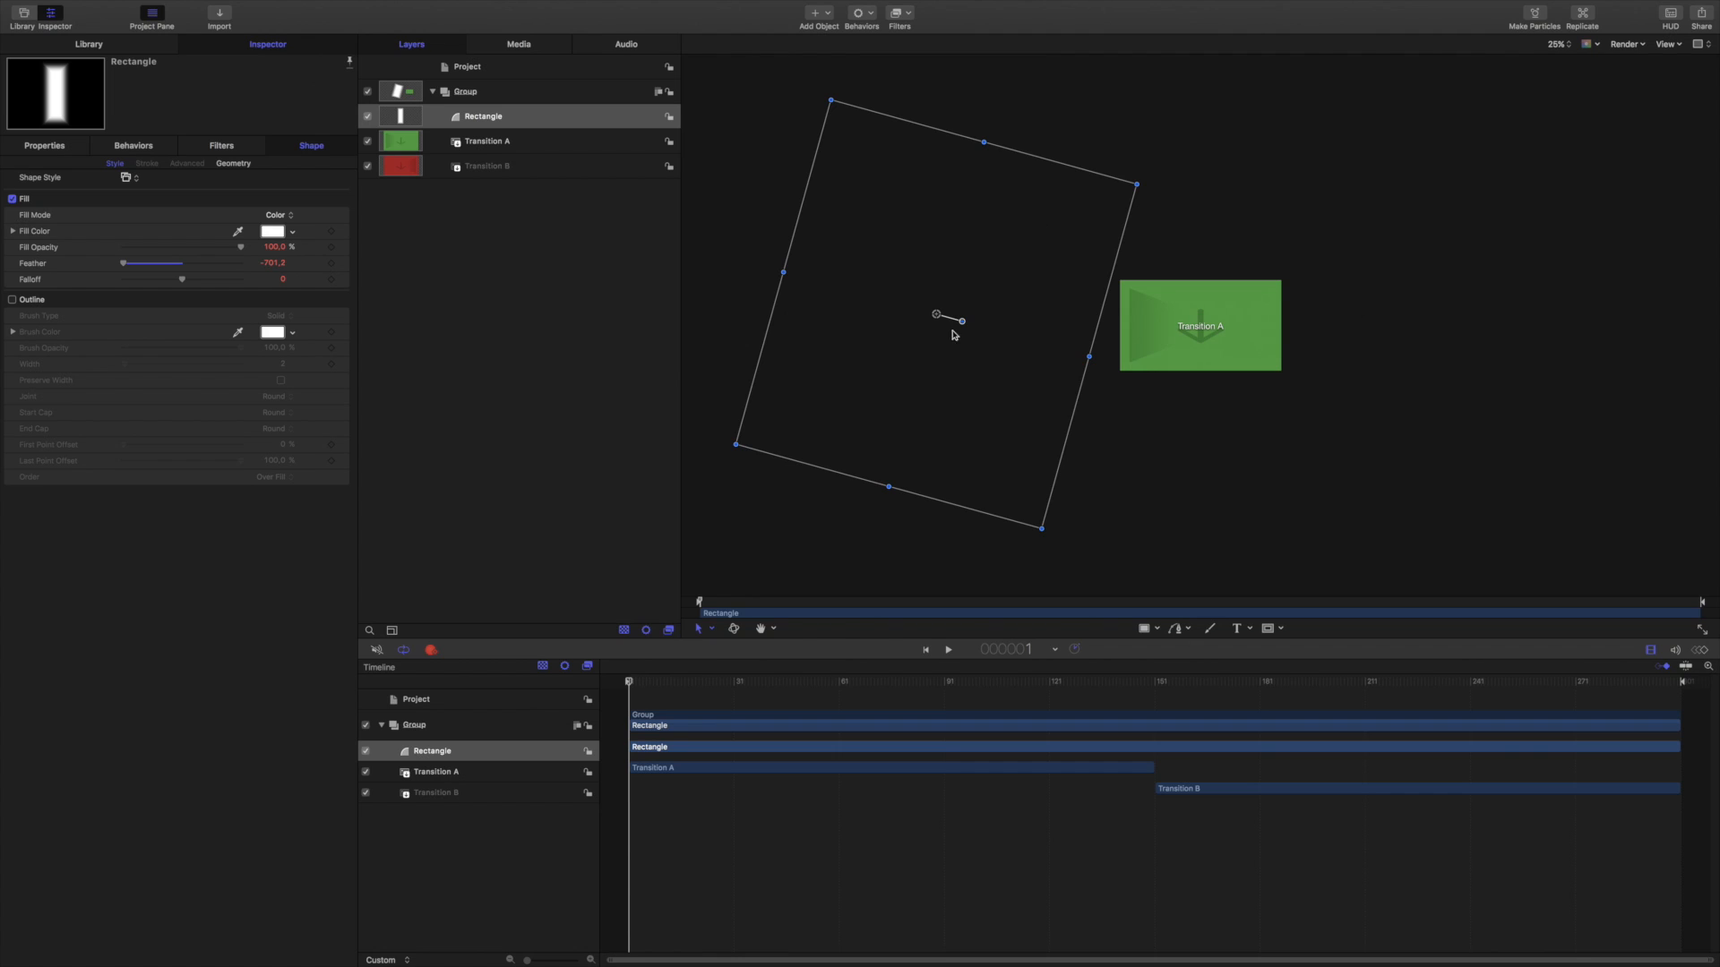
mouse_move(816, 602)
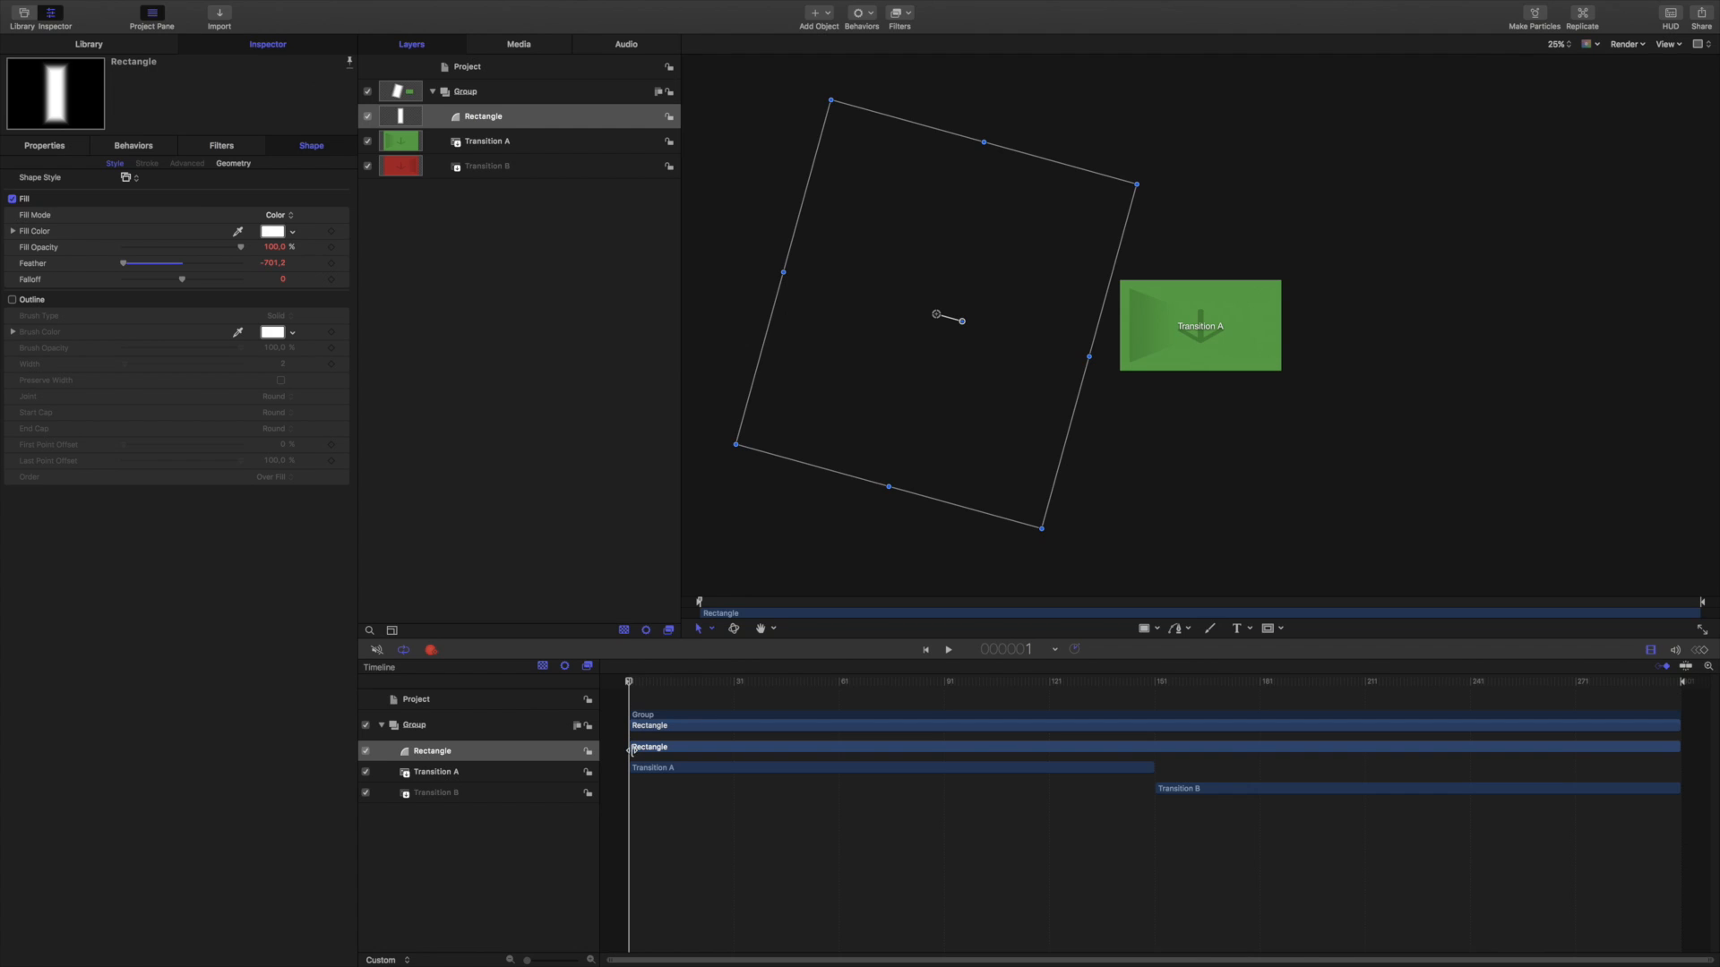
left_click(771, 680)
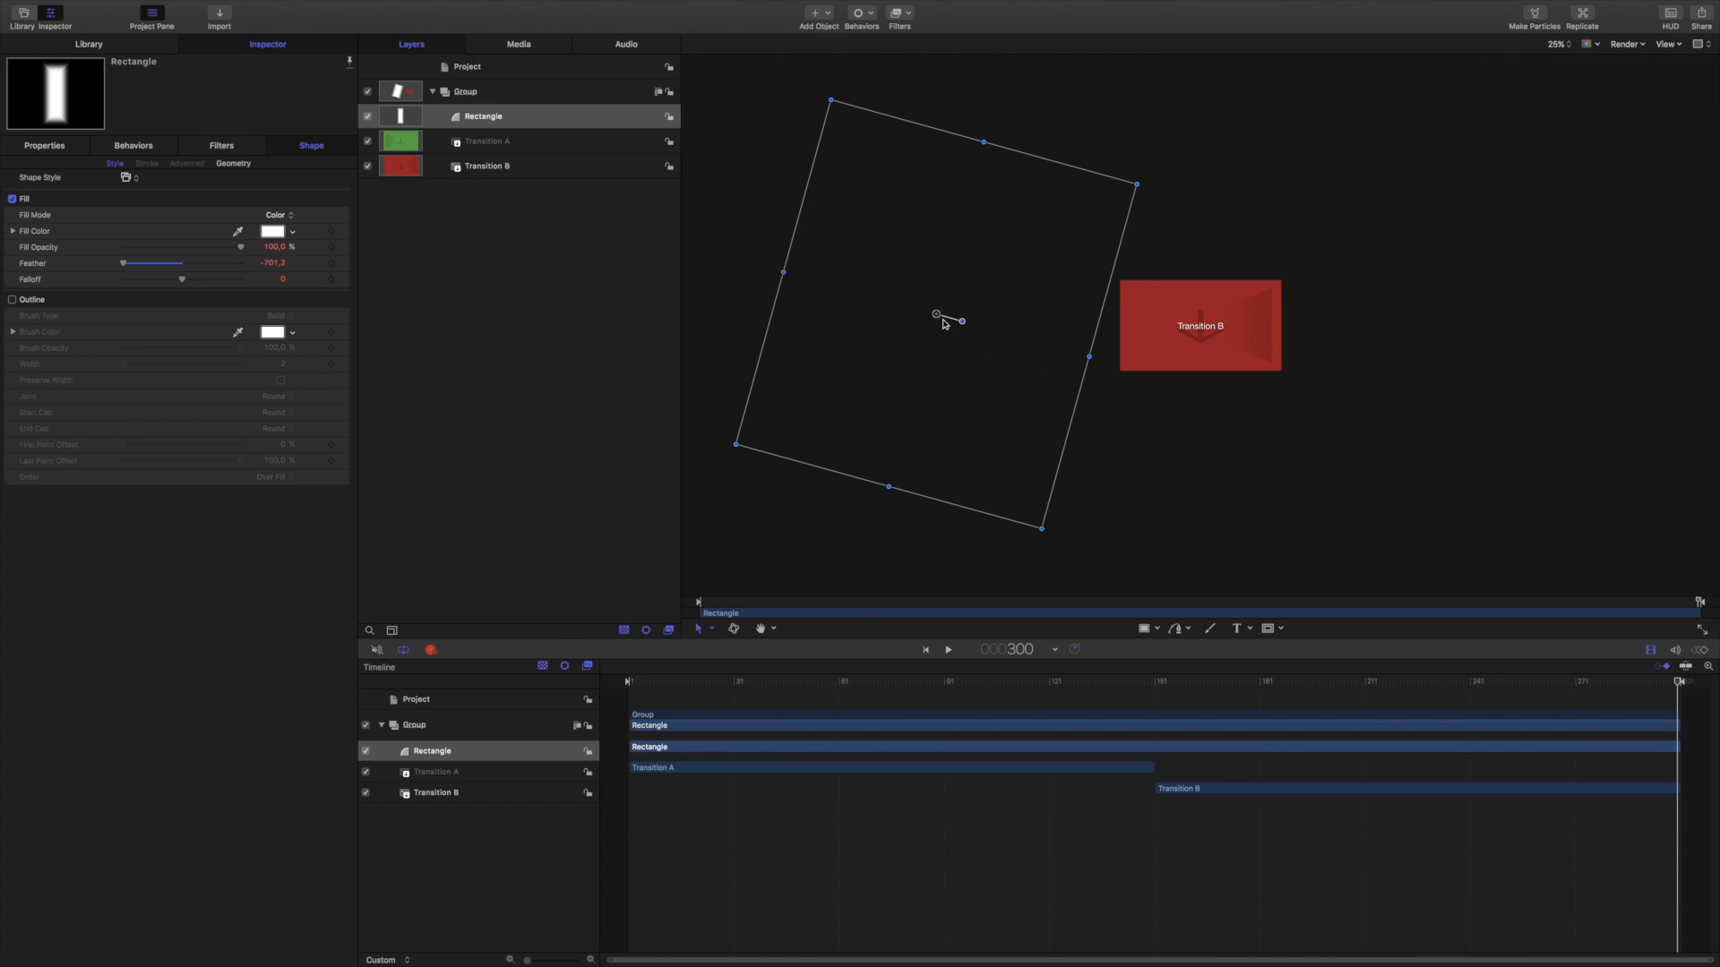
left_click_drag(935, 317, 953, 315)
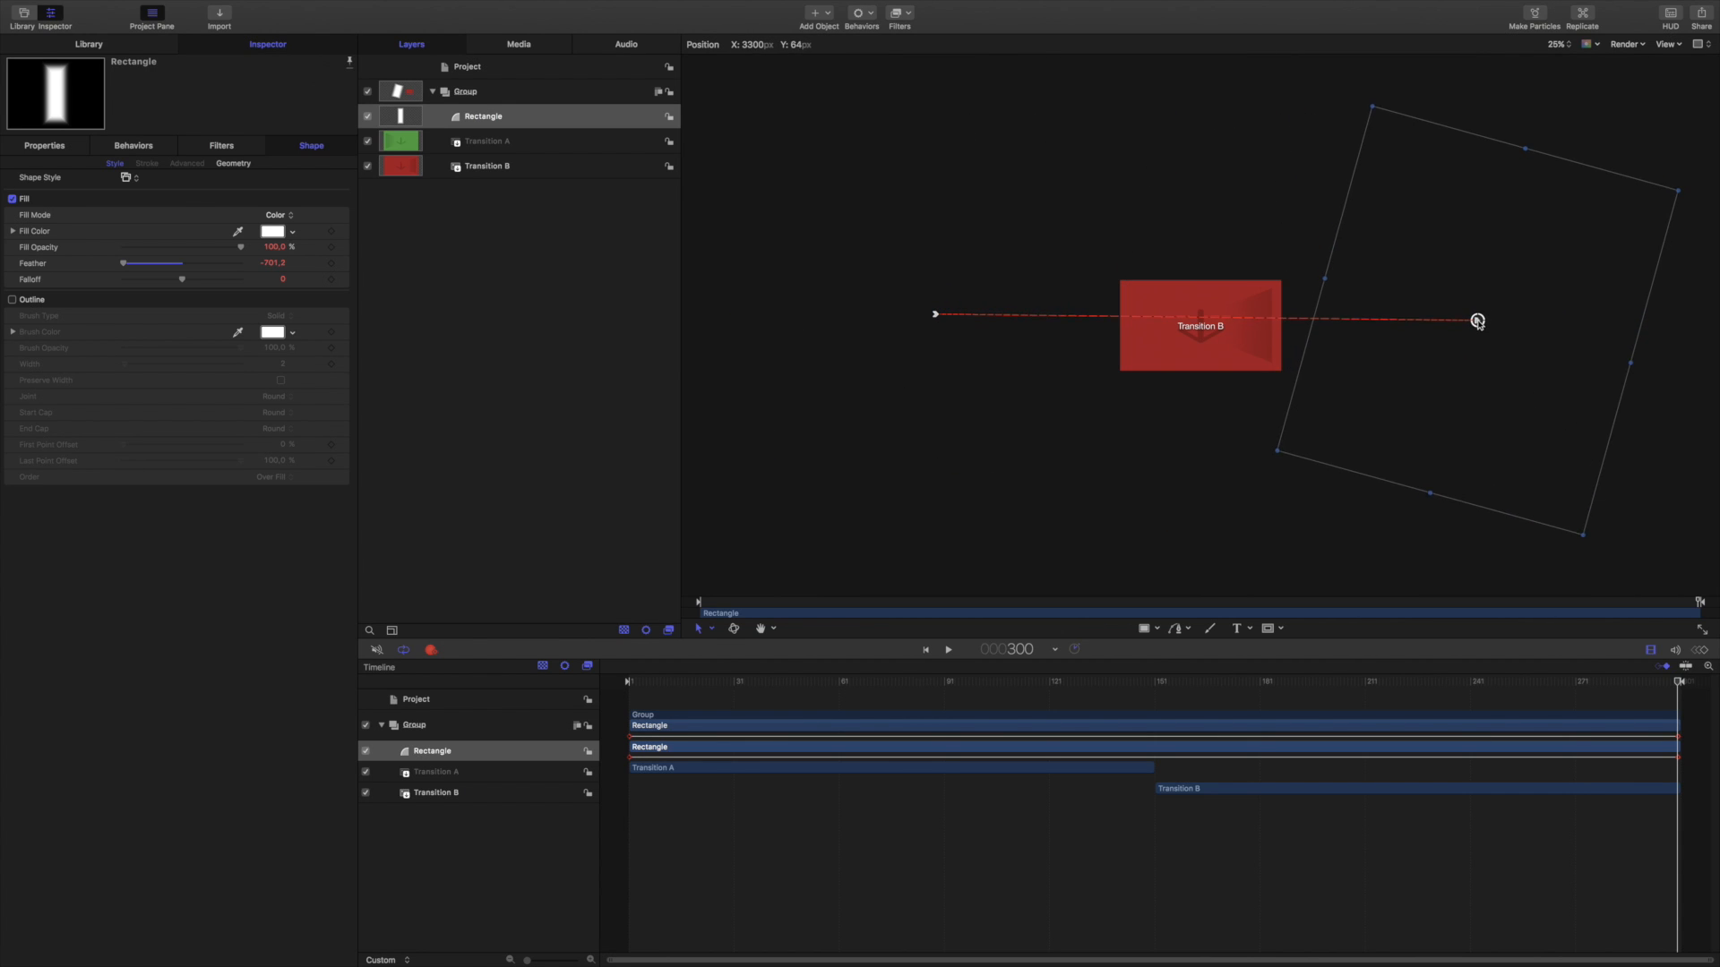
left_click_drag(1477, 320, 1466, 331)
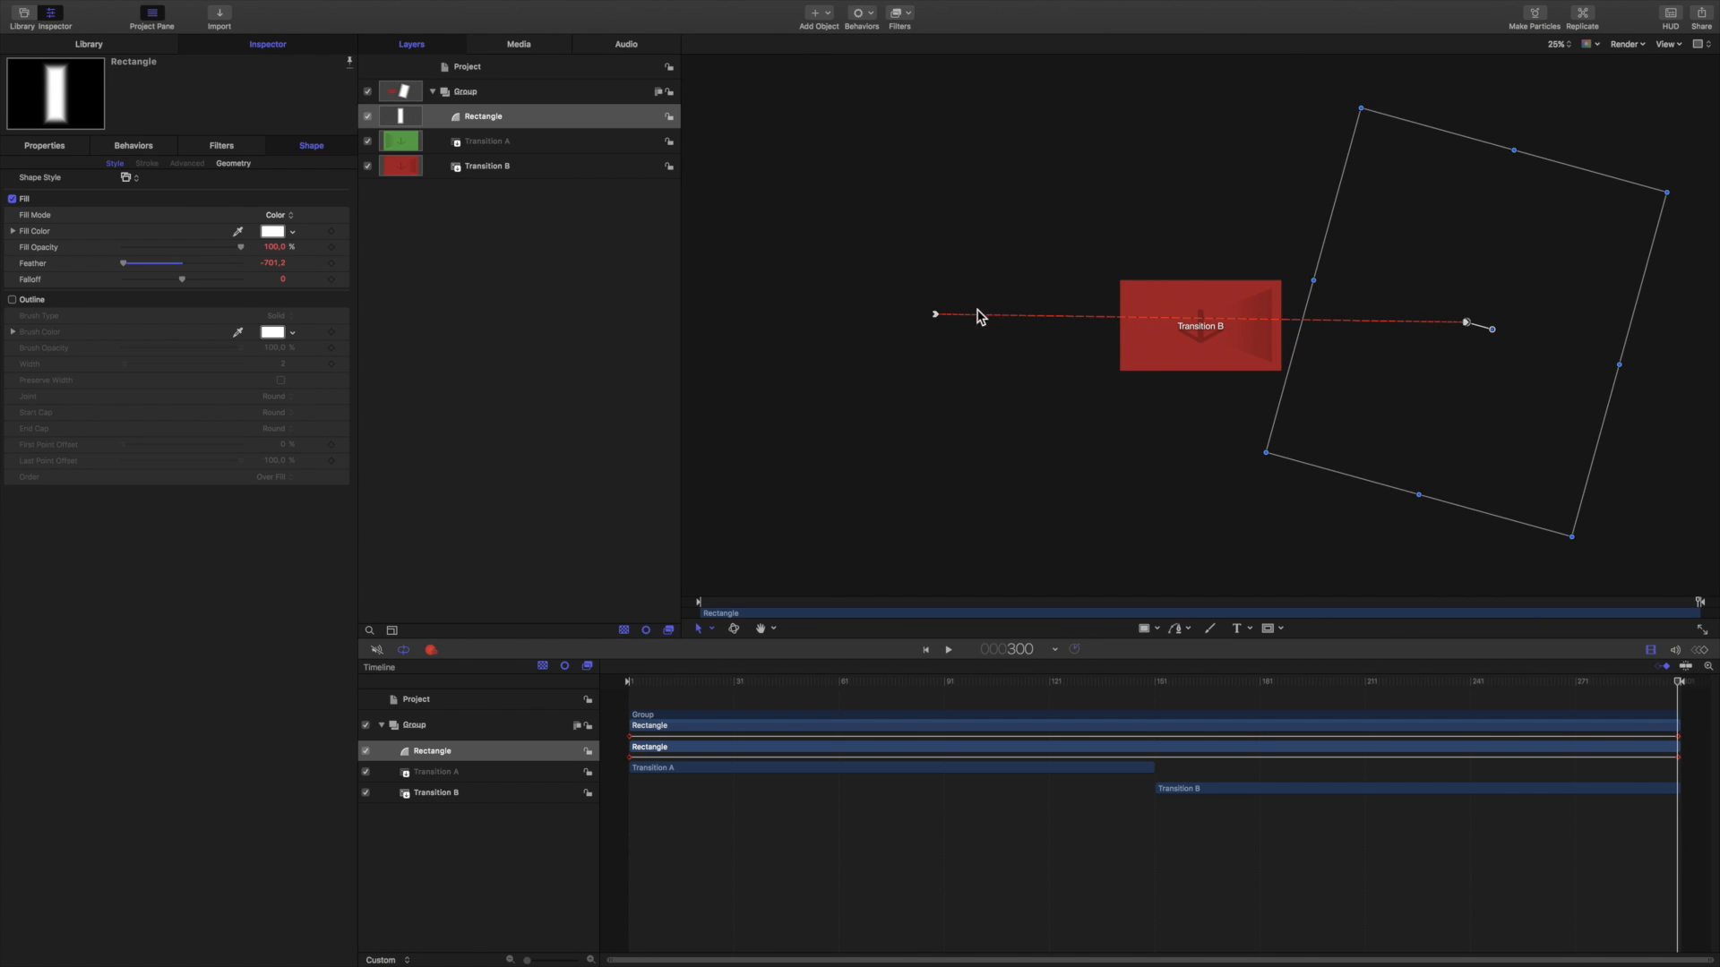
mouse_move(1024, 322)
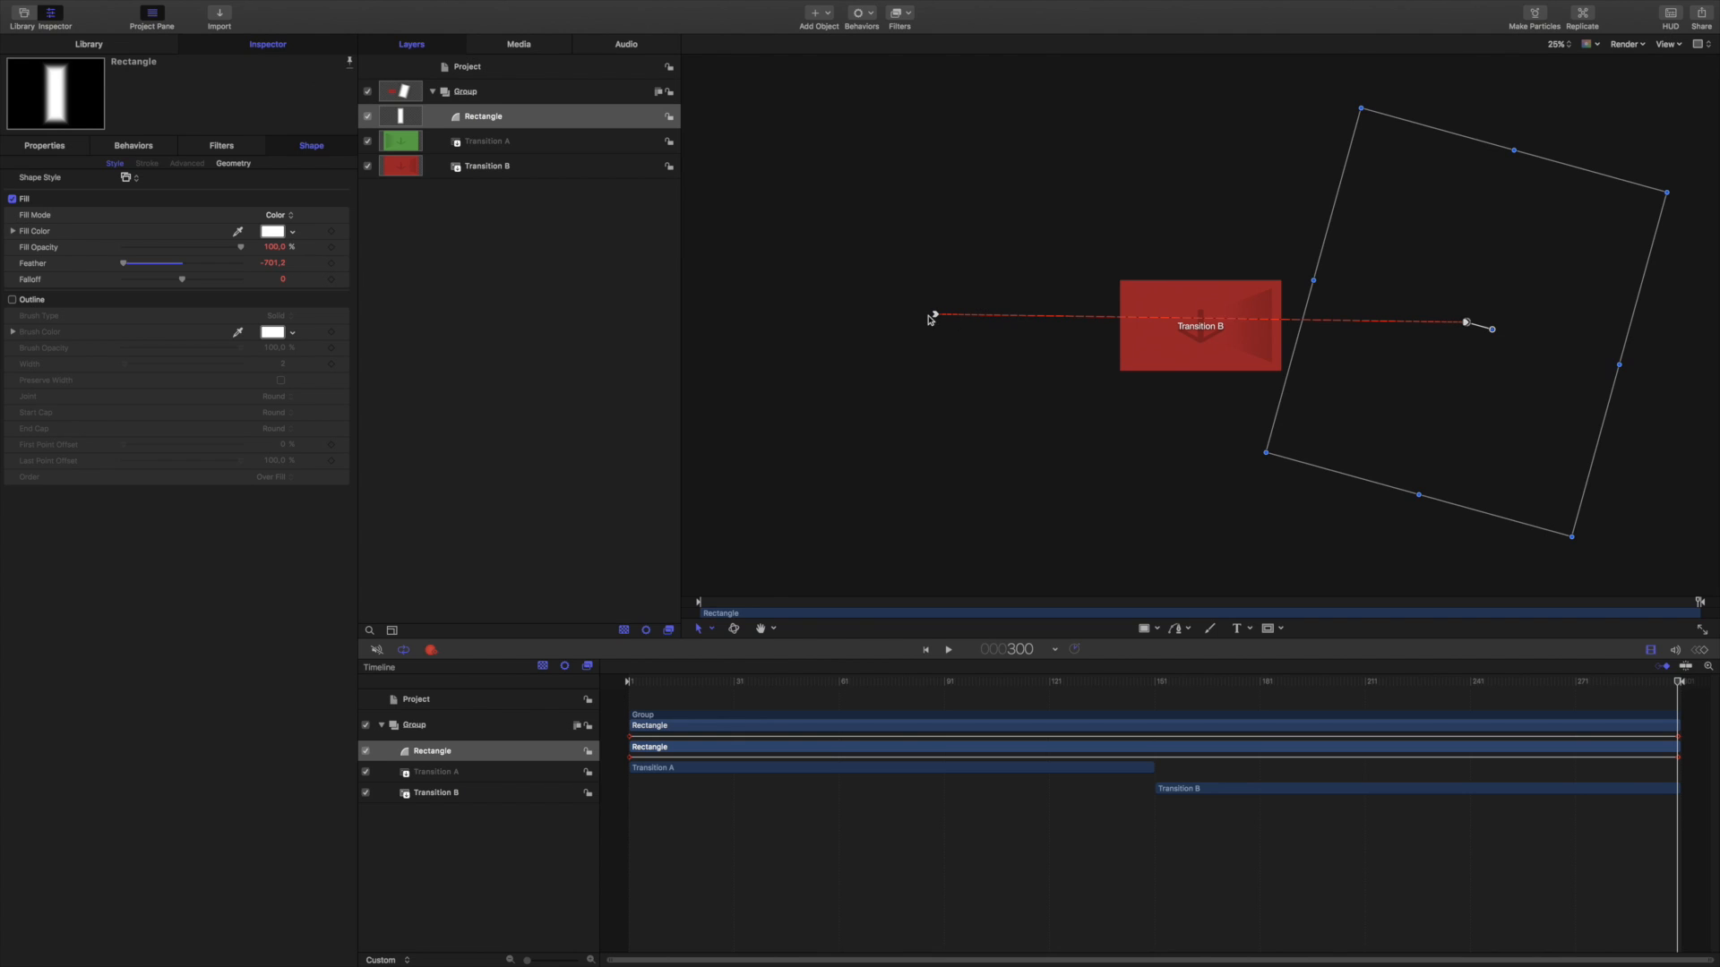
mouse_move(1288, 349)
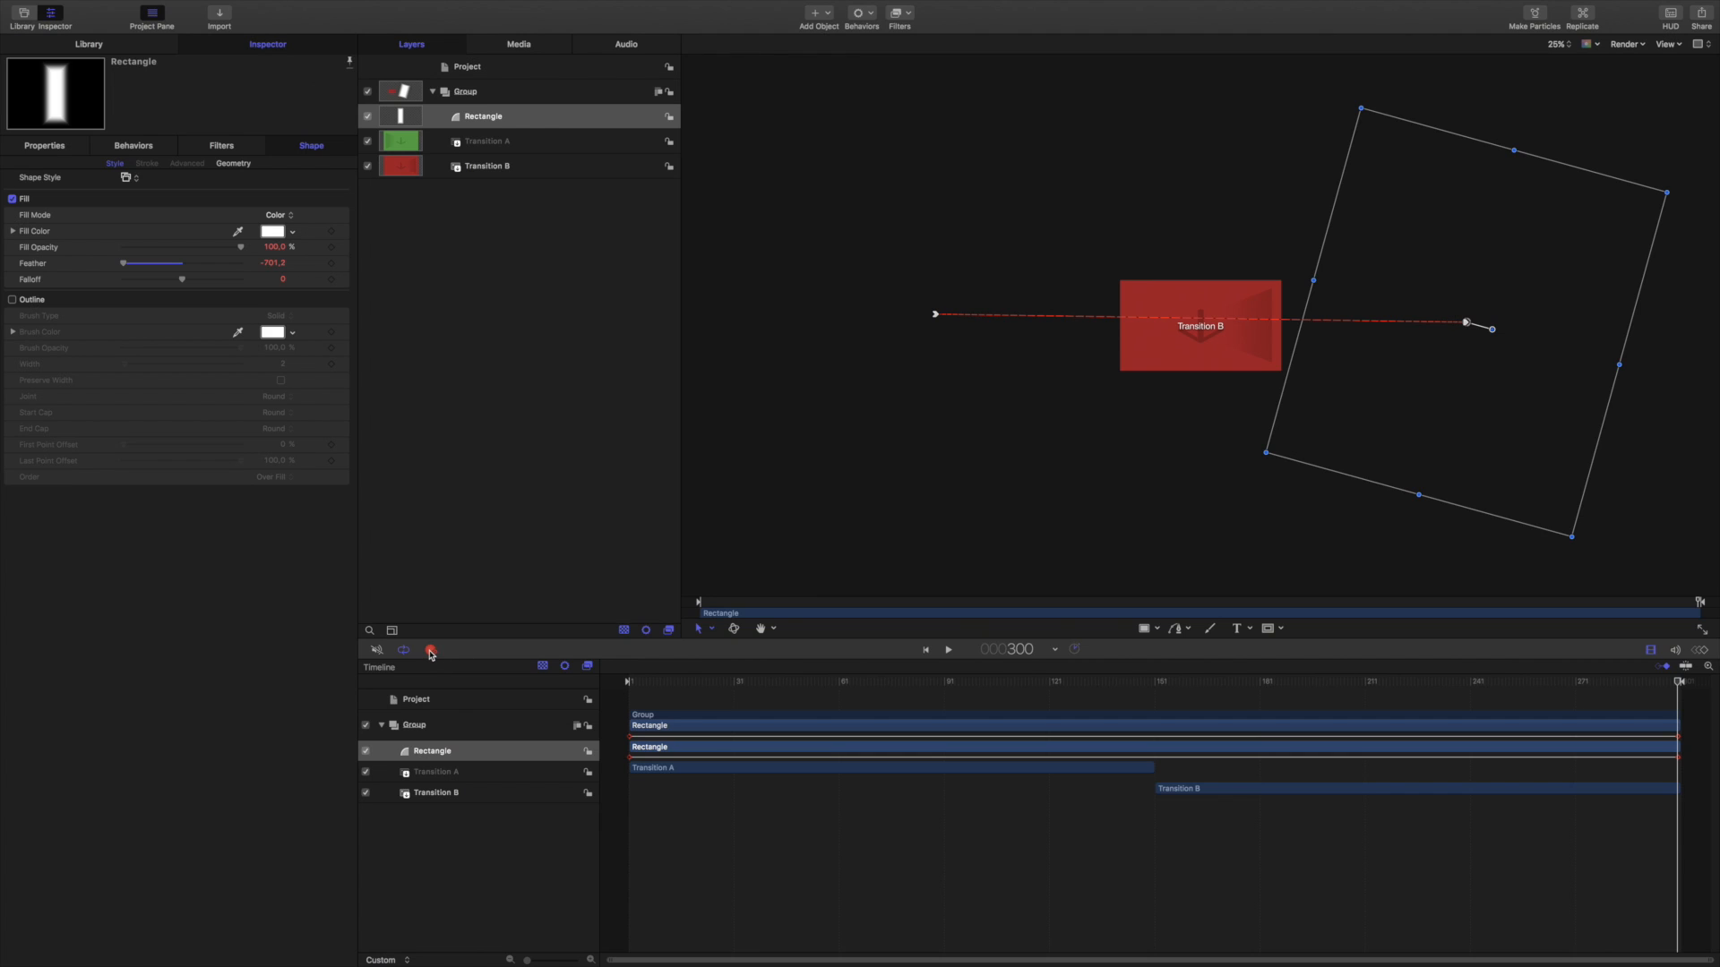
mouse_move(430, 650)
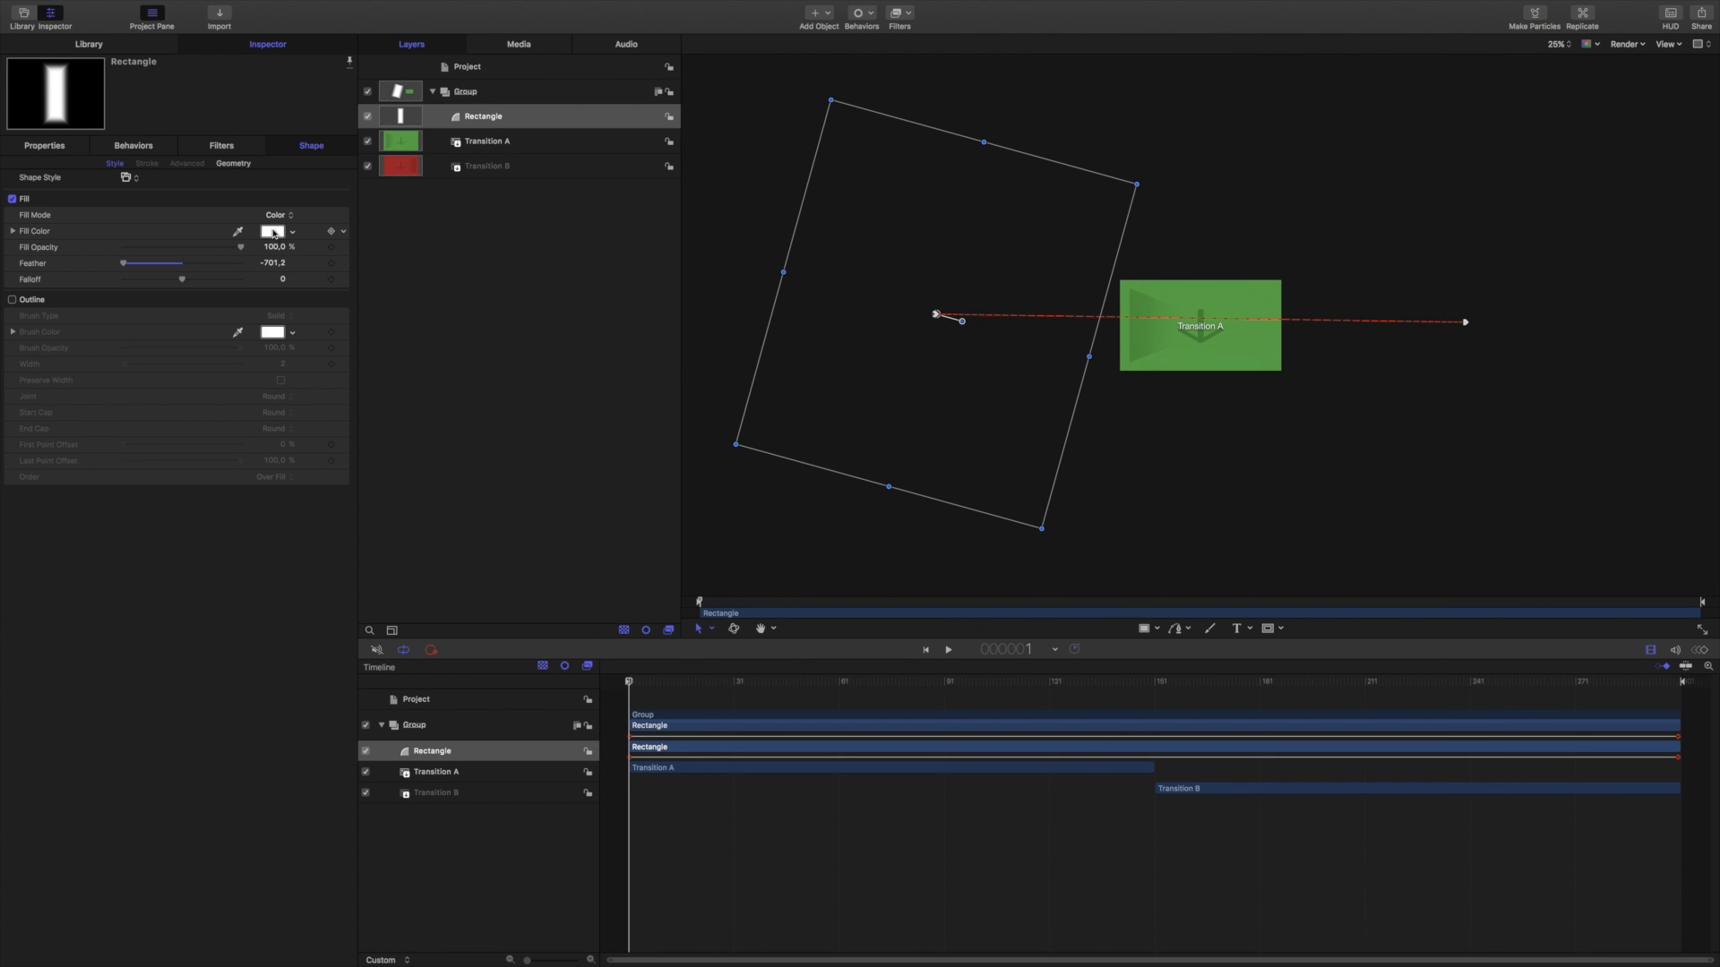
Change the rectangle's fill colour to black Licorice
left_click(273, 231)
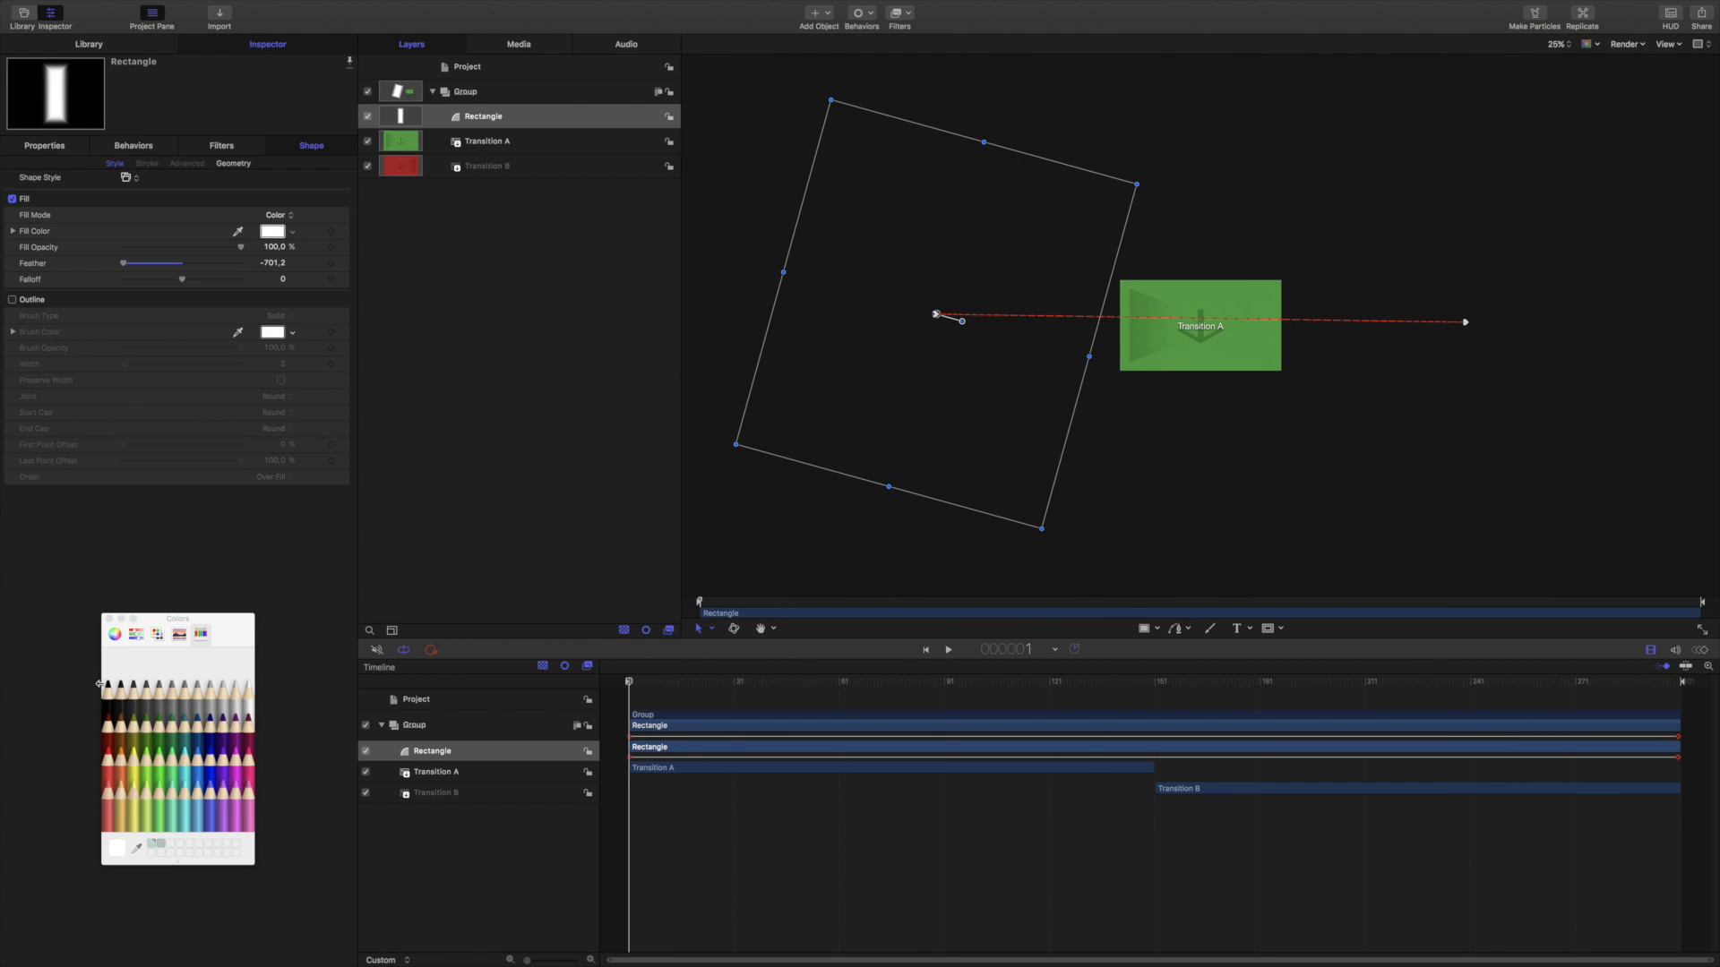
left_click(116, 848)
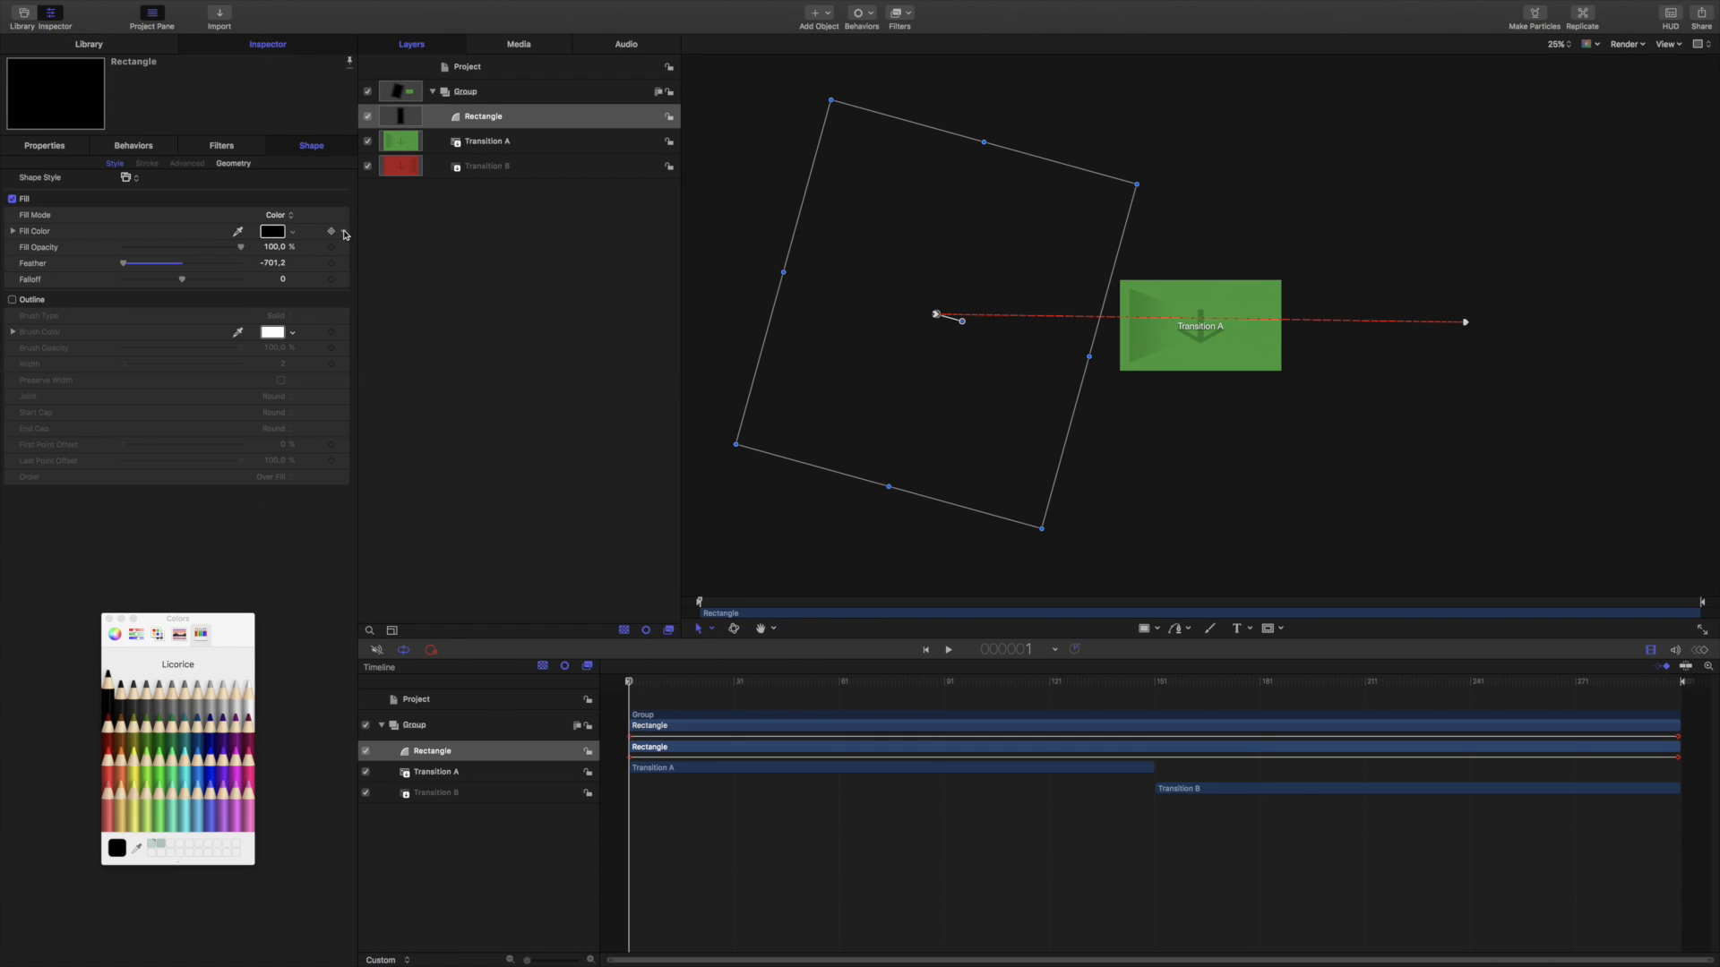
left_click(331, 230)
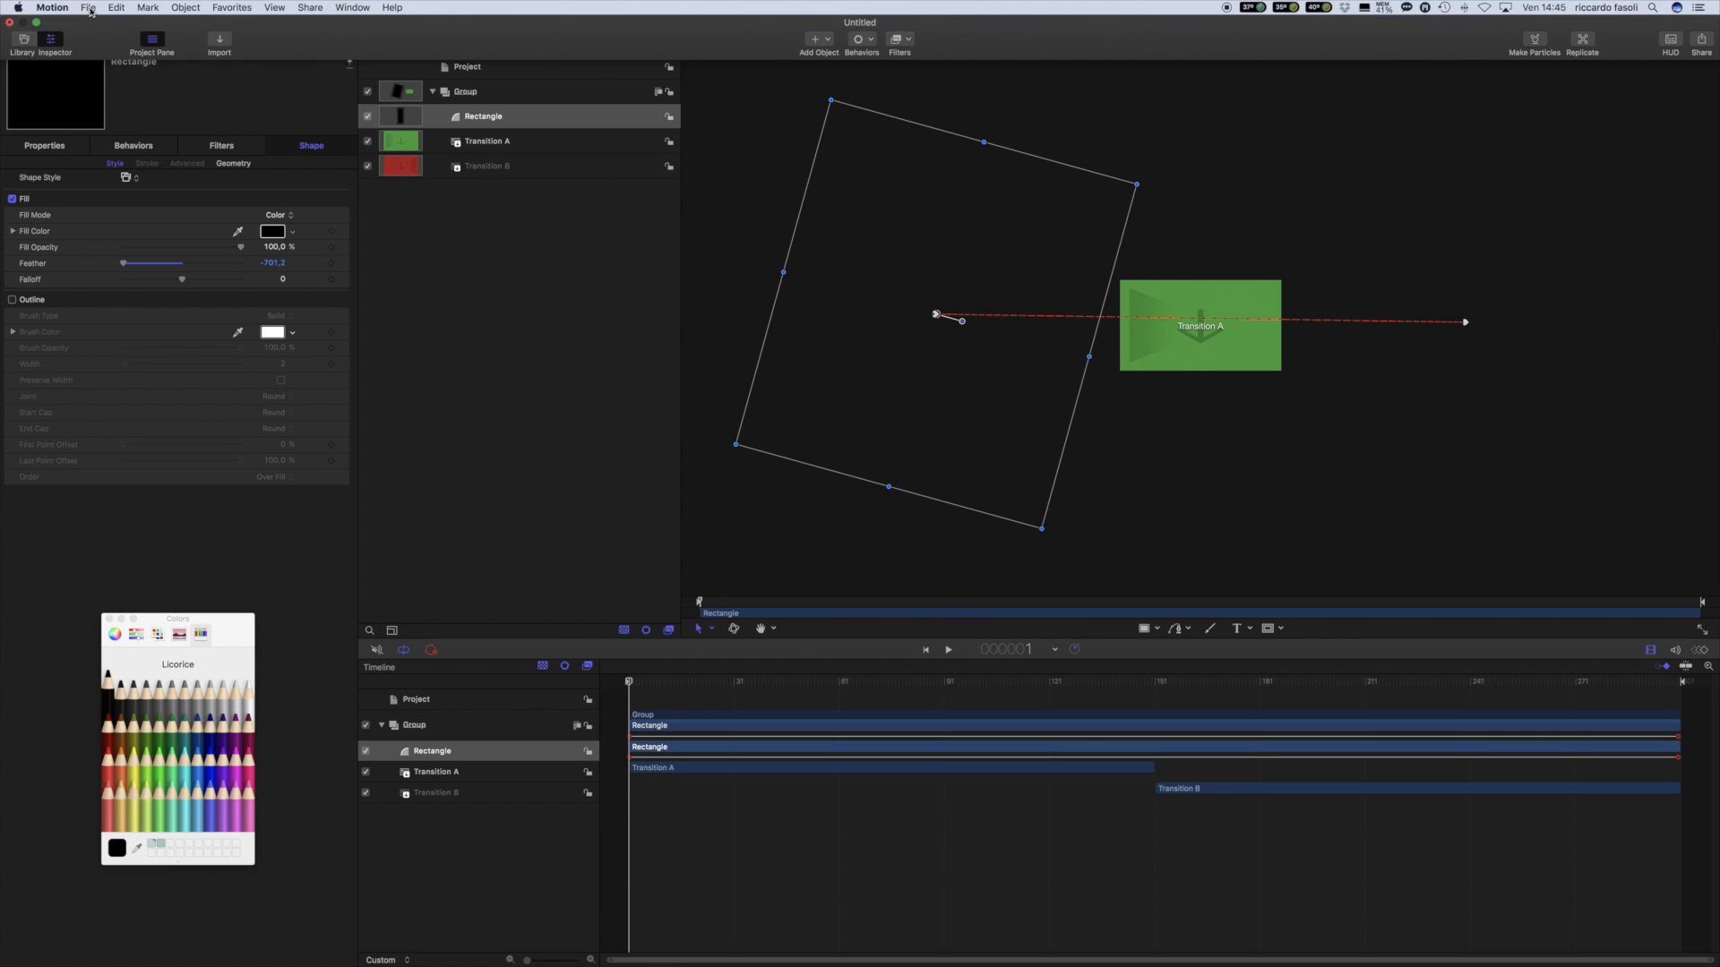
Publish the project as 'transition test tutorial' under the 'transition cool' category
left_click(89, 8)
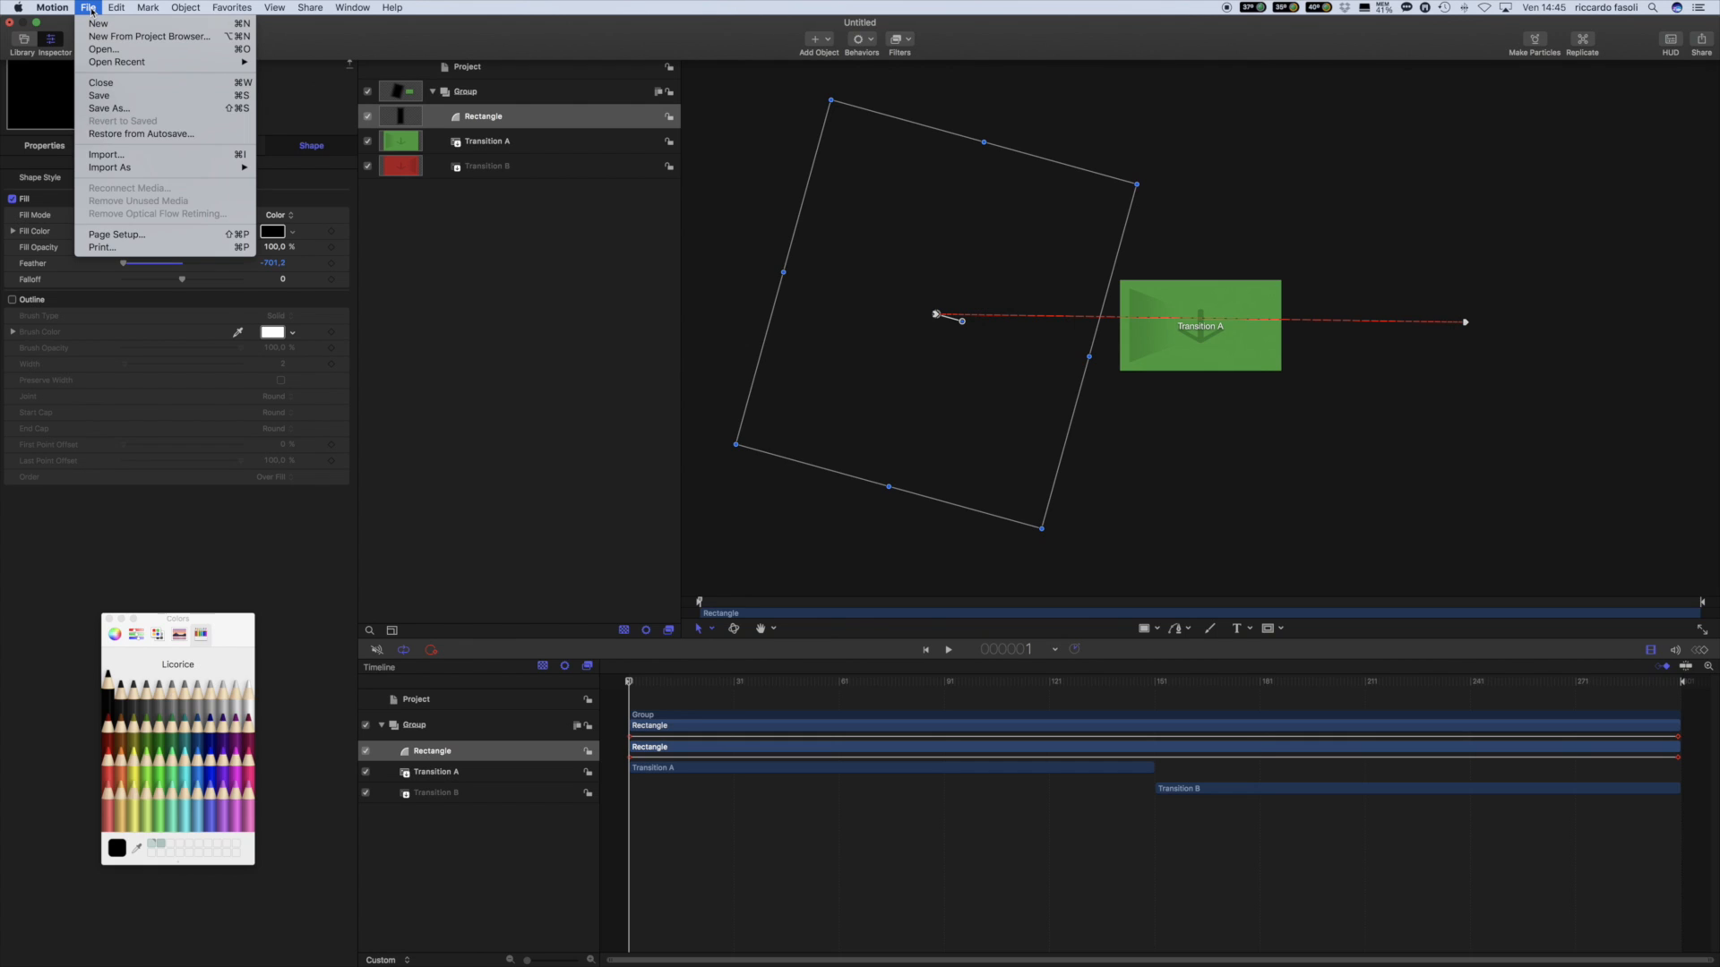
mouse_move(108, 107)
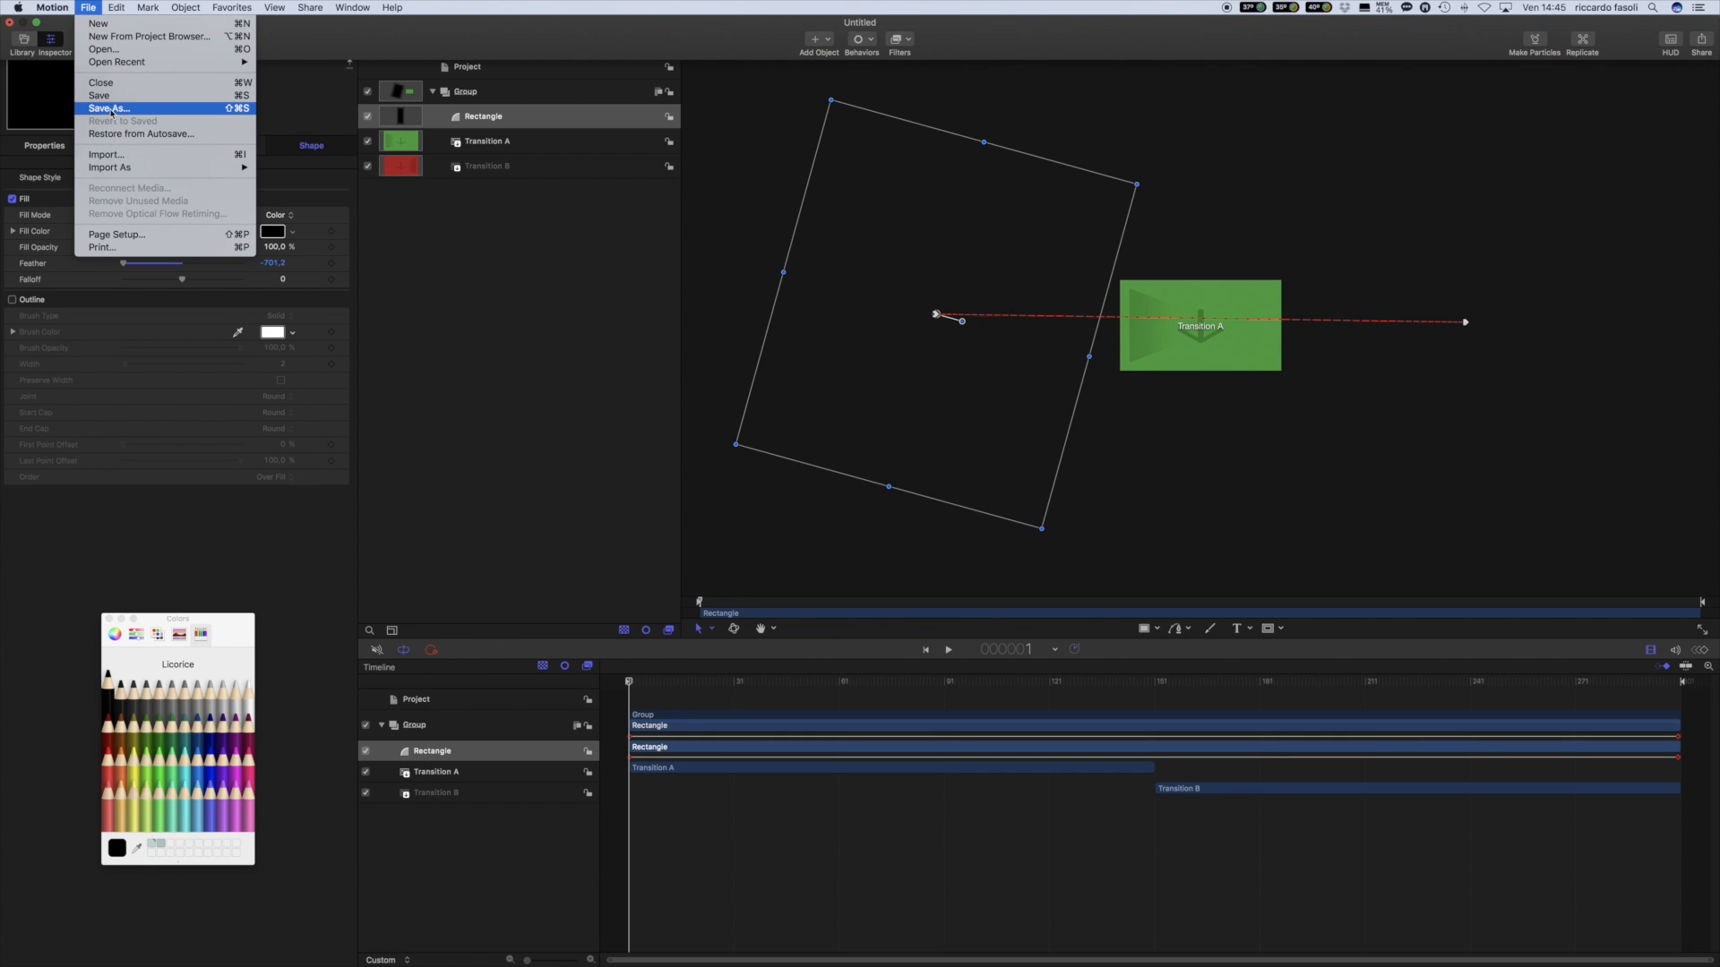
left_click(108, 107)
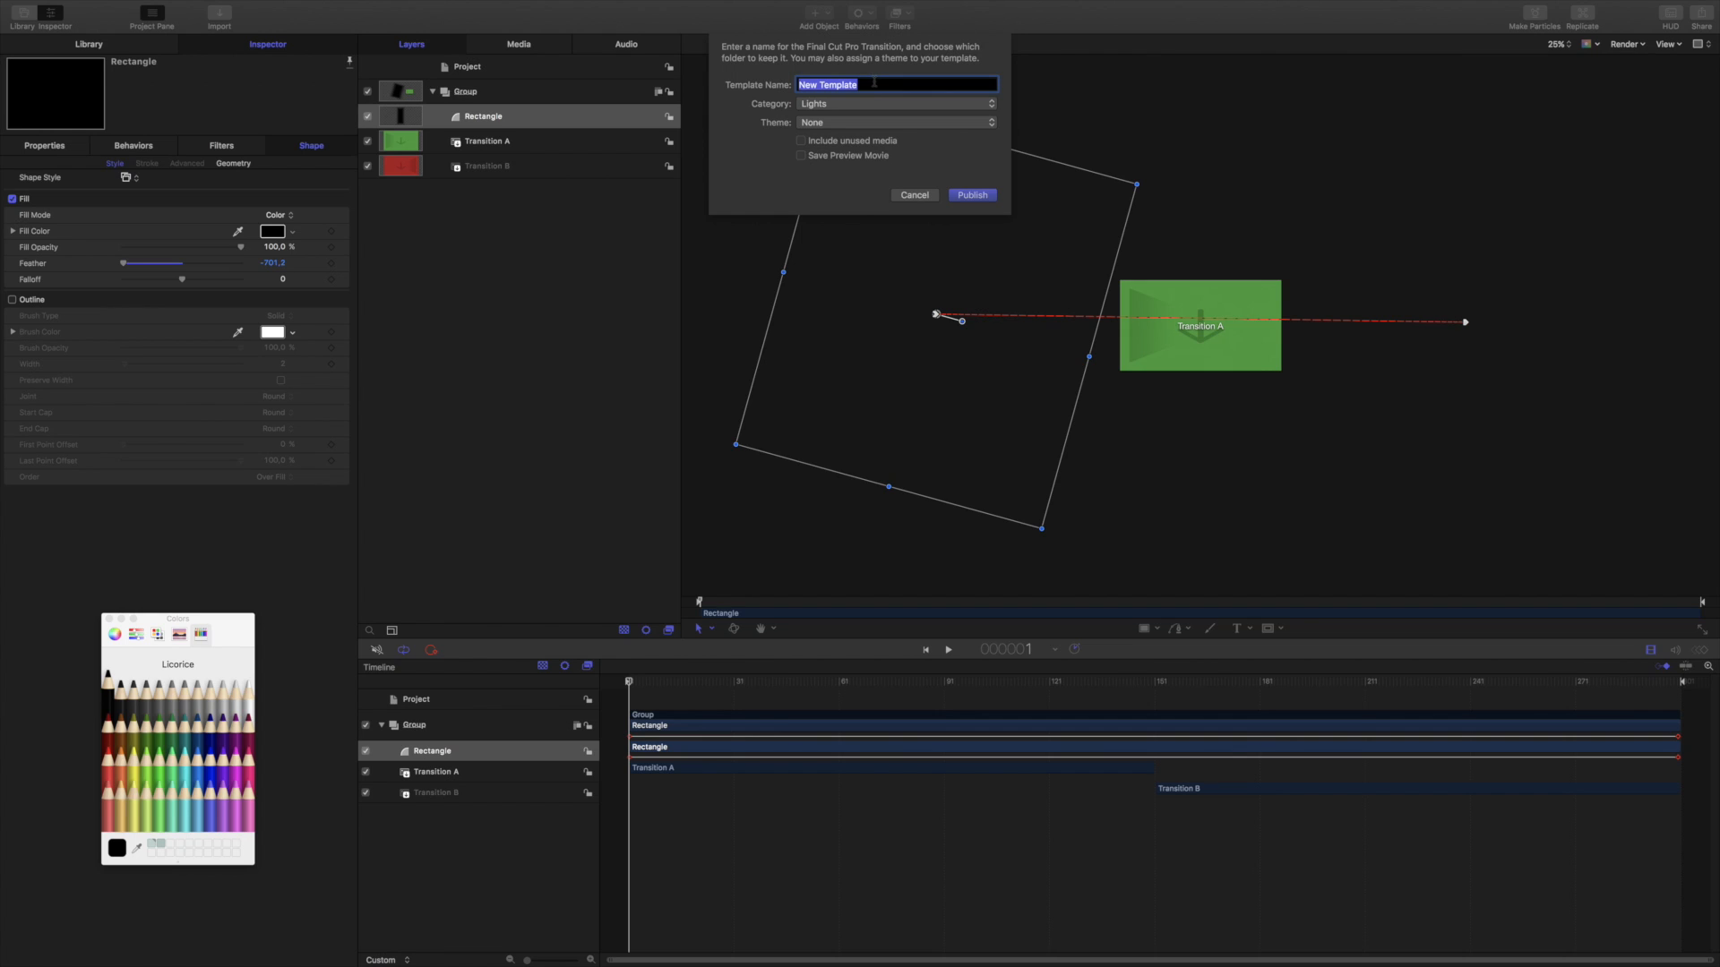
type("transition")
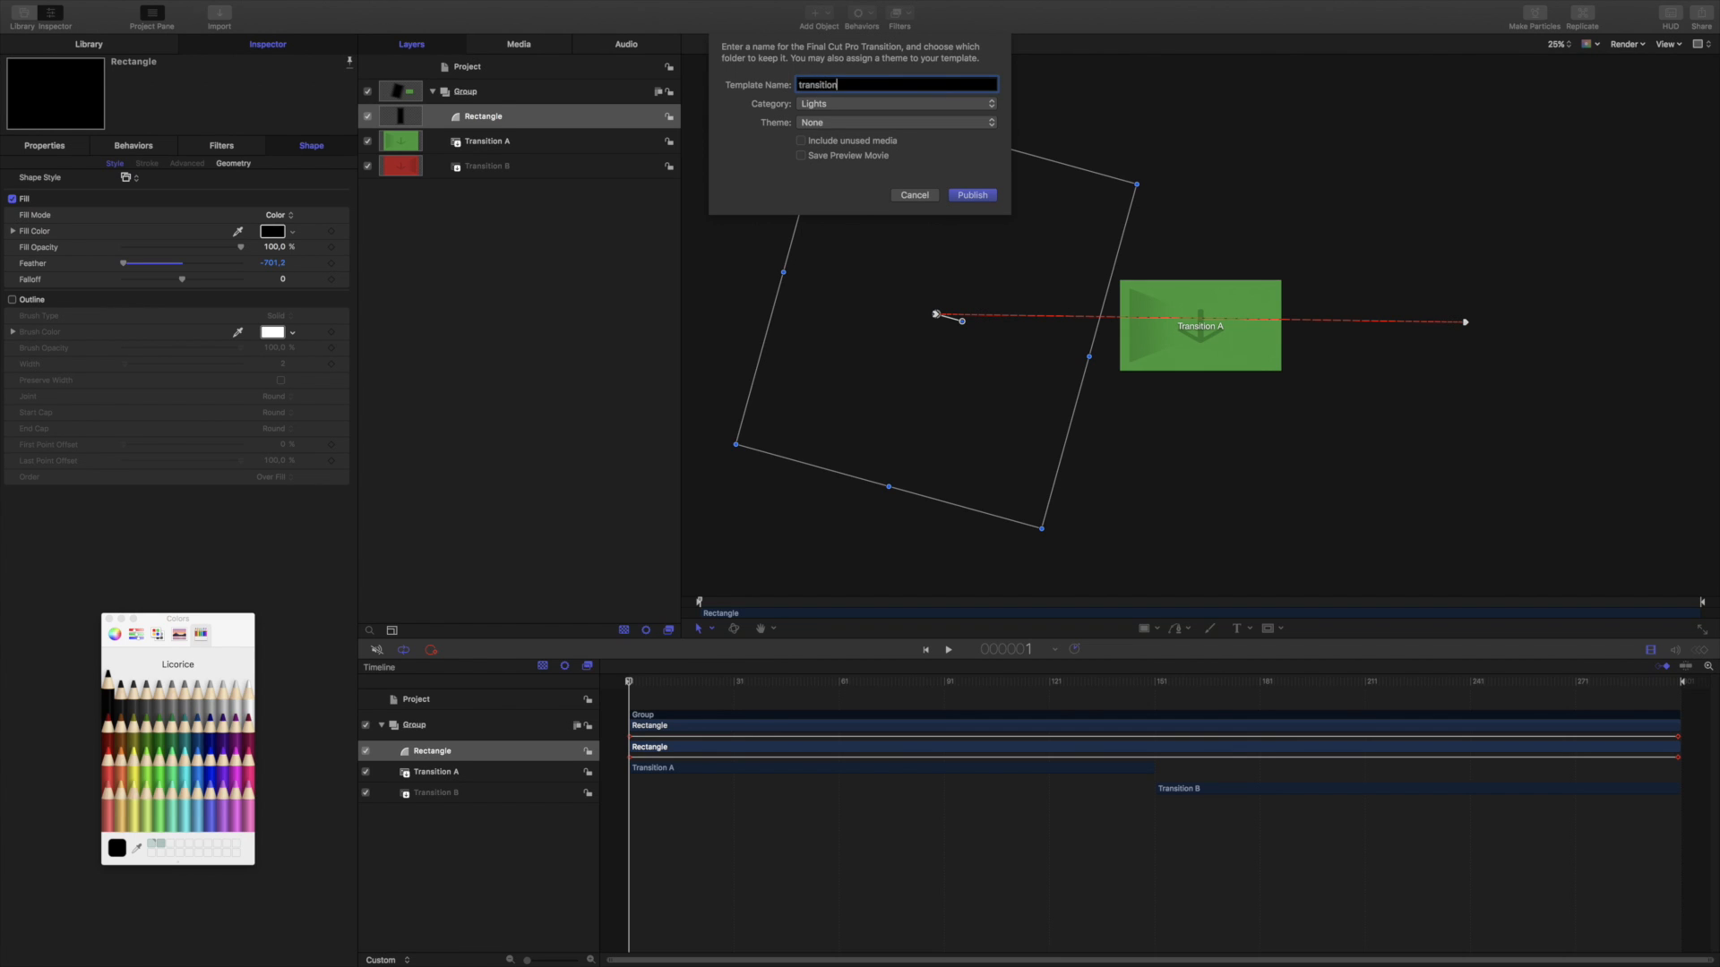
type("test")
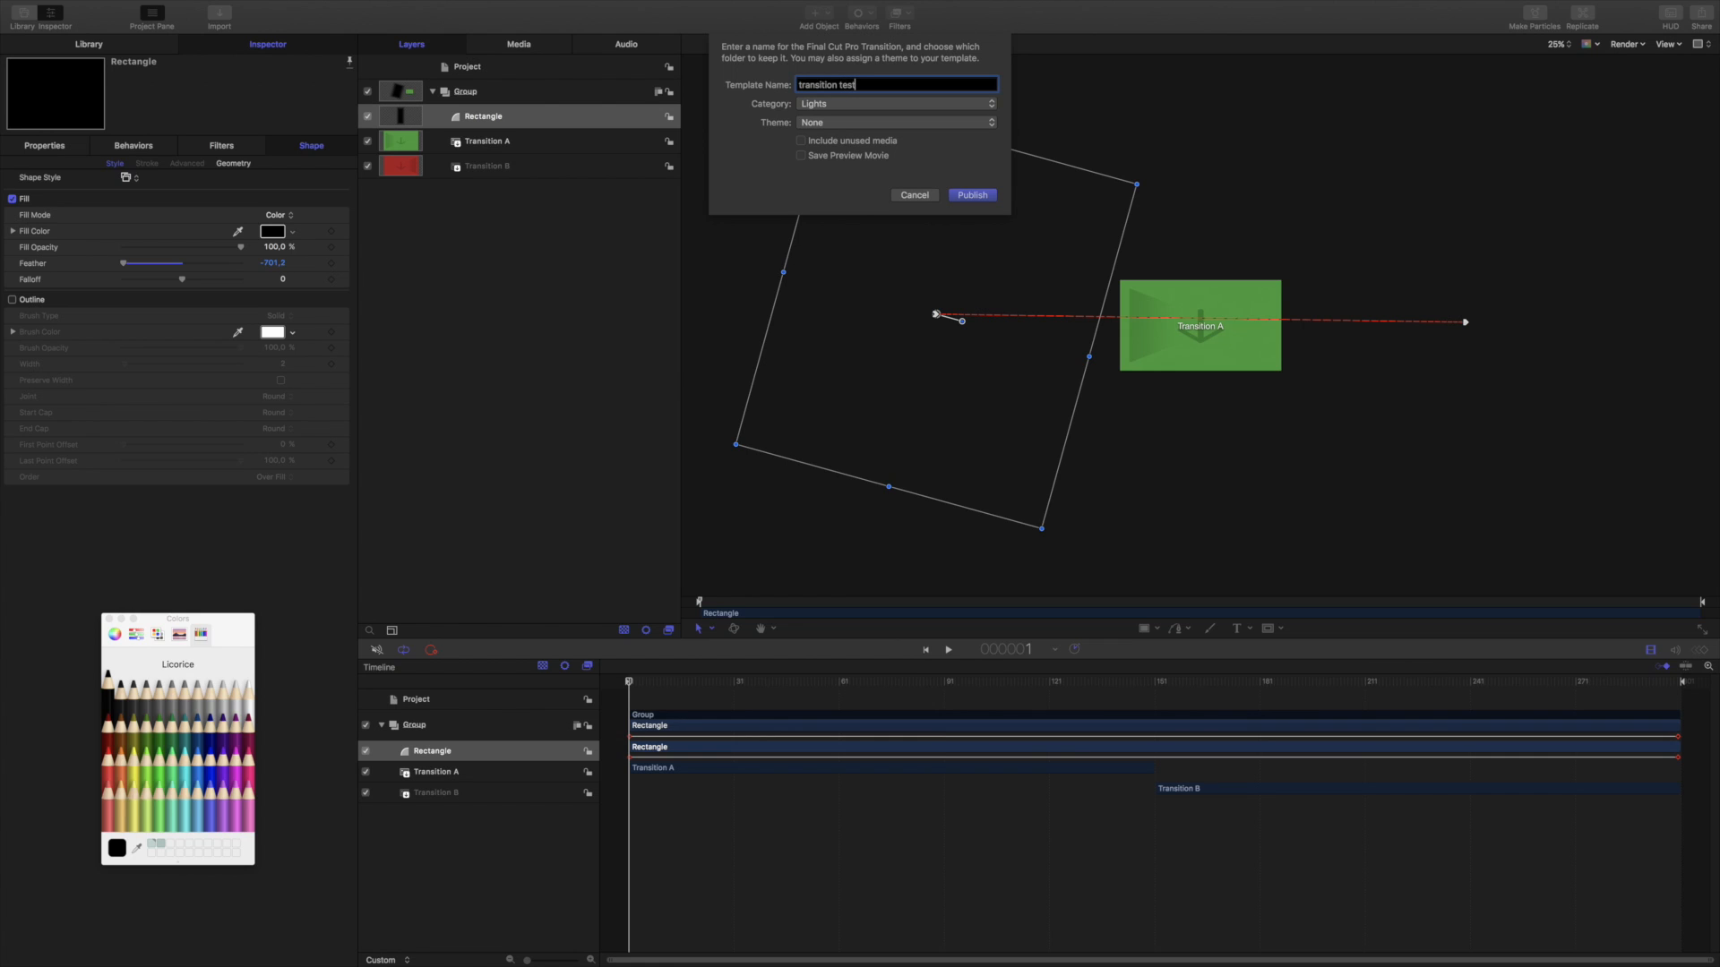
type("tutorial")
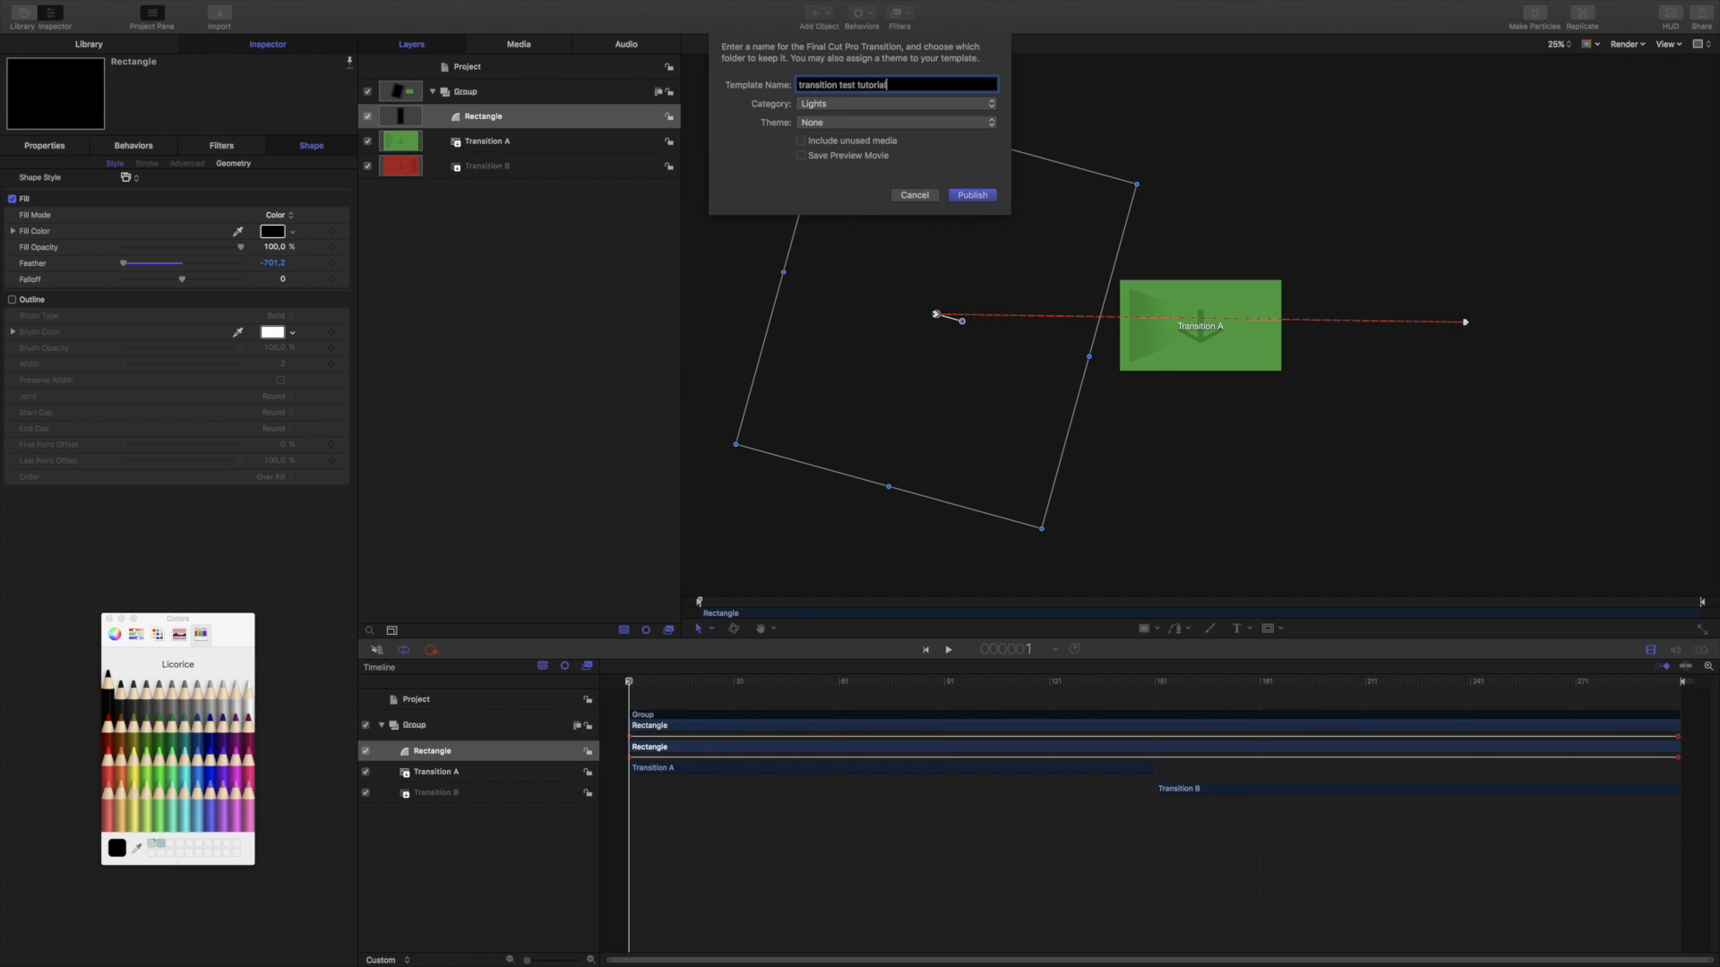
left_click(894, 103)
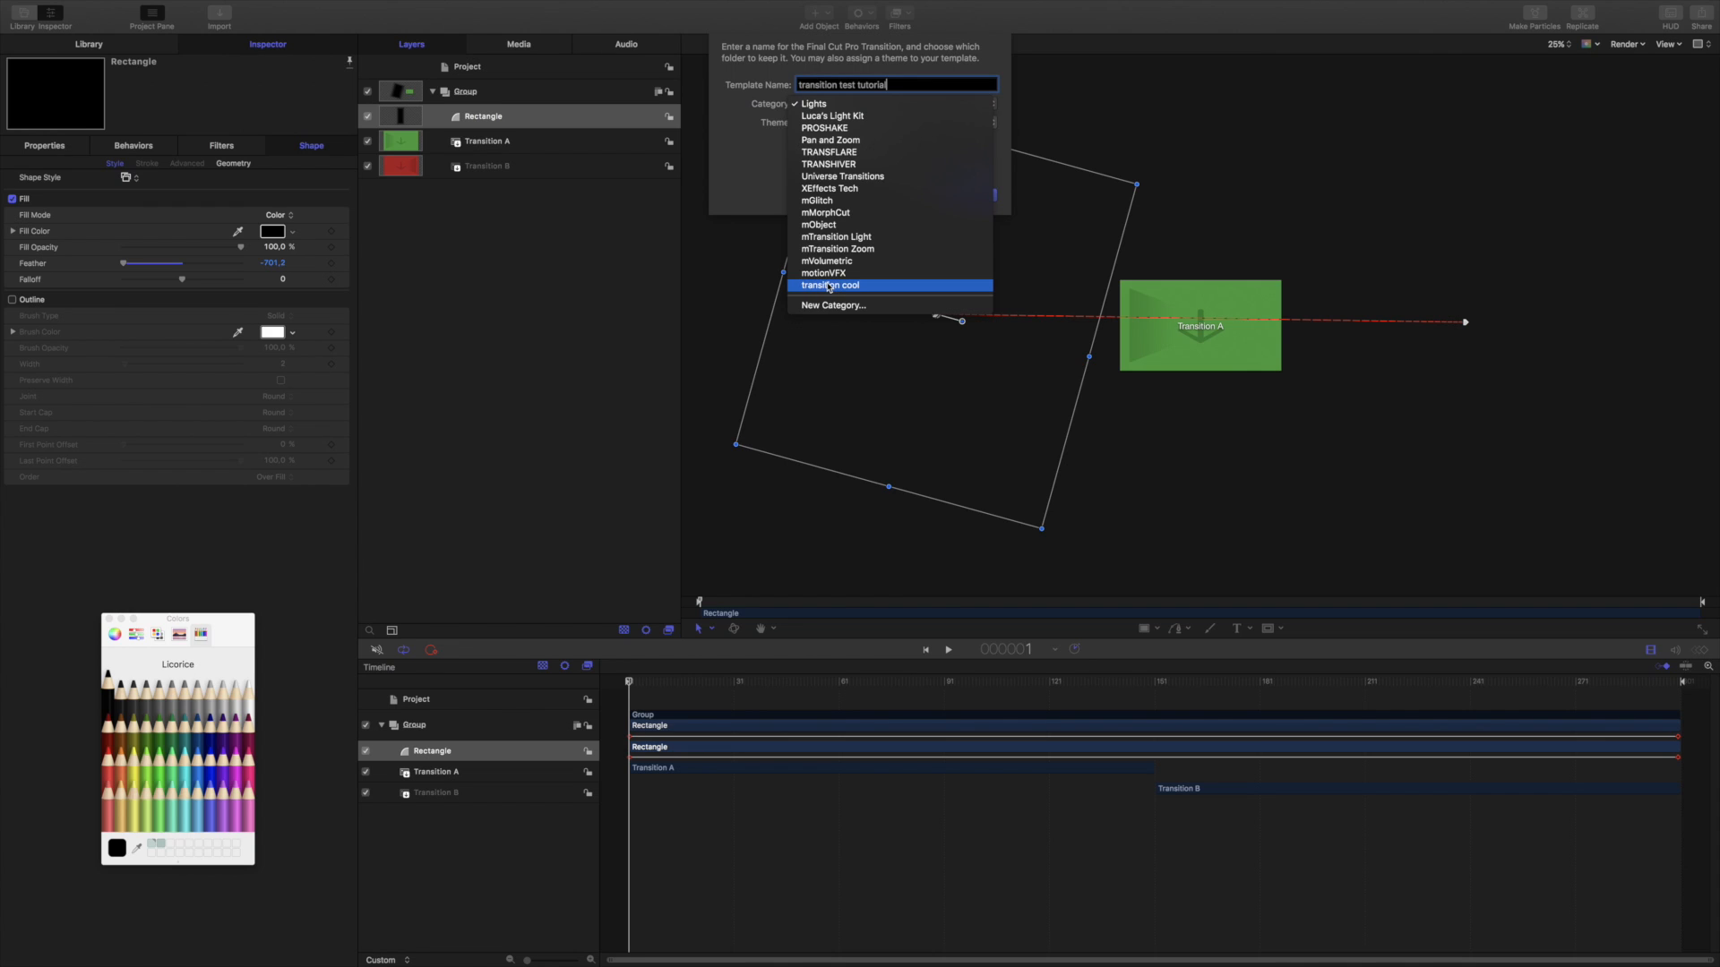
left_click(830, 285)
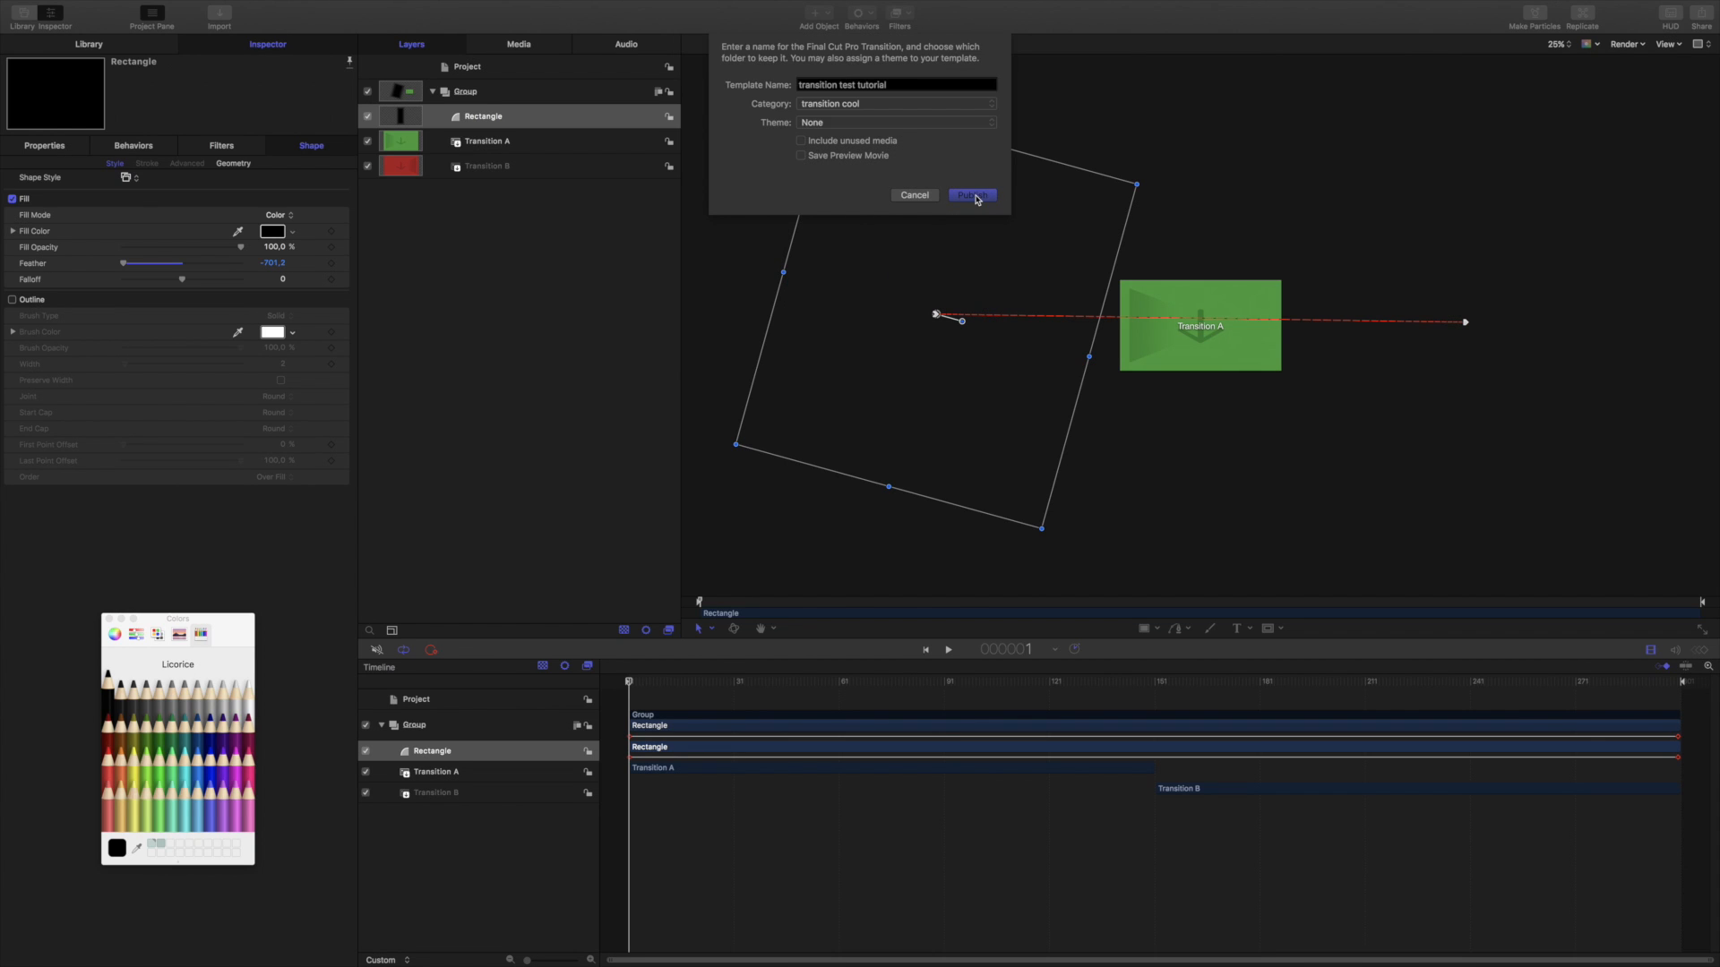
left_click(969, 194)
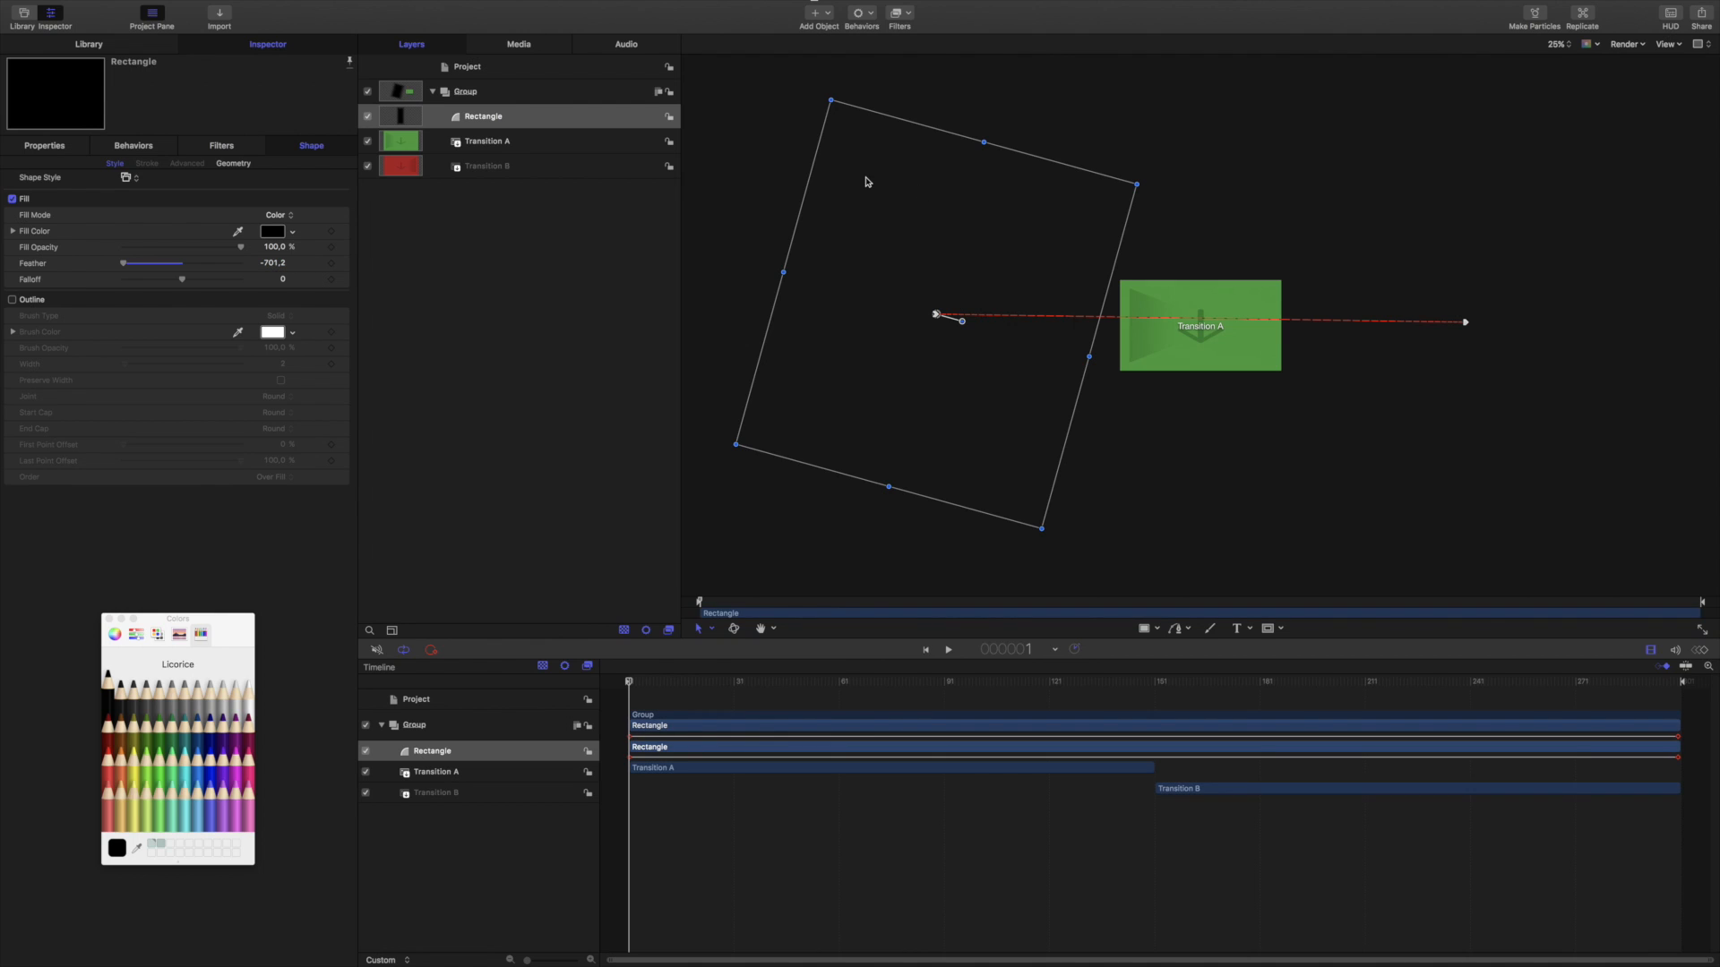
mouse_move(1056, 186)
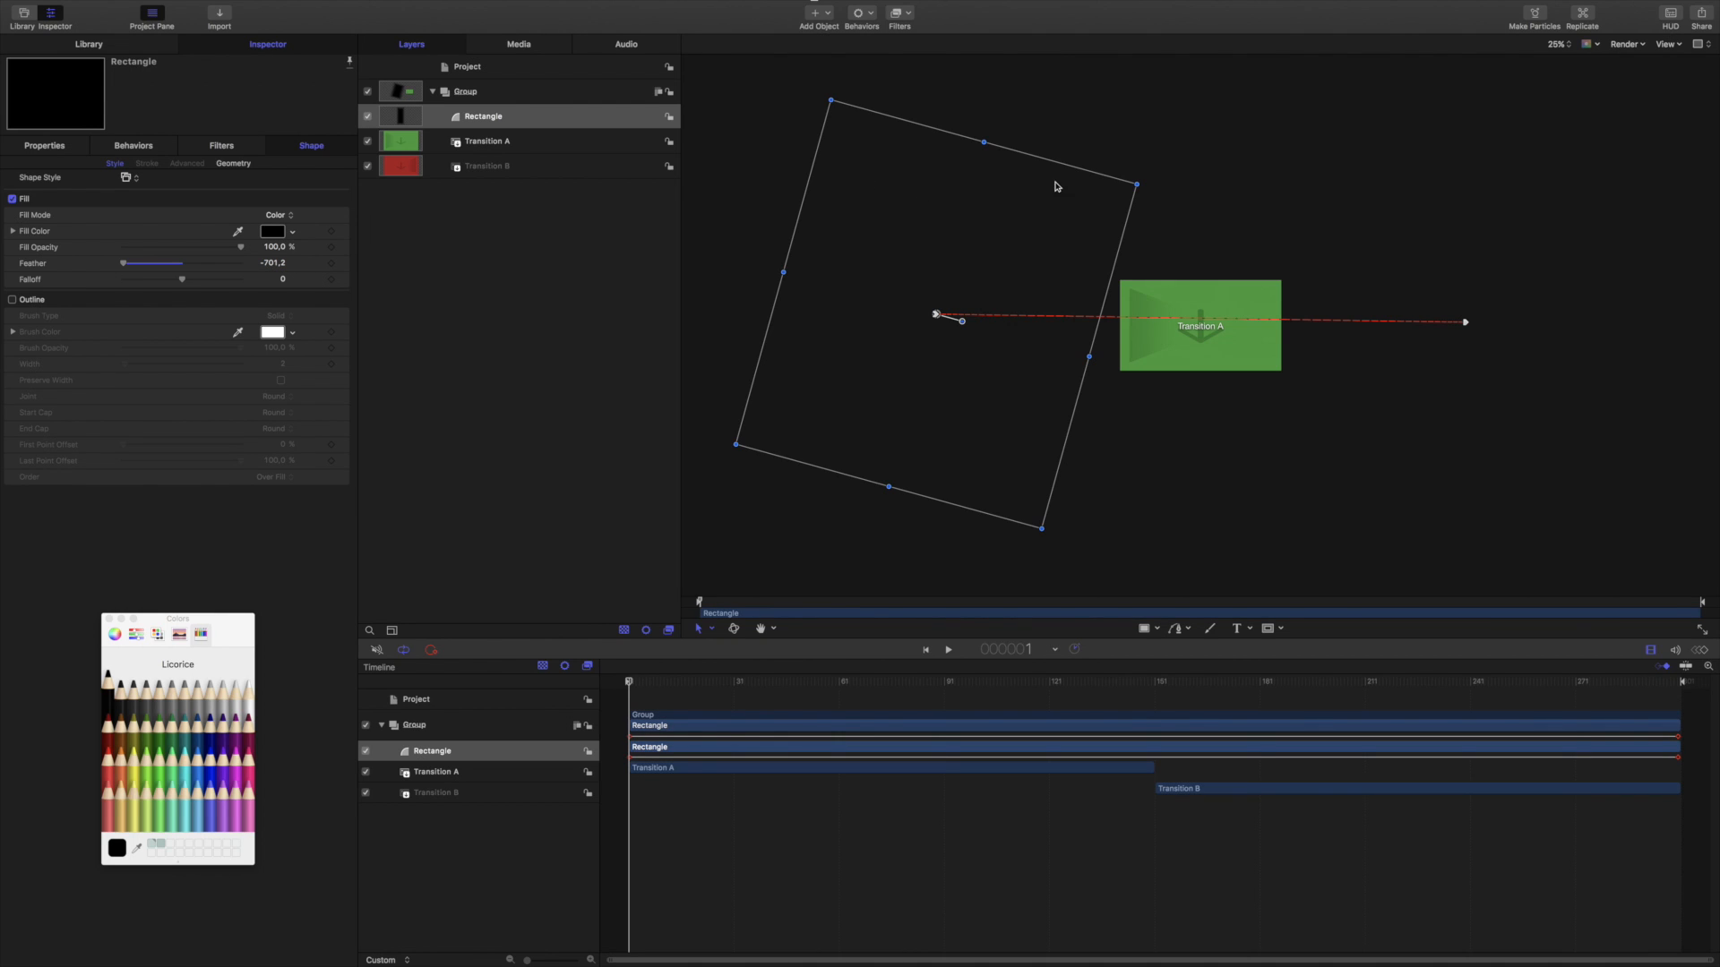
mouse_move(905, 175)
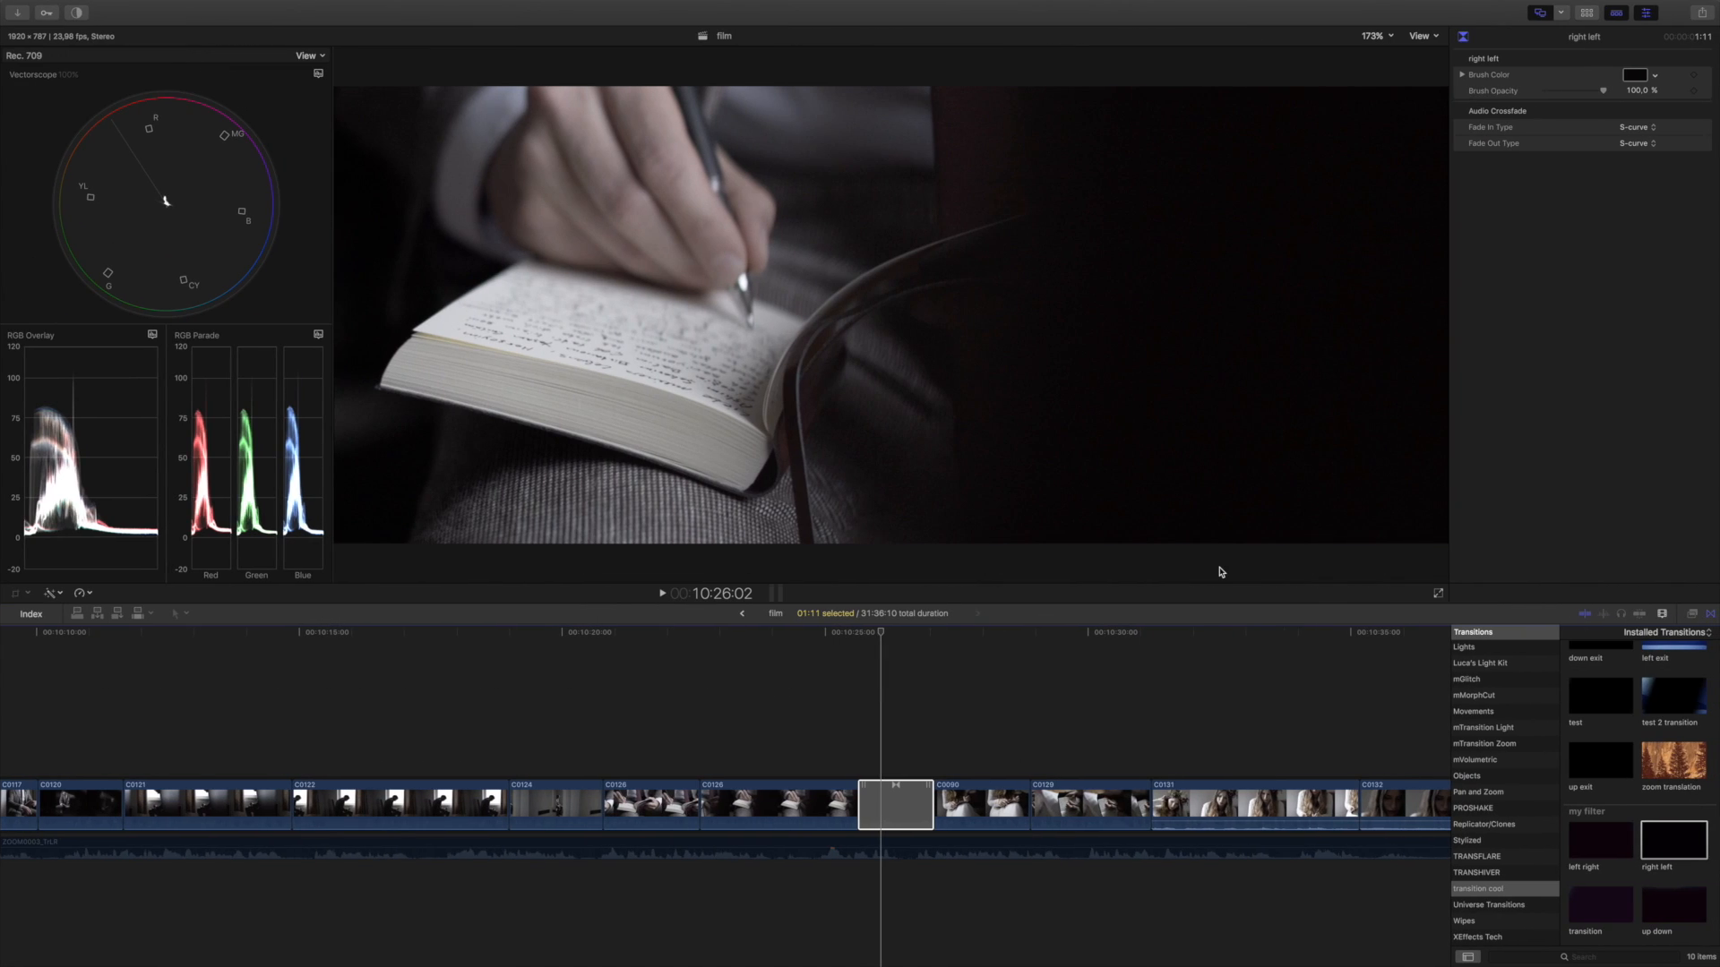
mouse_move(1261, 705)
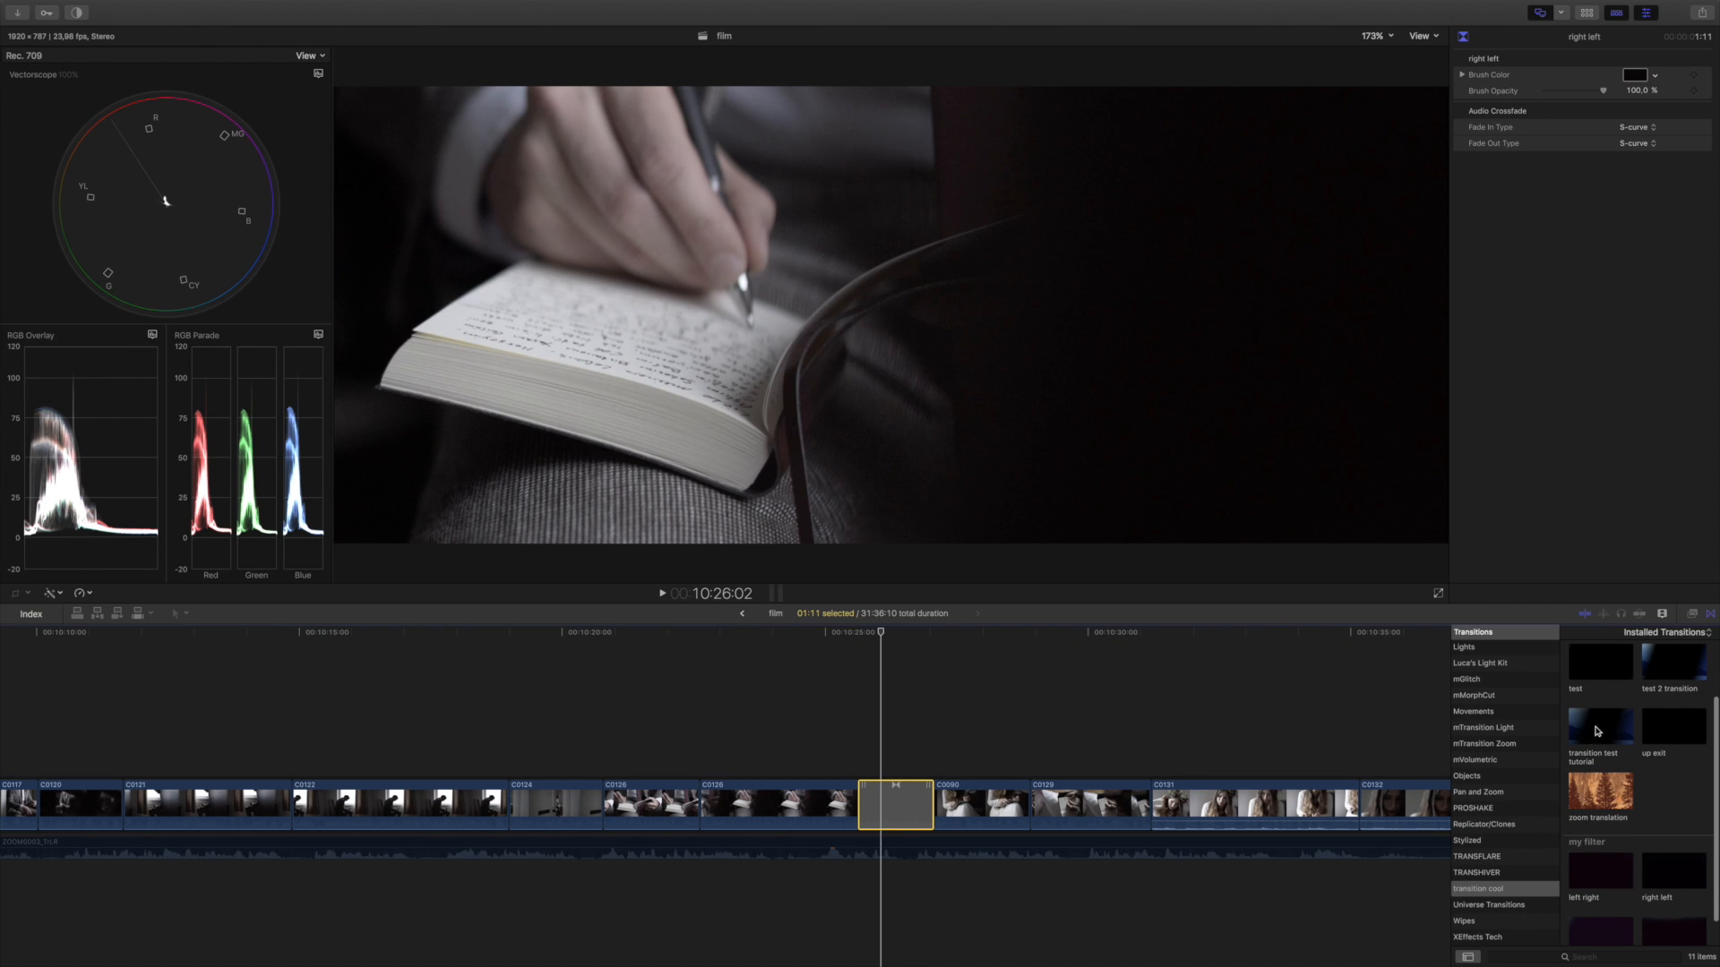
mouse_move(1602, 726)
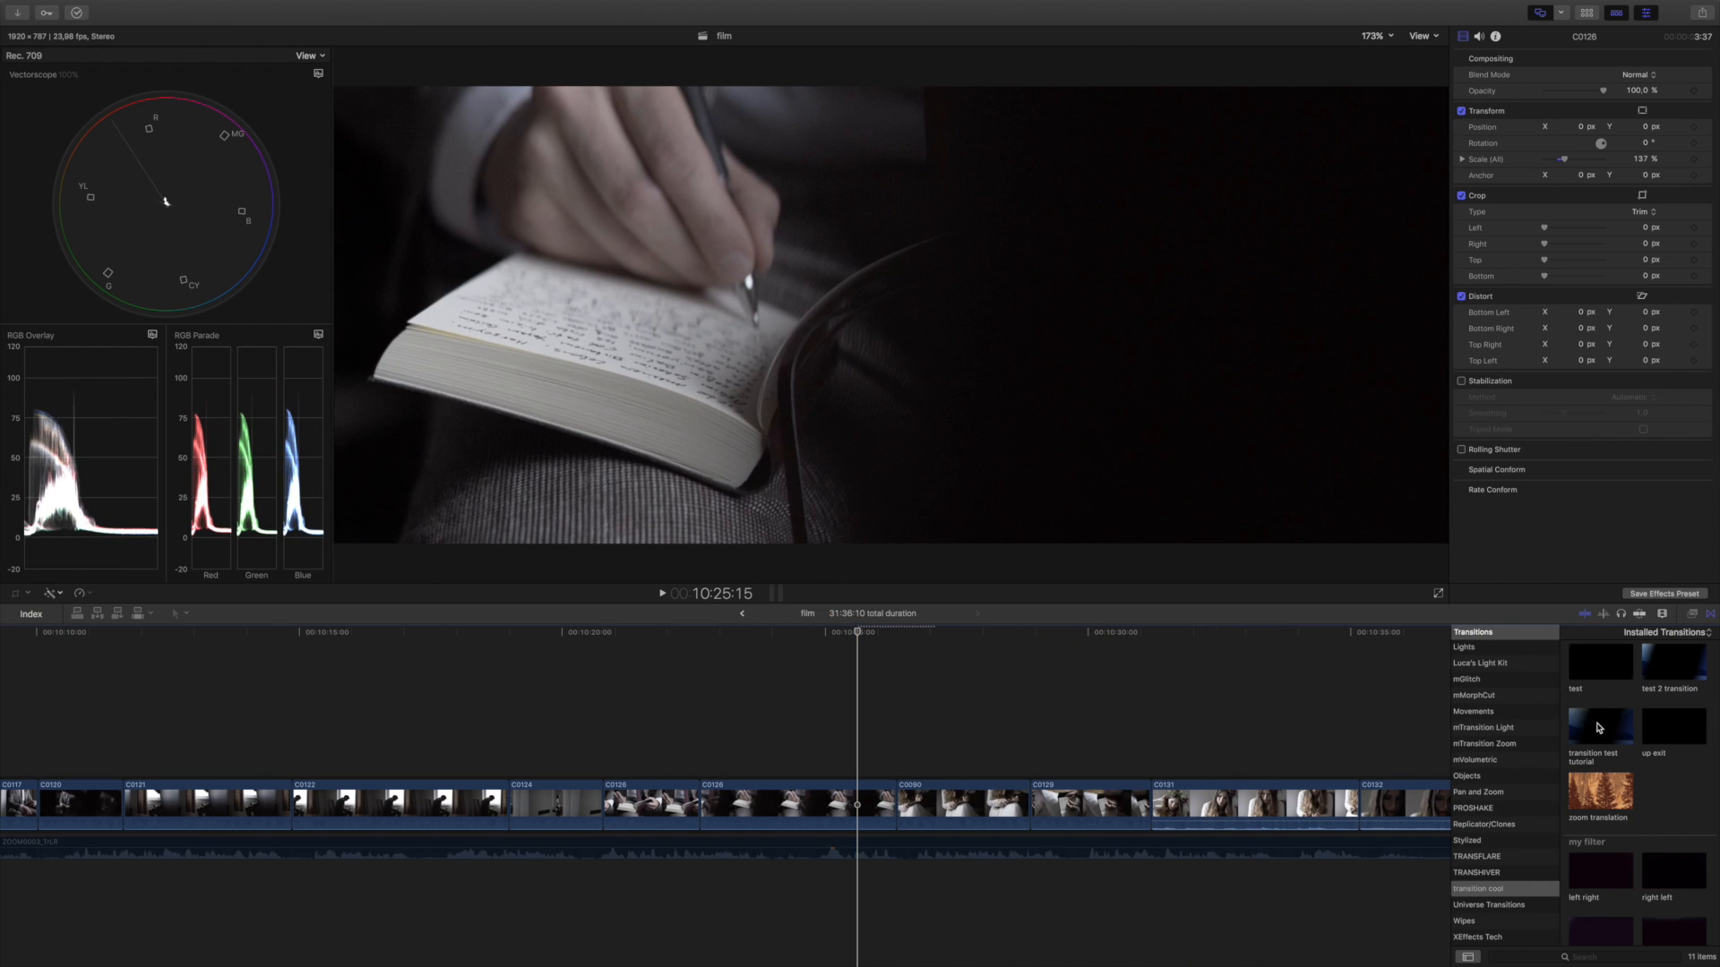
Apply 'transition test tutorial' at the edit point, select it, and open its fill colour palette
left_click(1599, 726)
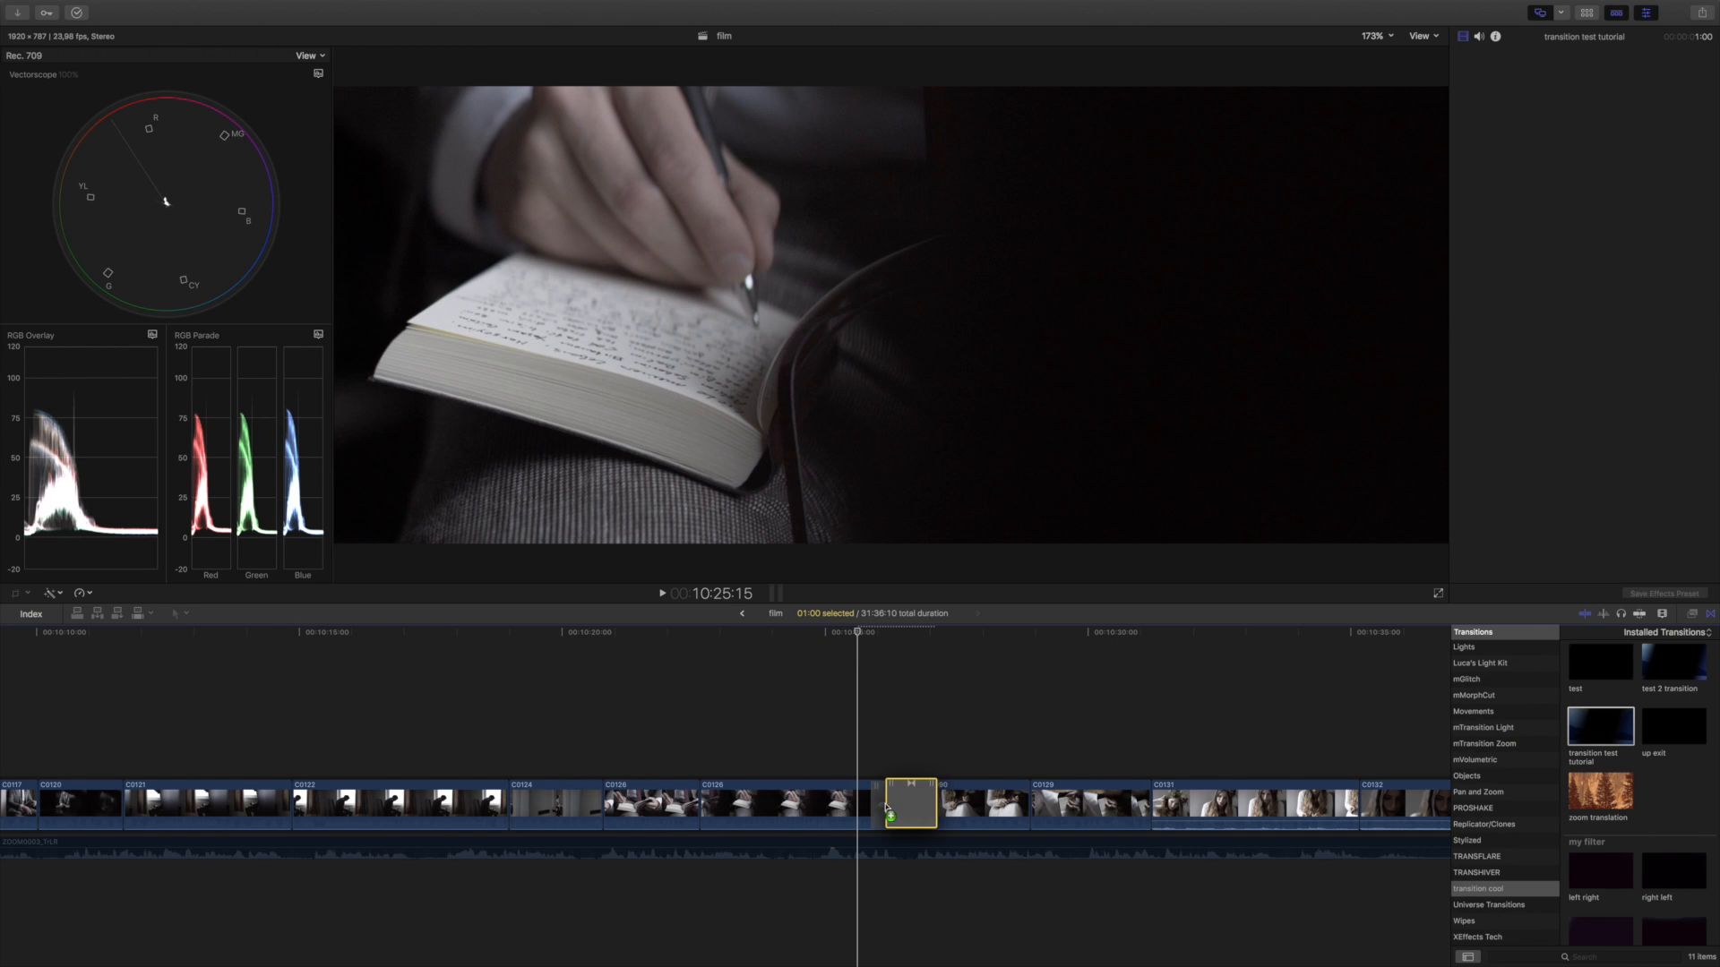
left_click(896, 802)
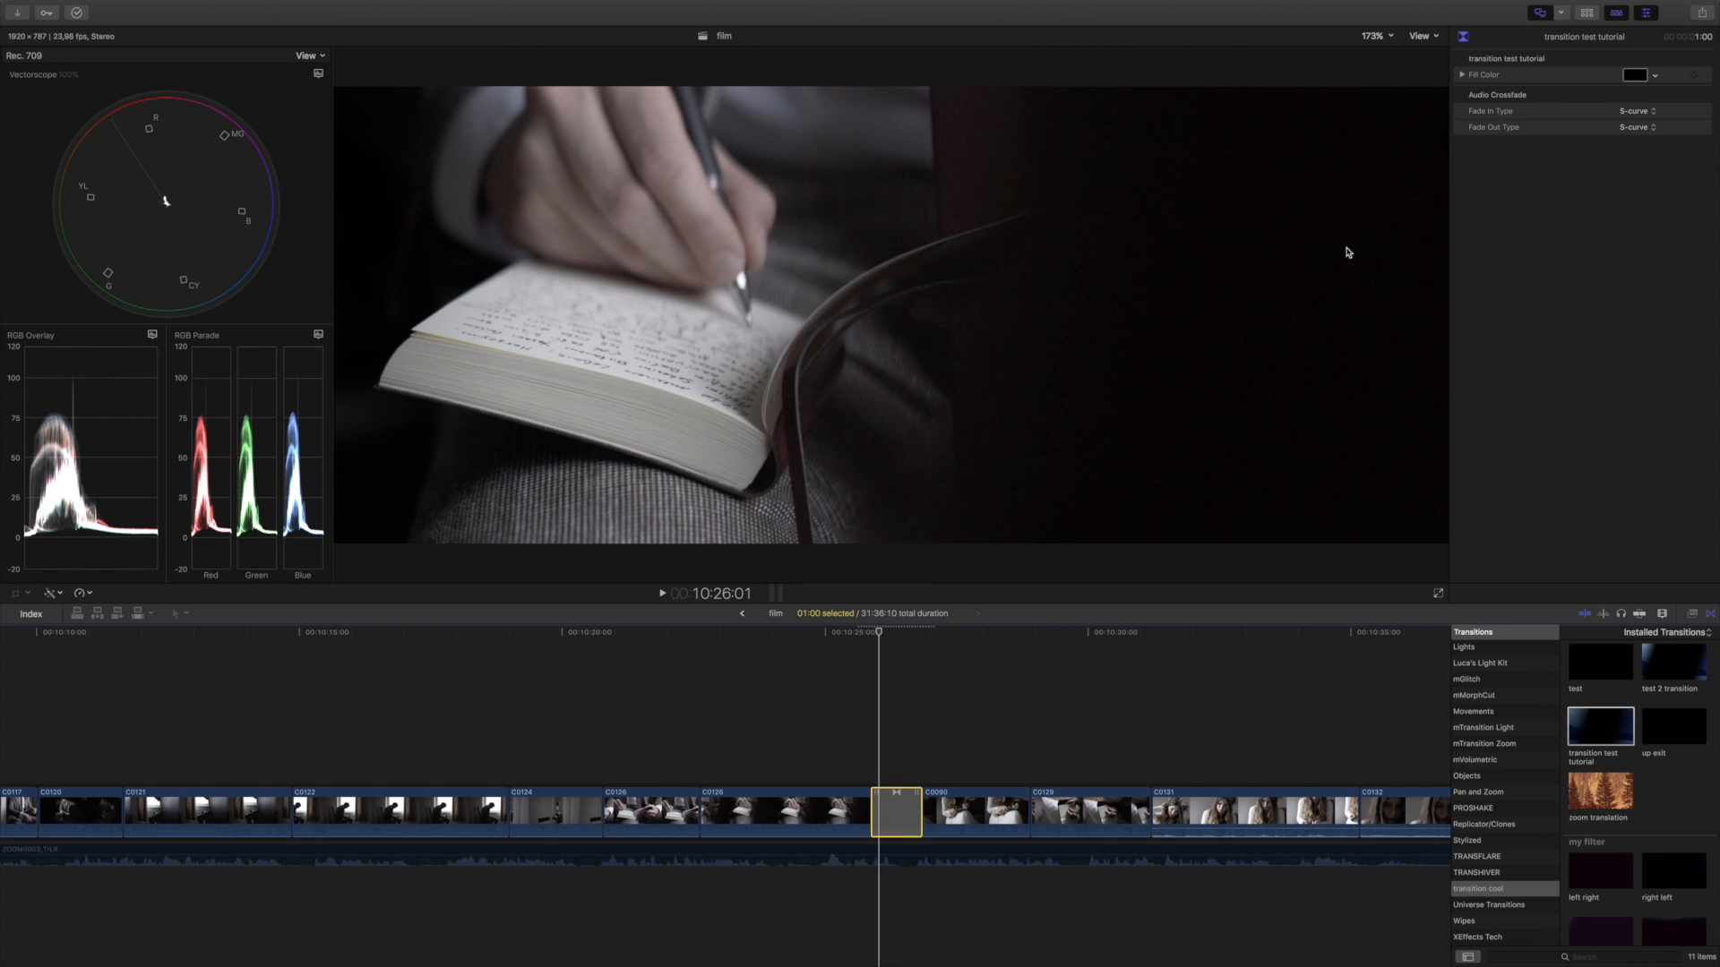
left_click(1634, 74)
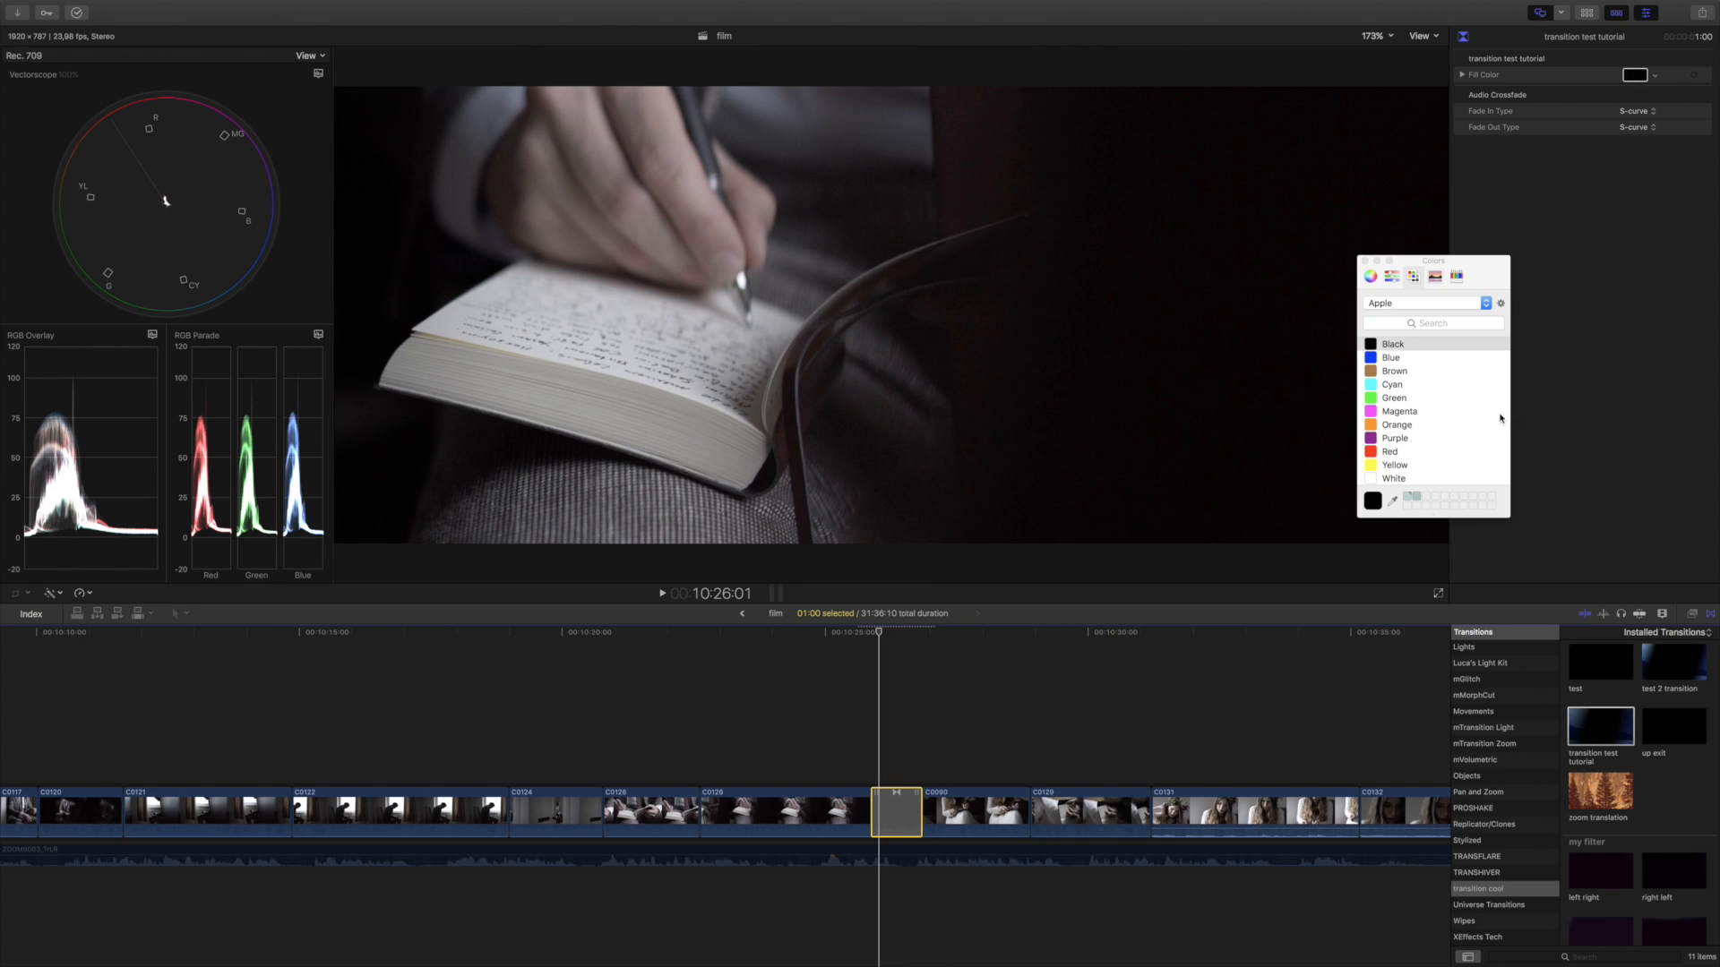